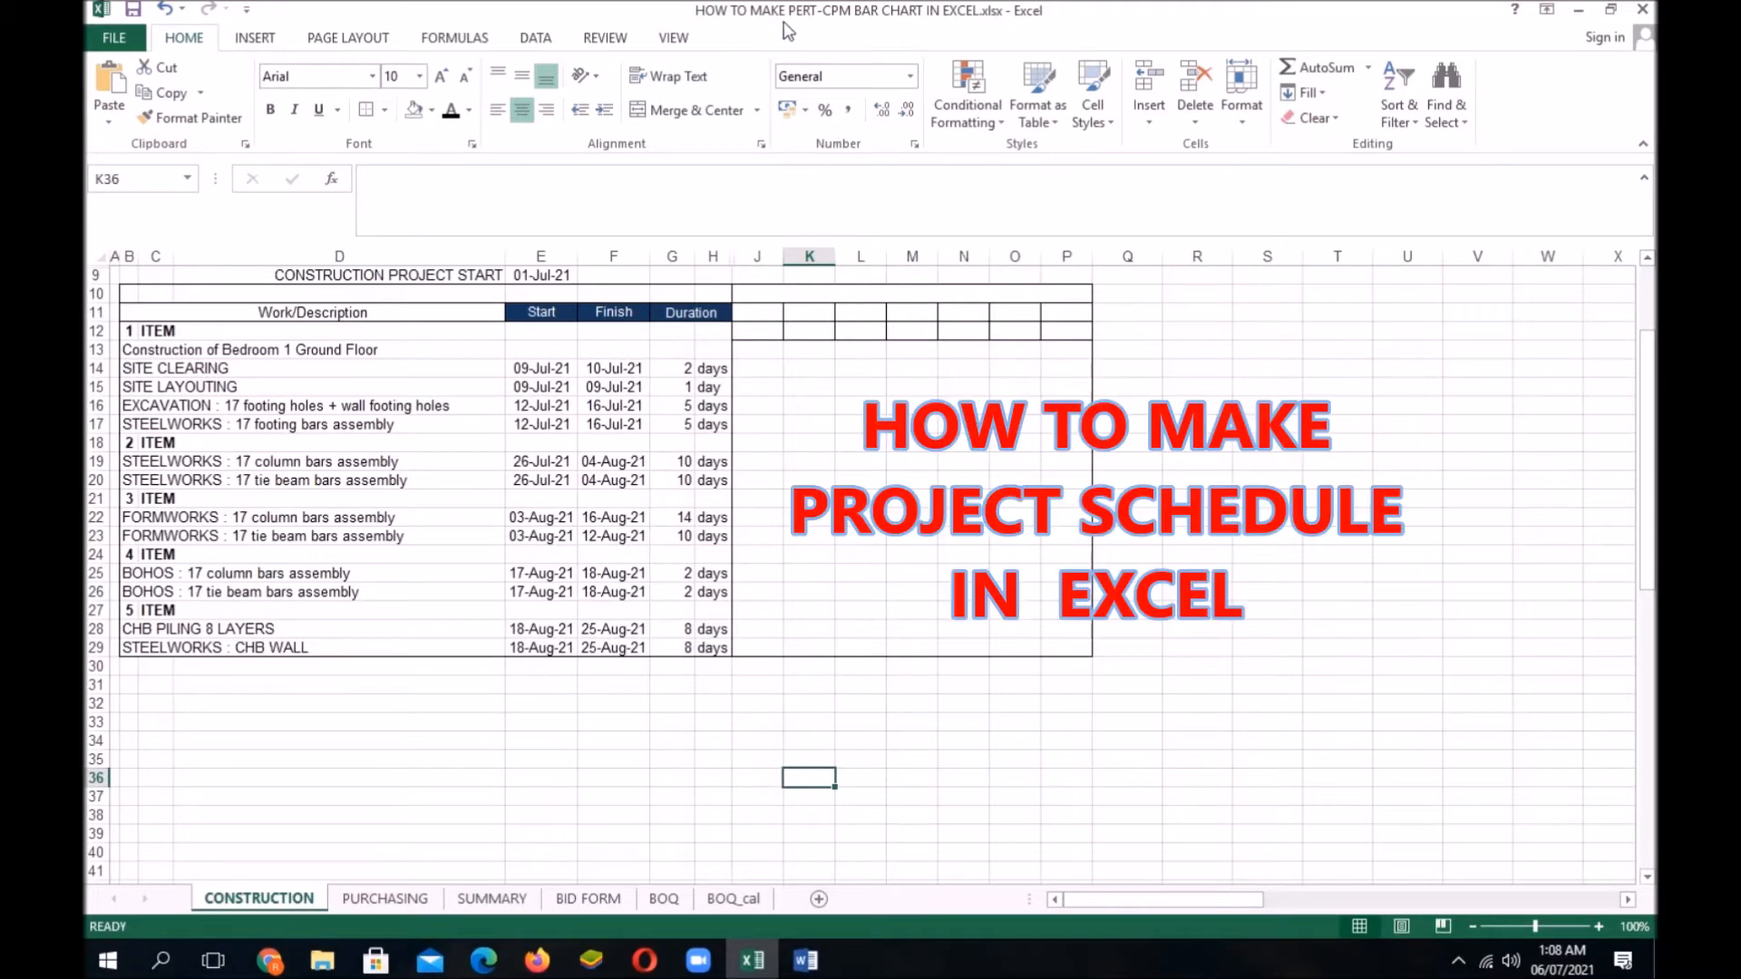
pyautogui.moveTo(939, 30)
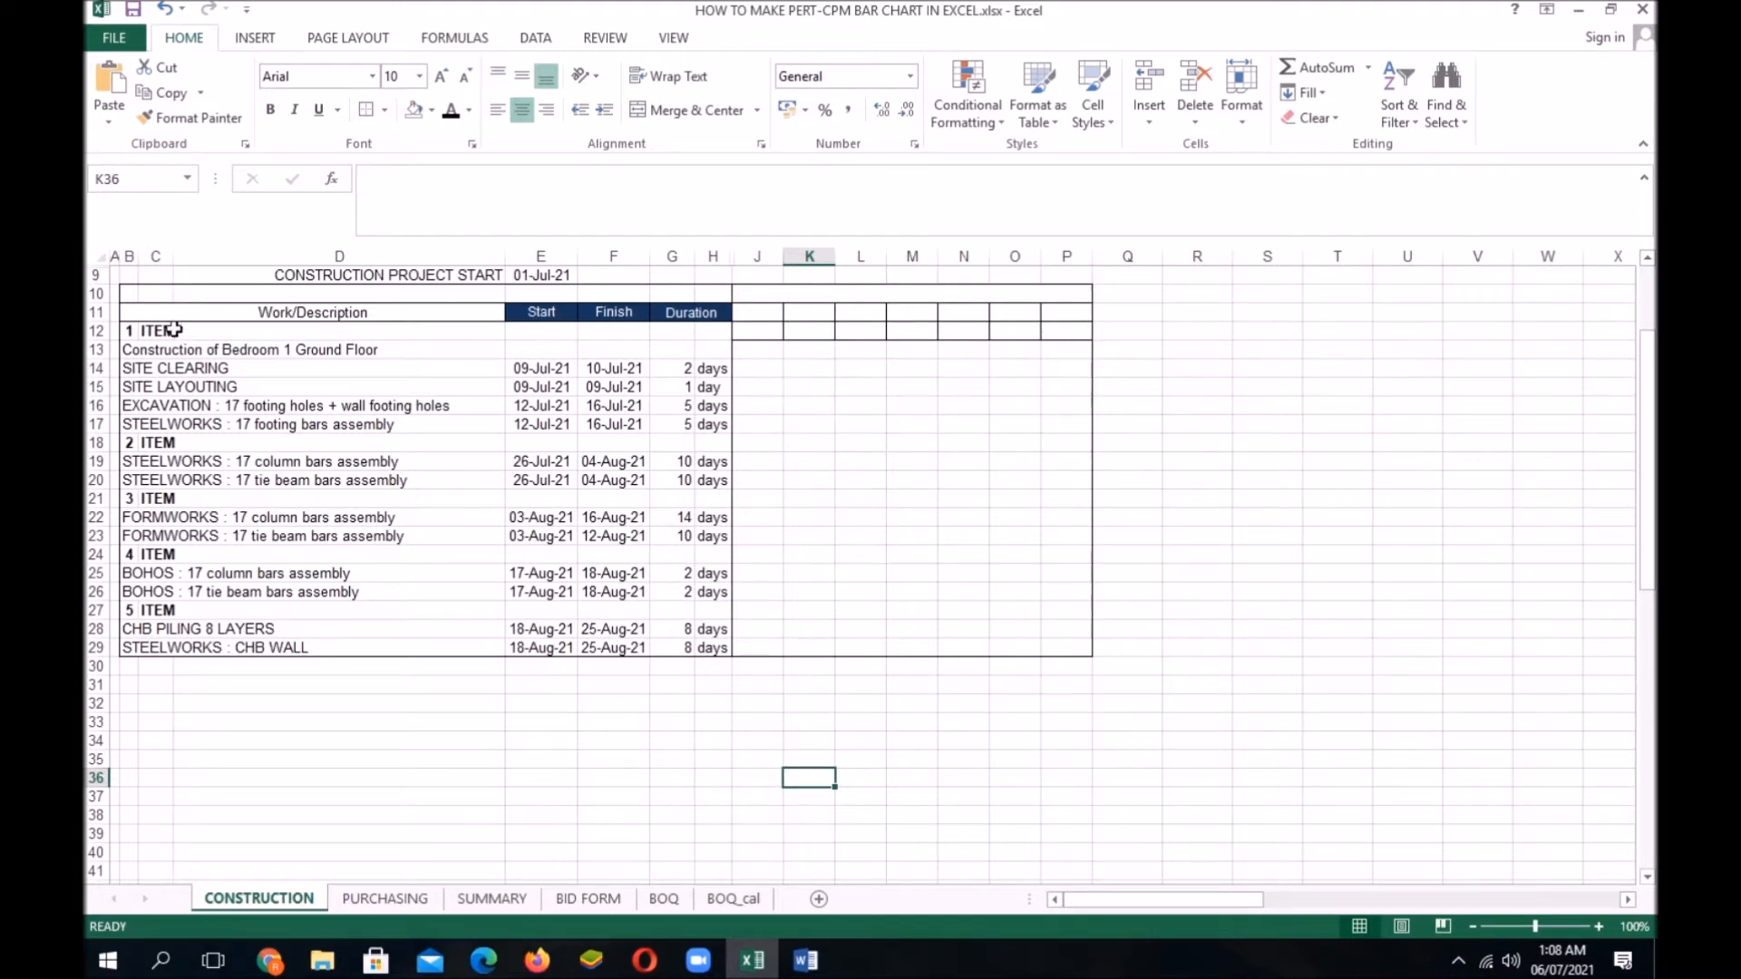
pyautogui.moveTo(192, 574)
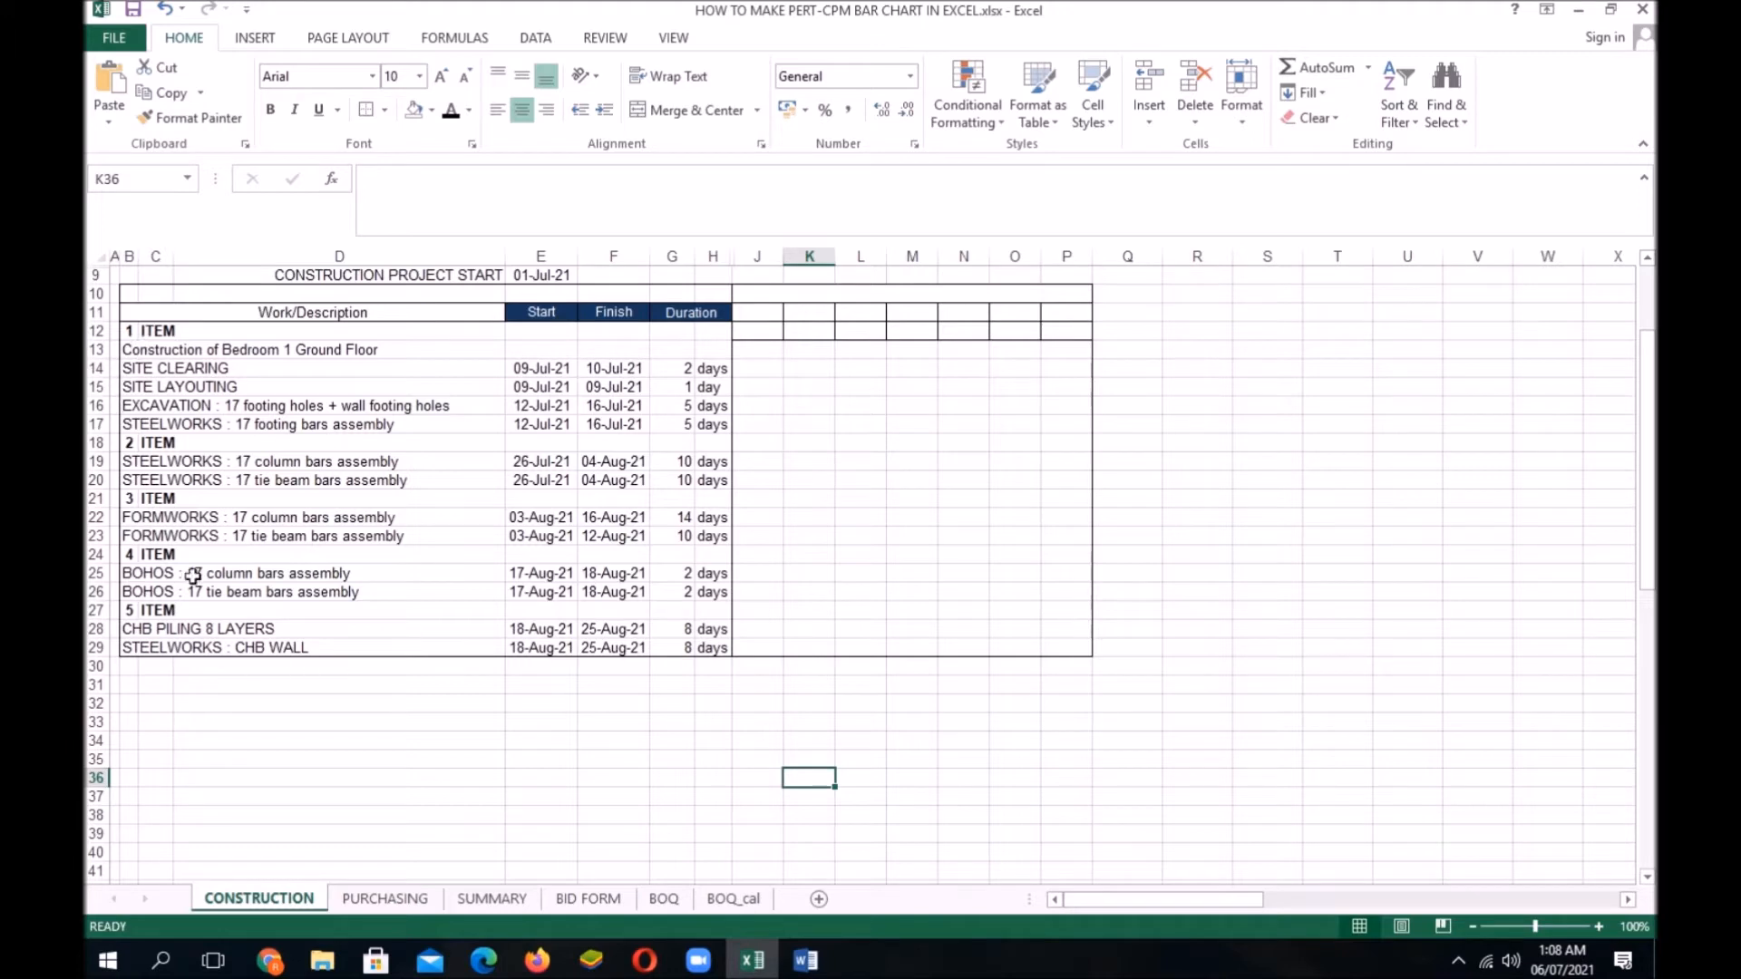
pyautogui.moveTo(552, 424)
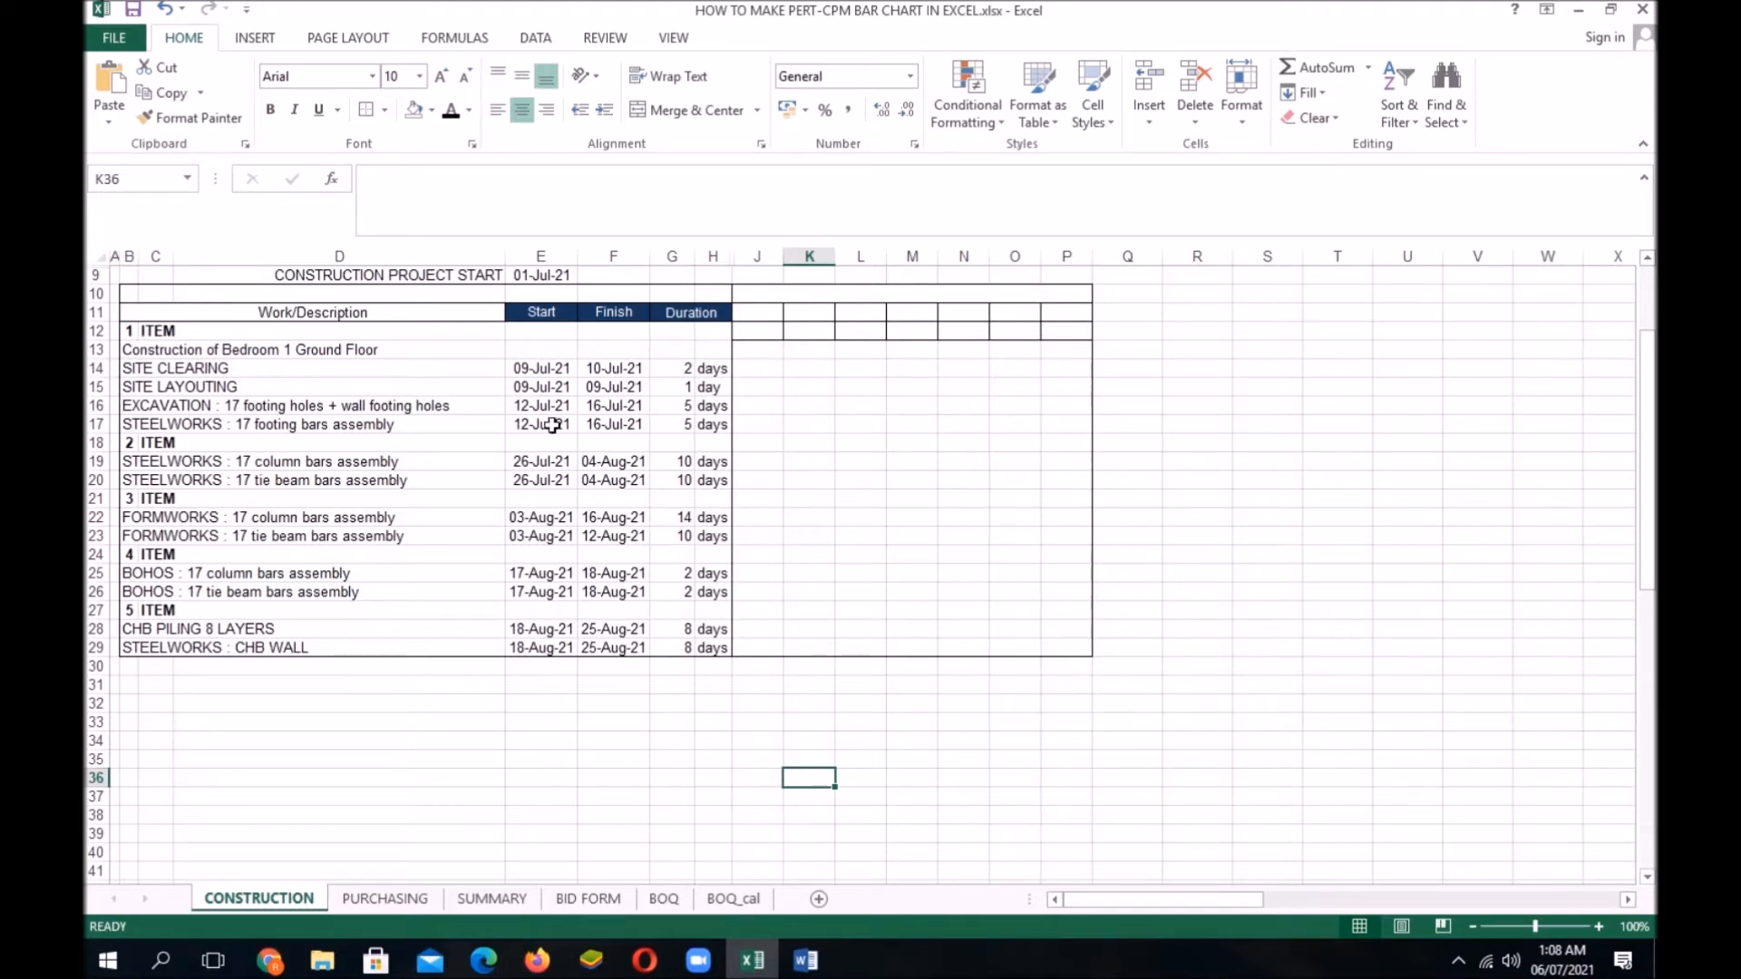
pyautogui.moveTo(830, 524)
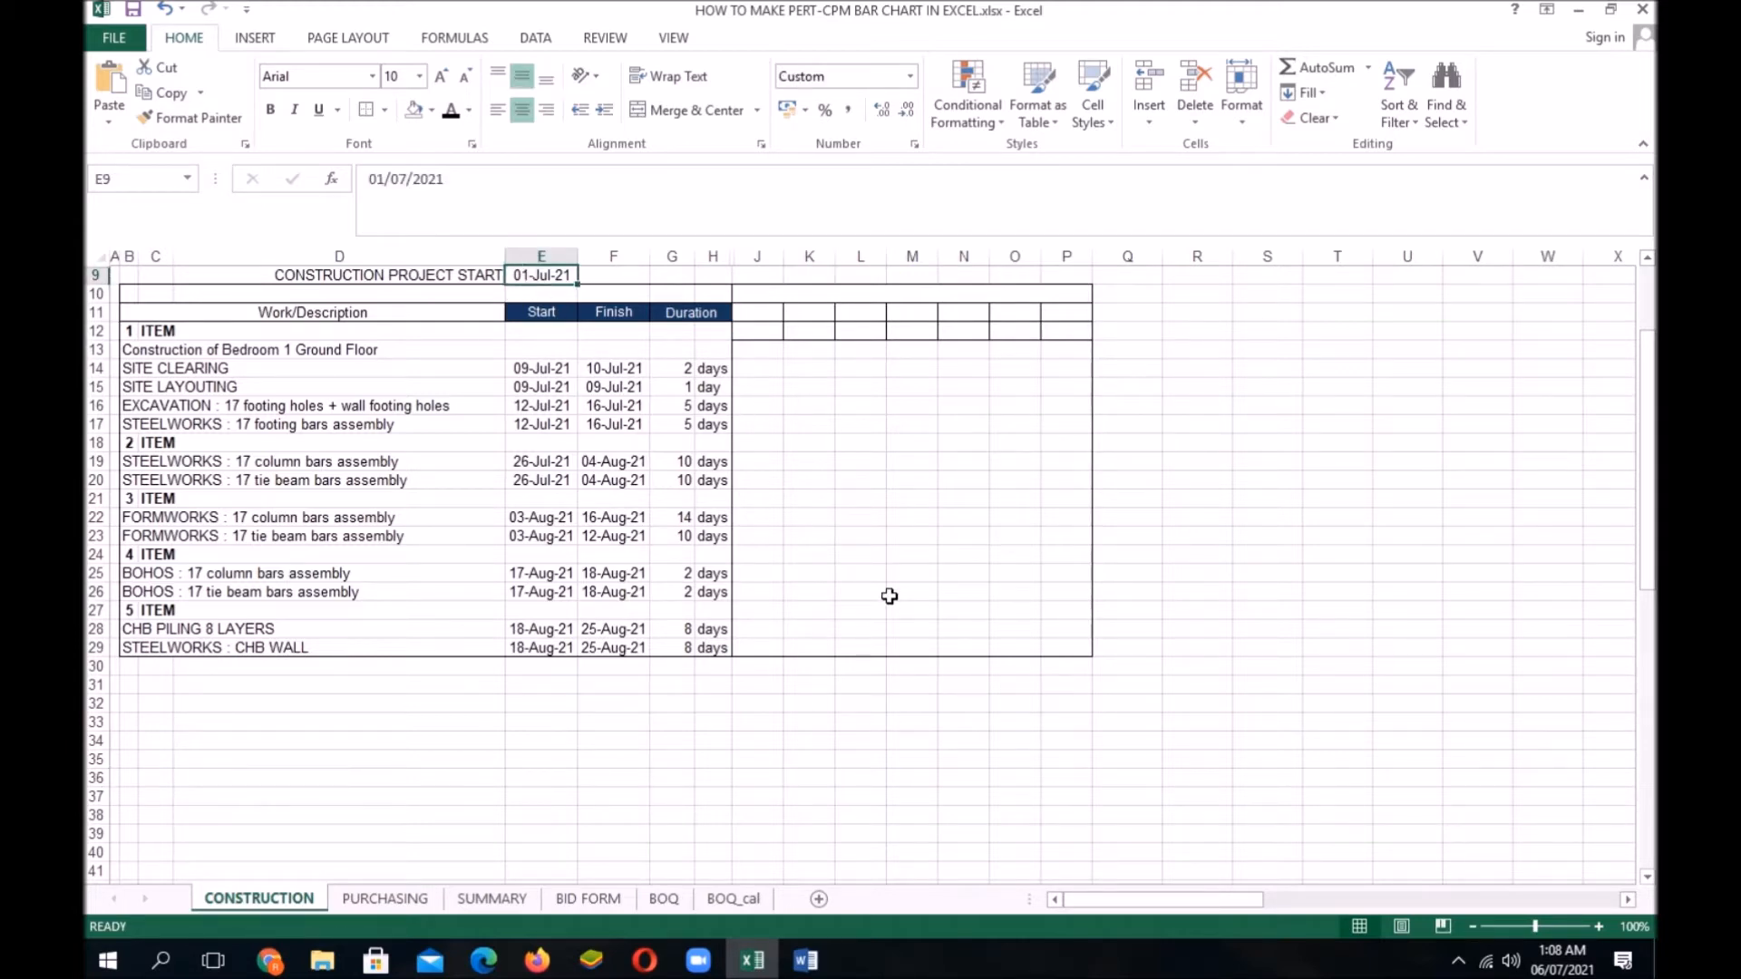
# - Copy the project start date from E9 into J11 as the first calendar day
pyautogui.doubleClick(543, 274)
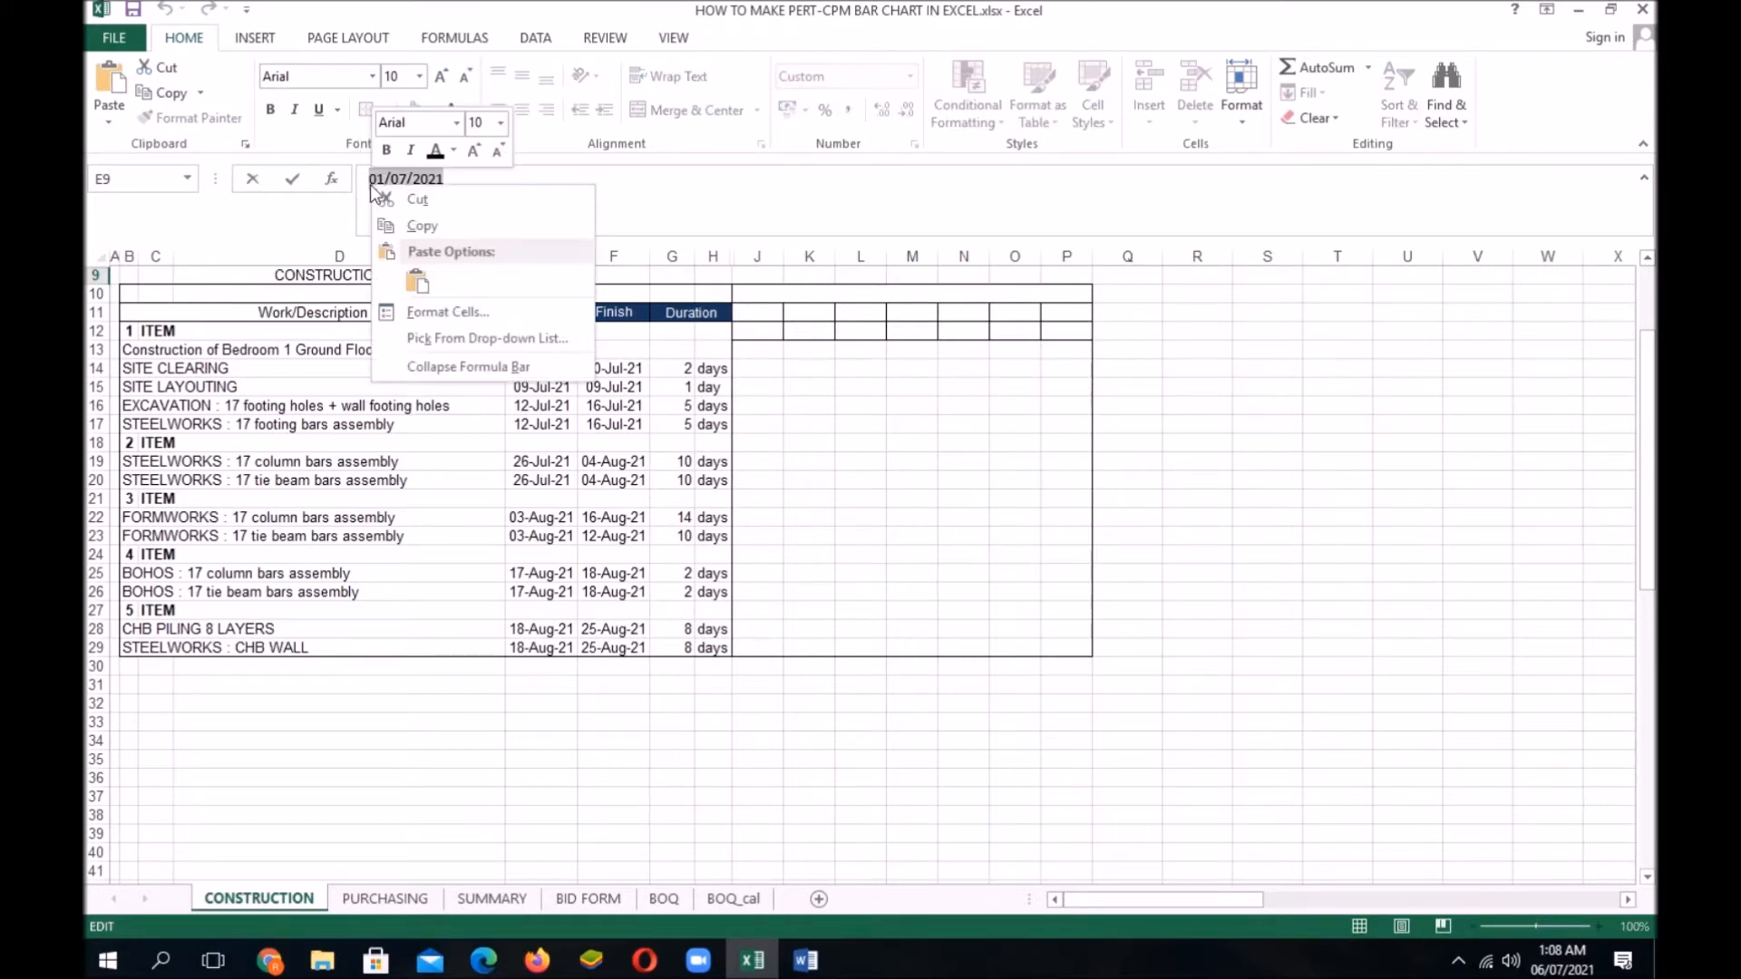
pyautogui.click(794, 322)
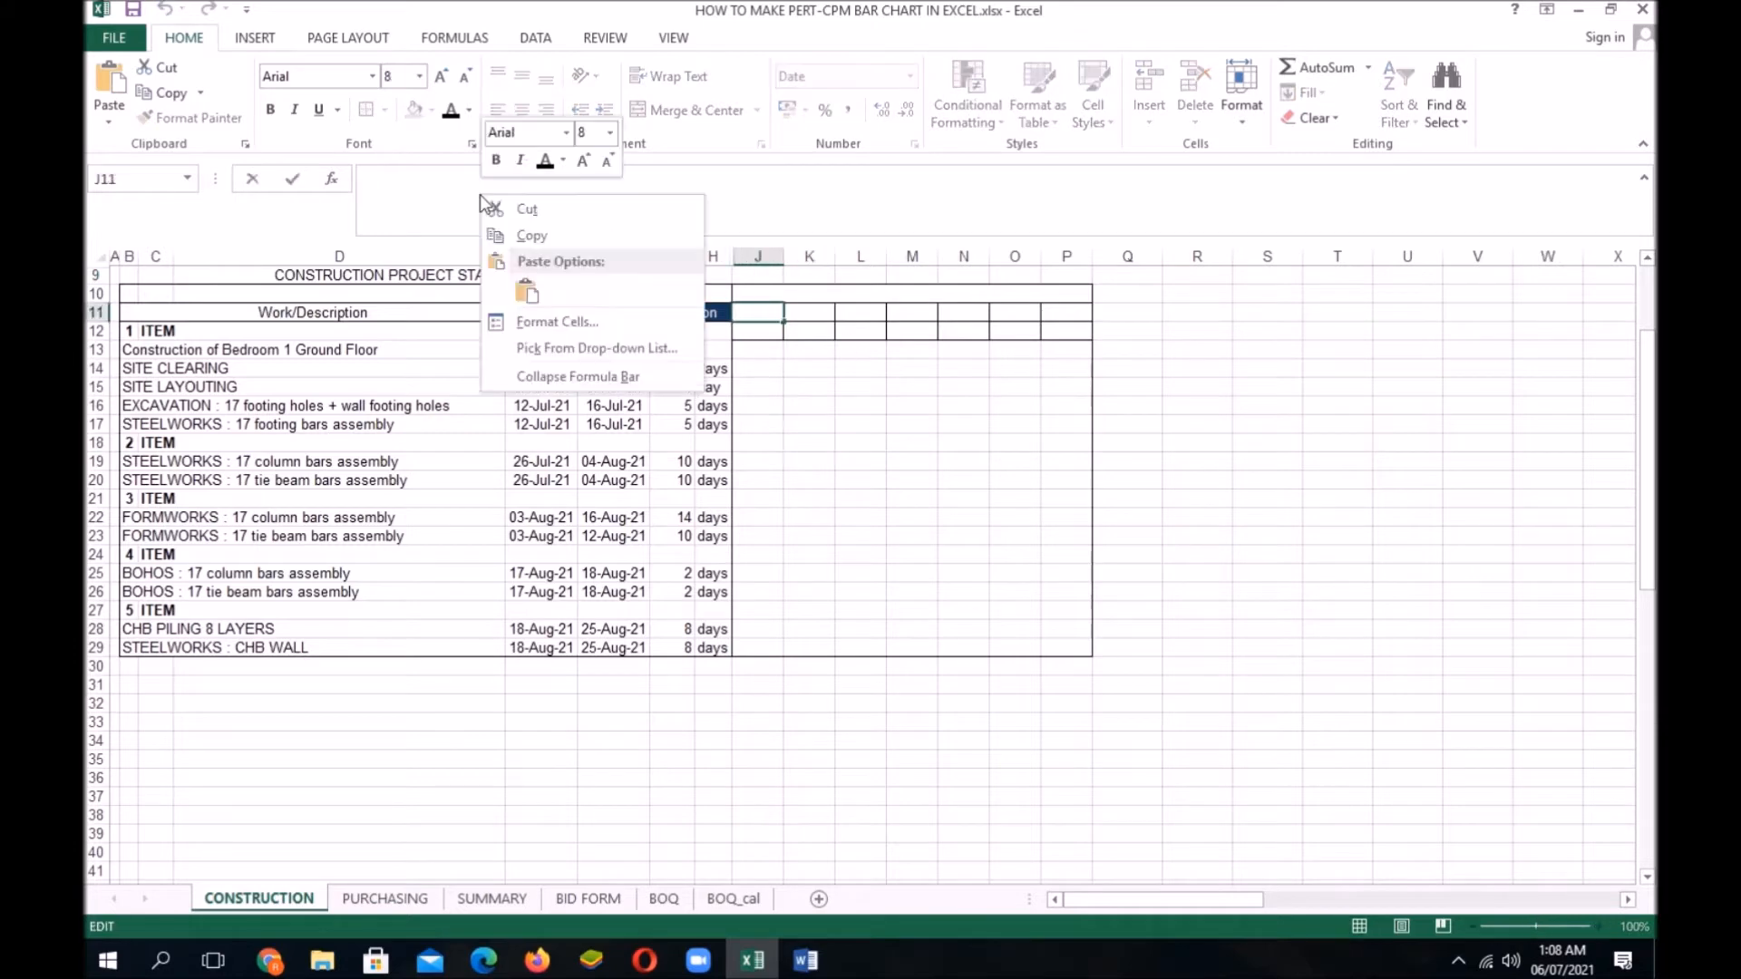
pyautogui.click(857, 492)
pyautogui.write('01/07/2021')
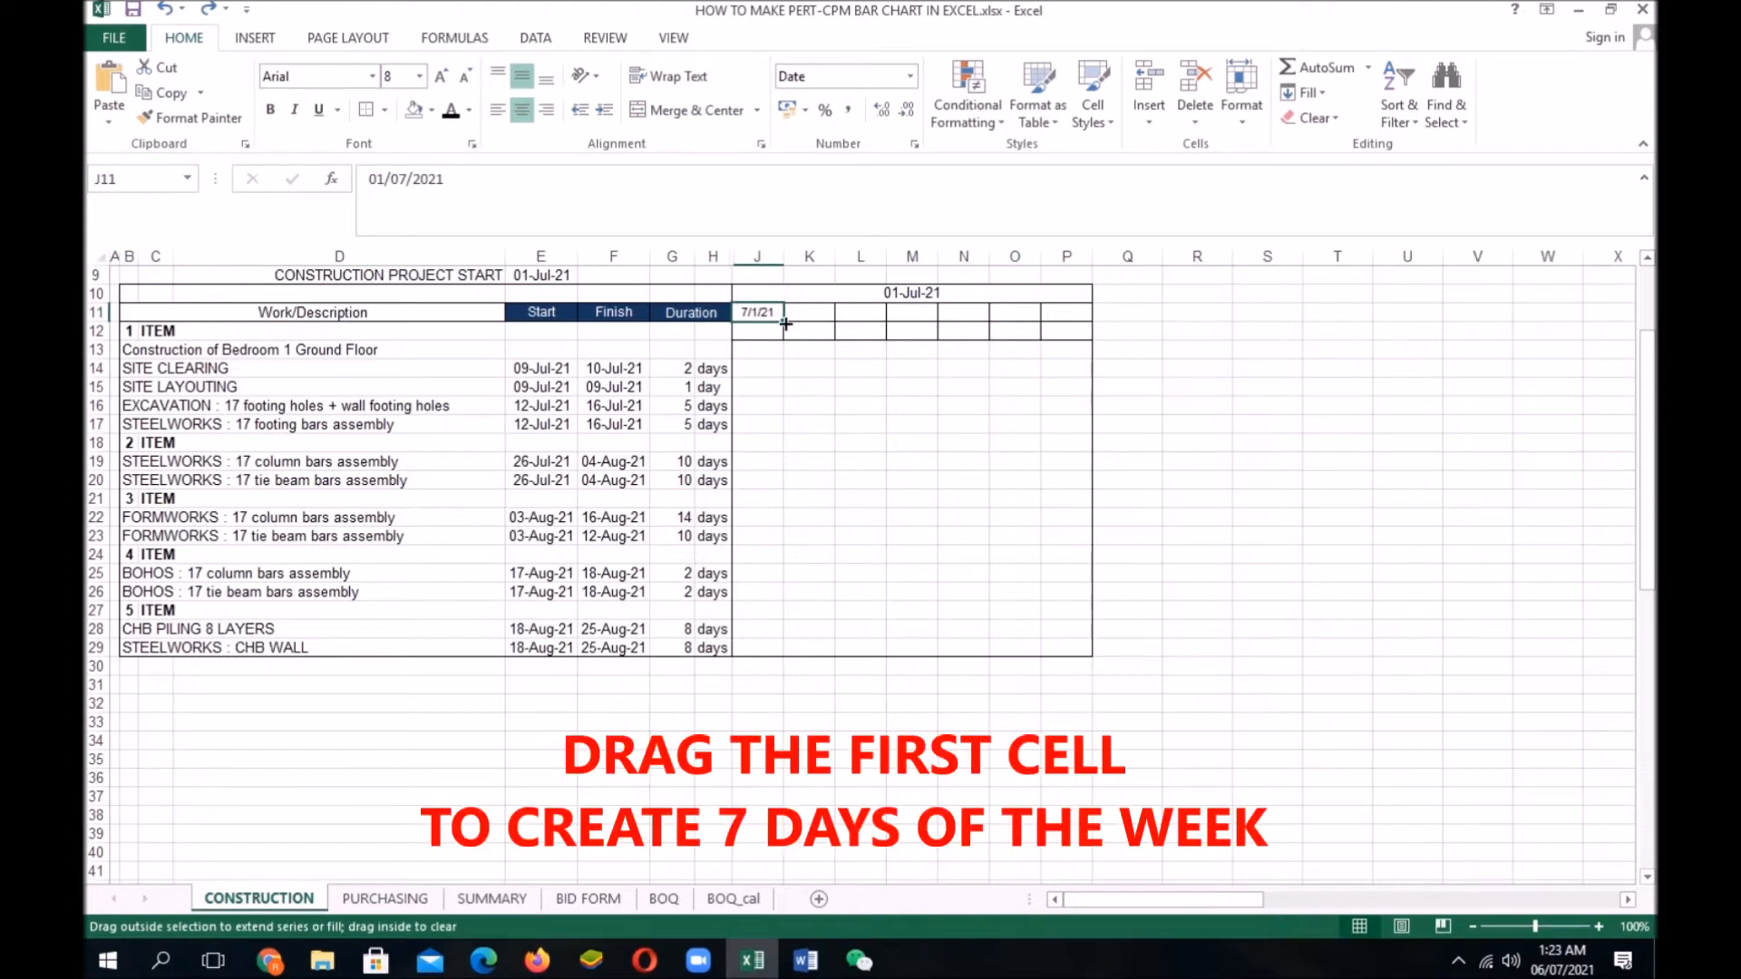
# - Extend the dates from J11 to P11, giving 7/1/21 through 7/7/21
pyautogui.moveTo(786, 323); pyautogui.dragTo(1084, 323)
pyautogui.write('=')
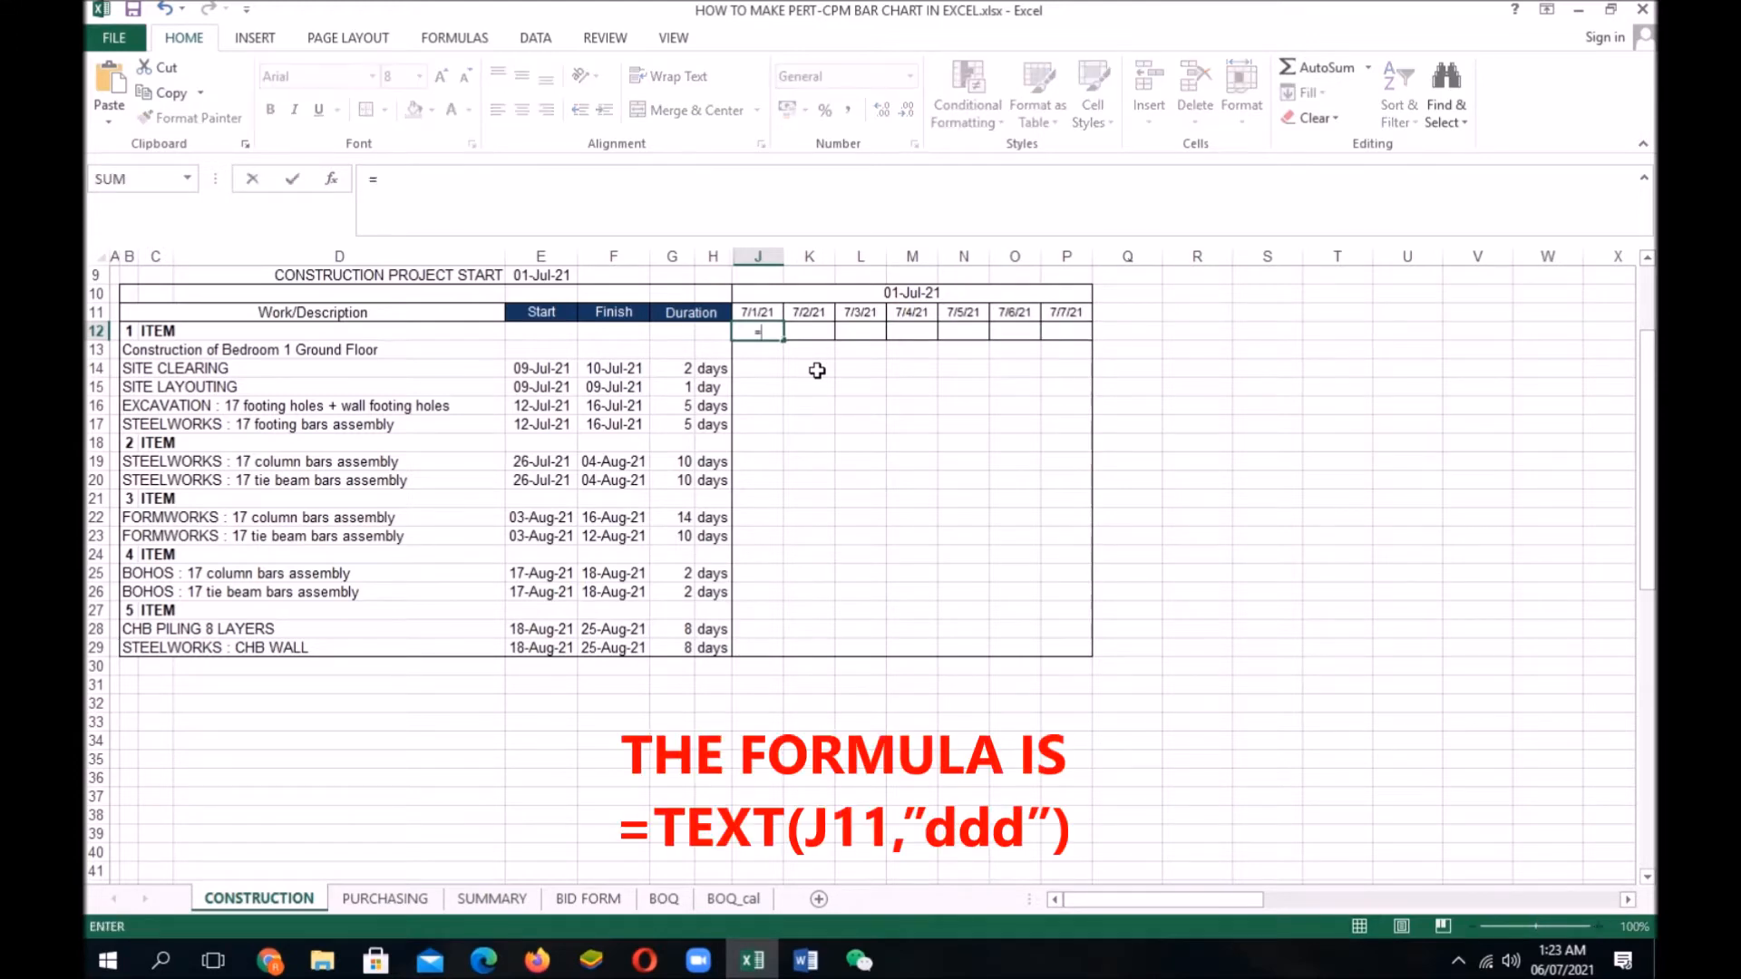
# - Enter =TEXT(J11,"ddd") in J12 to show the weekday Thu
pyautogui.write('T')
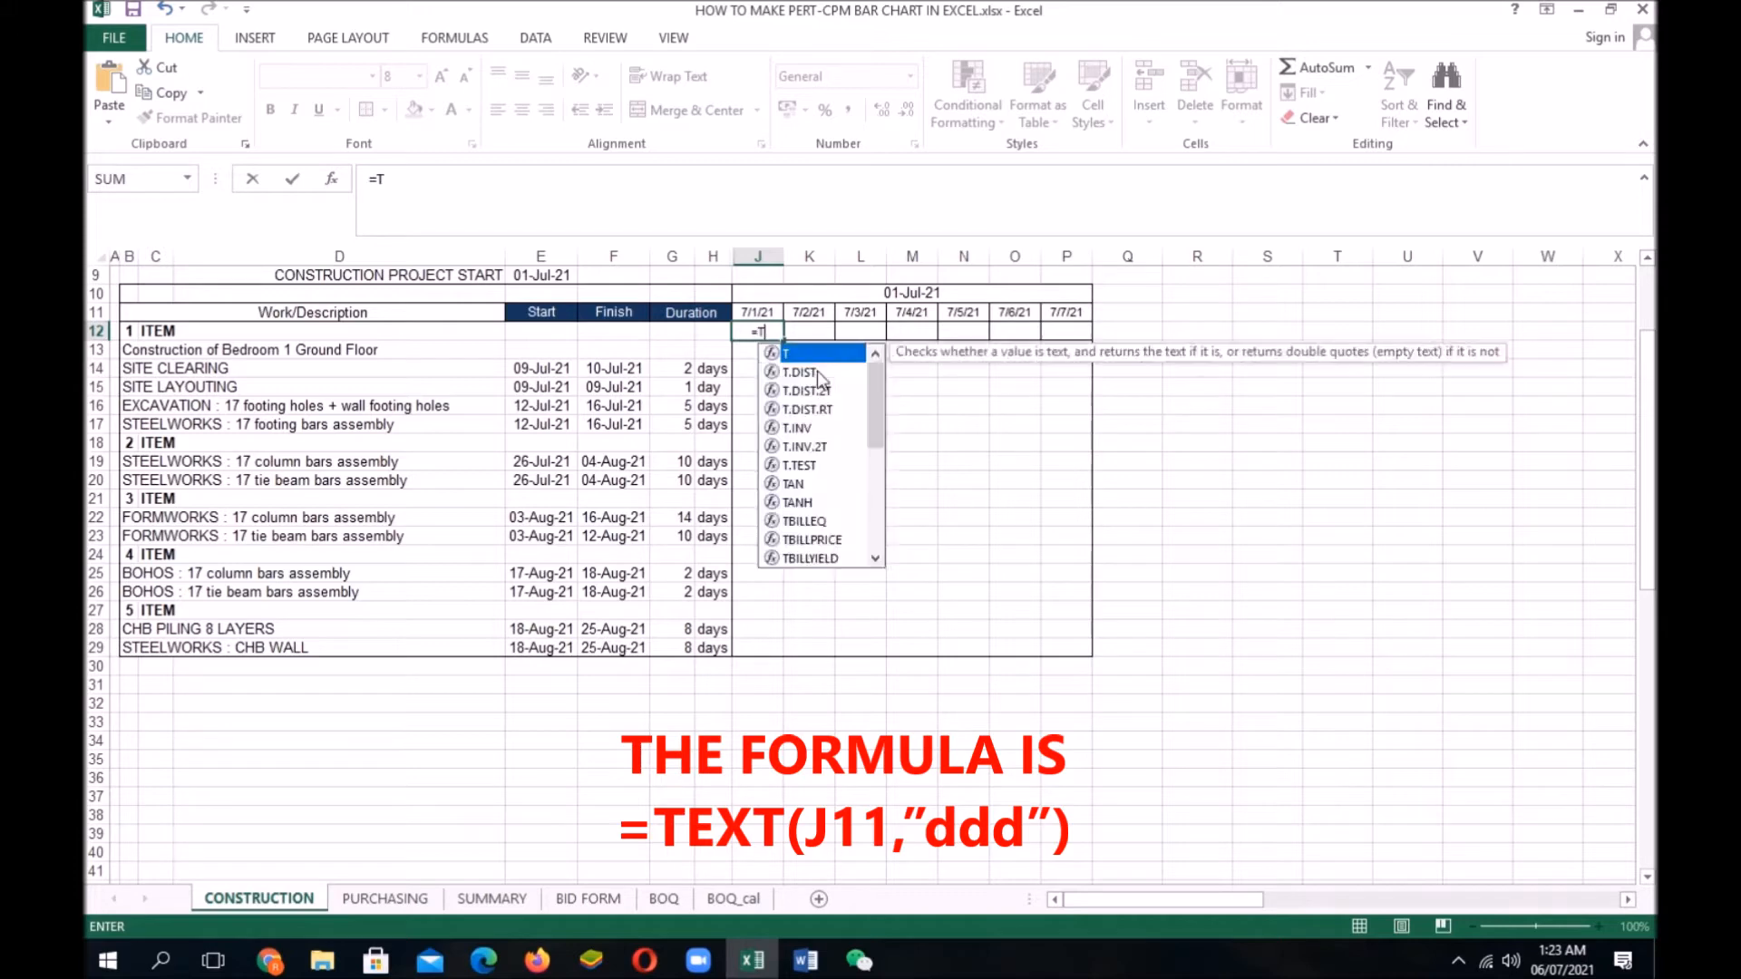
pyautogui.write('EXT')
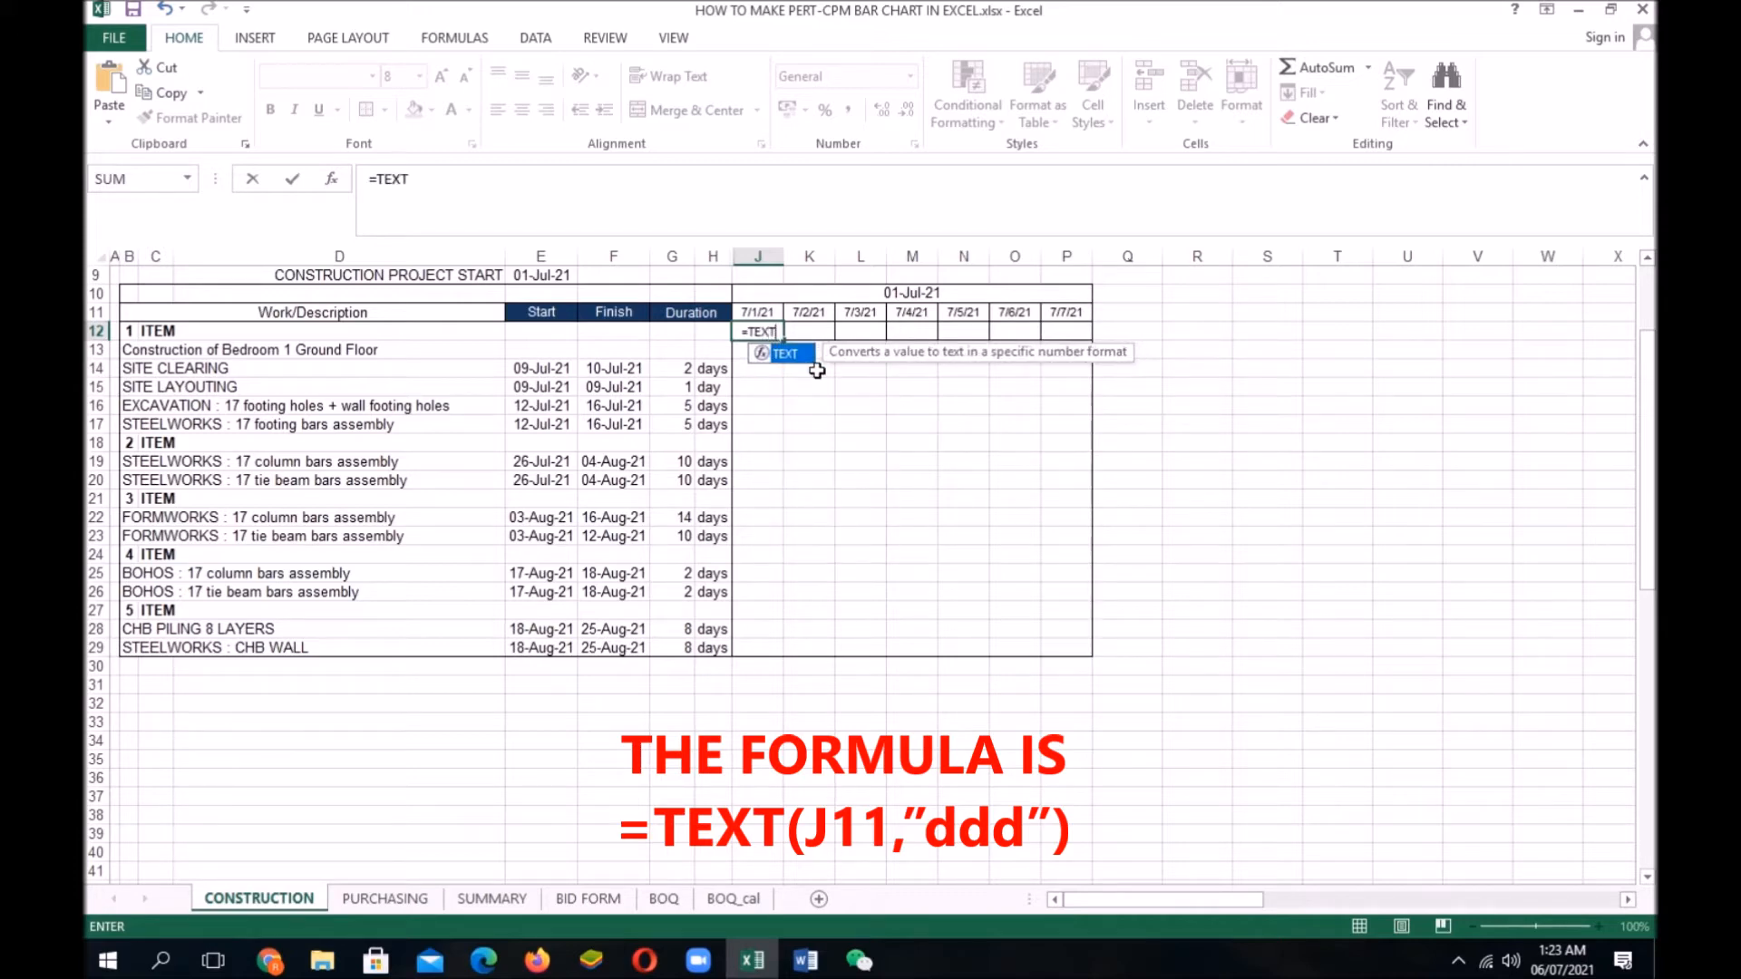
pyautogui.write('(')
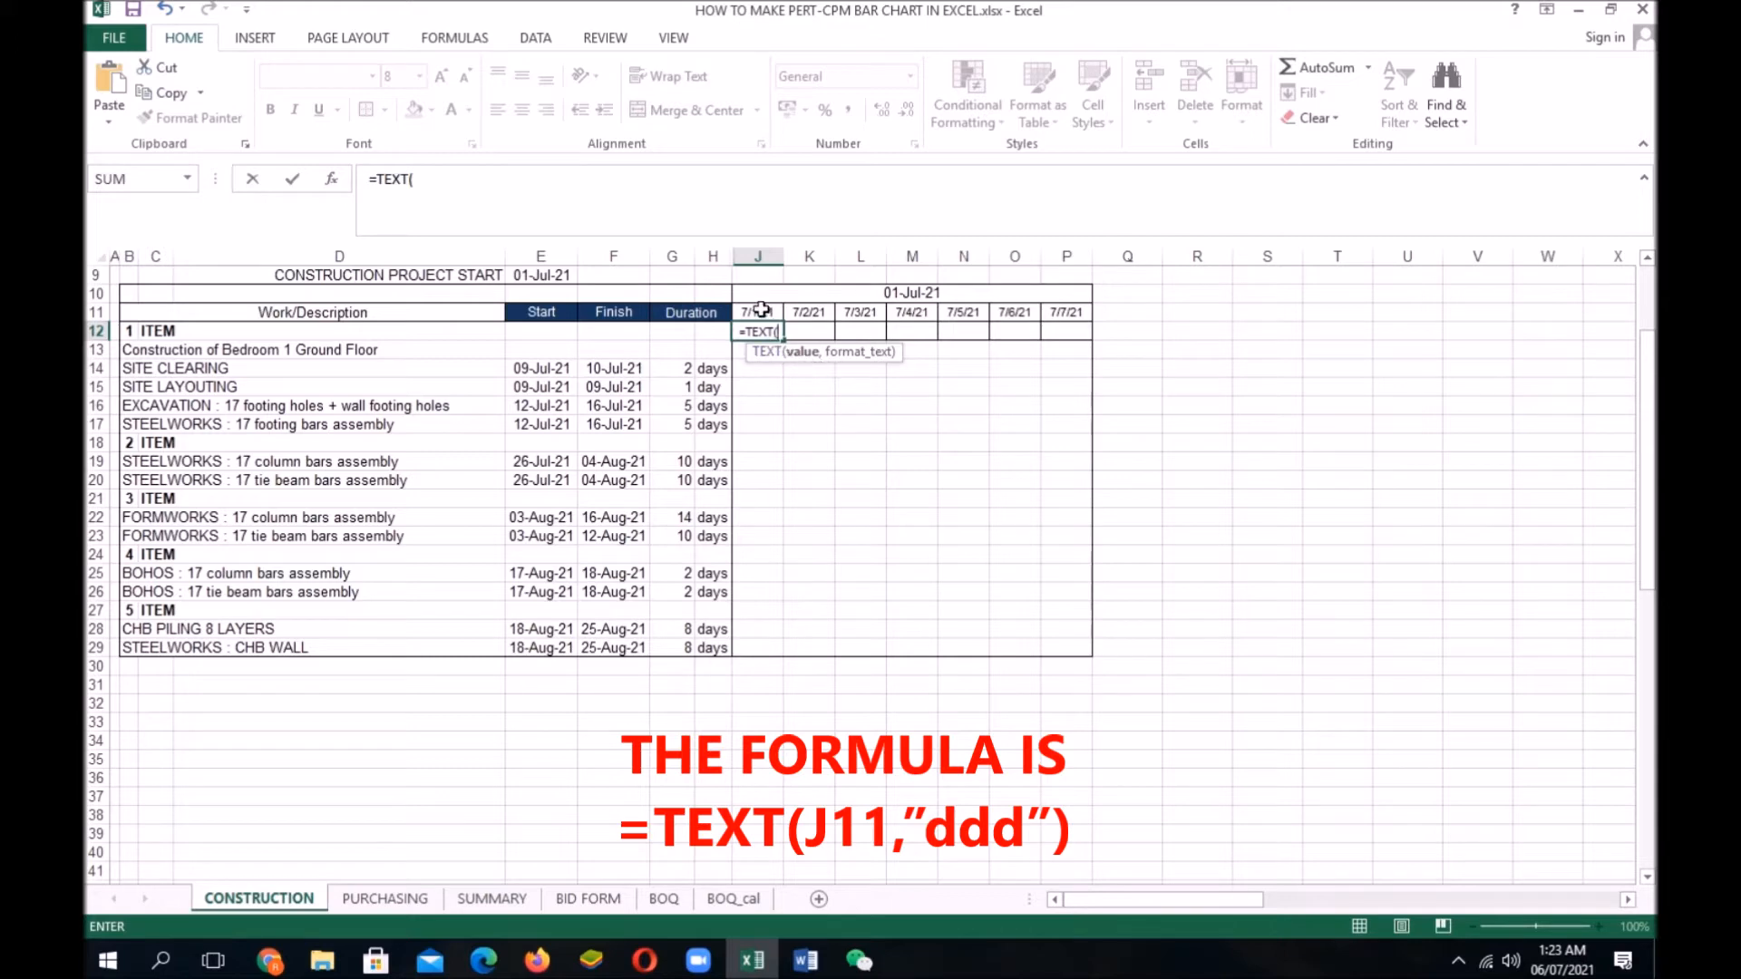
pyautogui.click(757, 312)
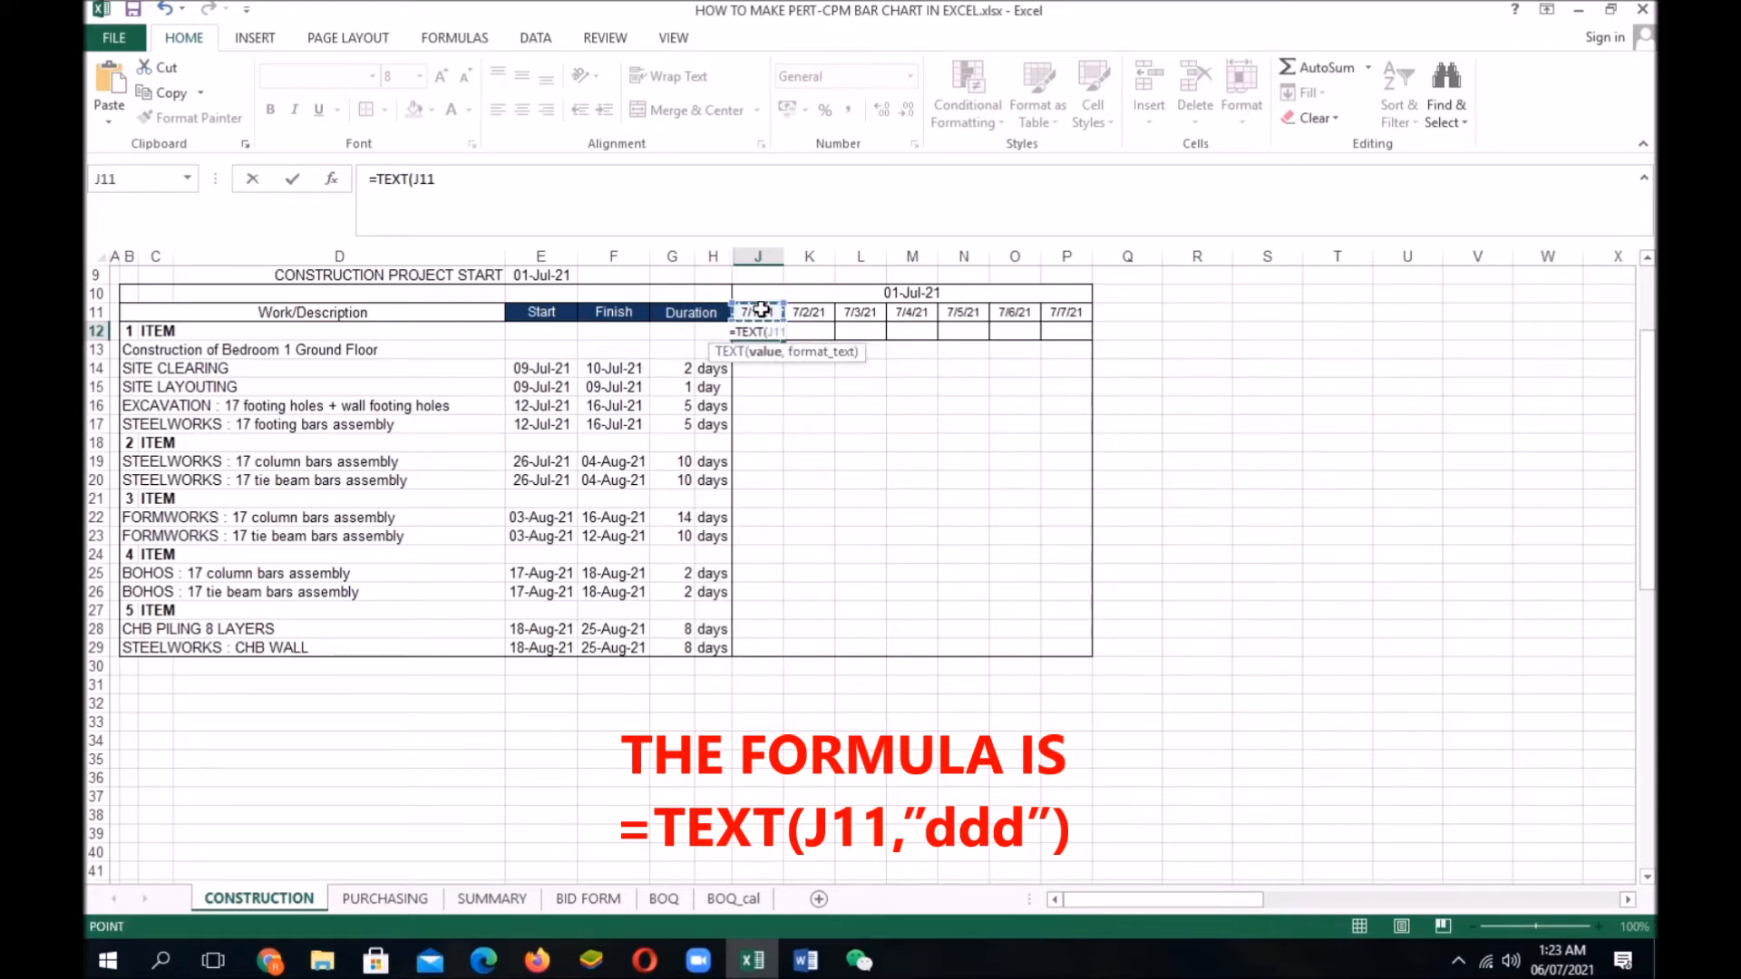
pyautogui.write(',"')
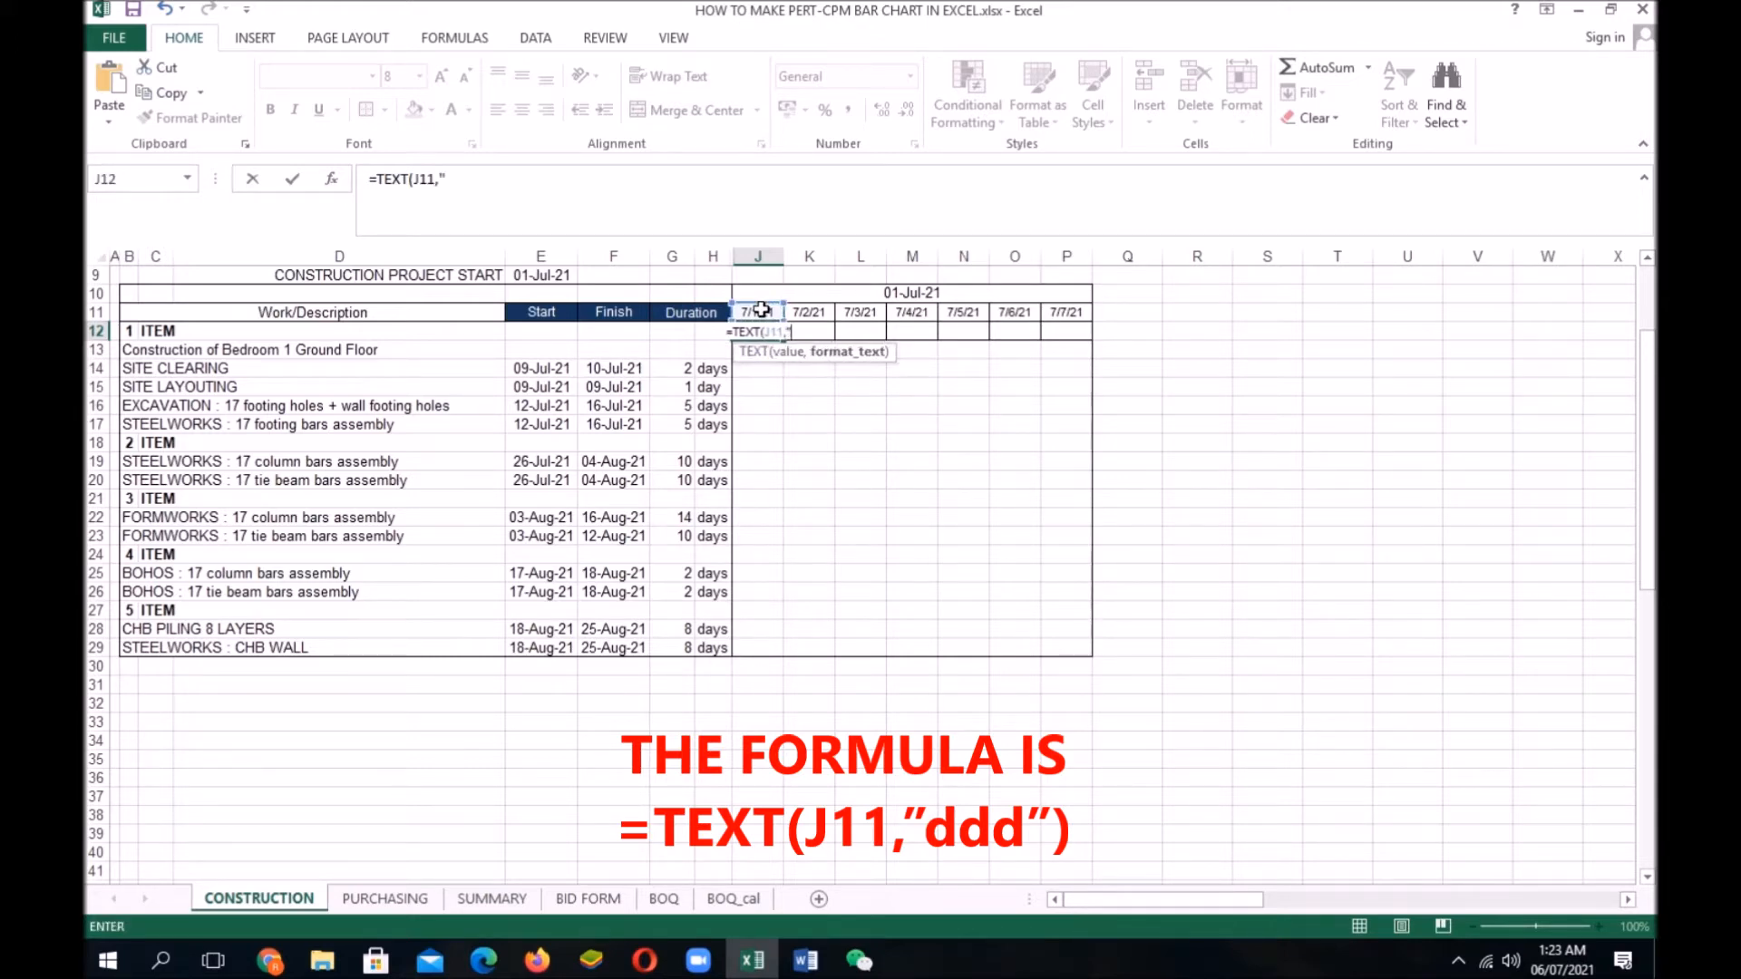
pyautogui.write('ddd')
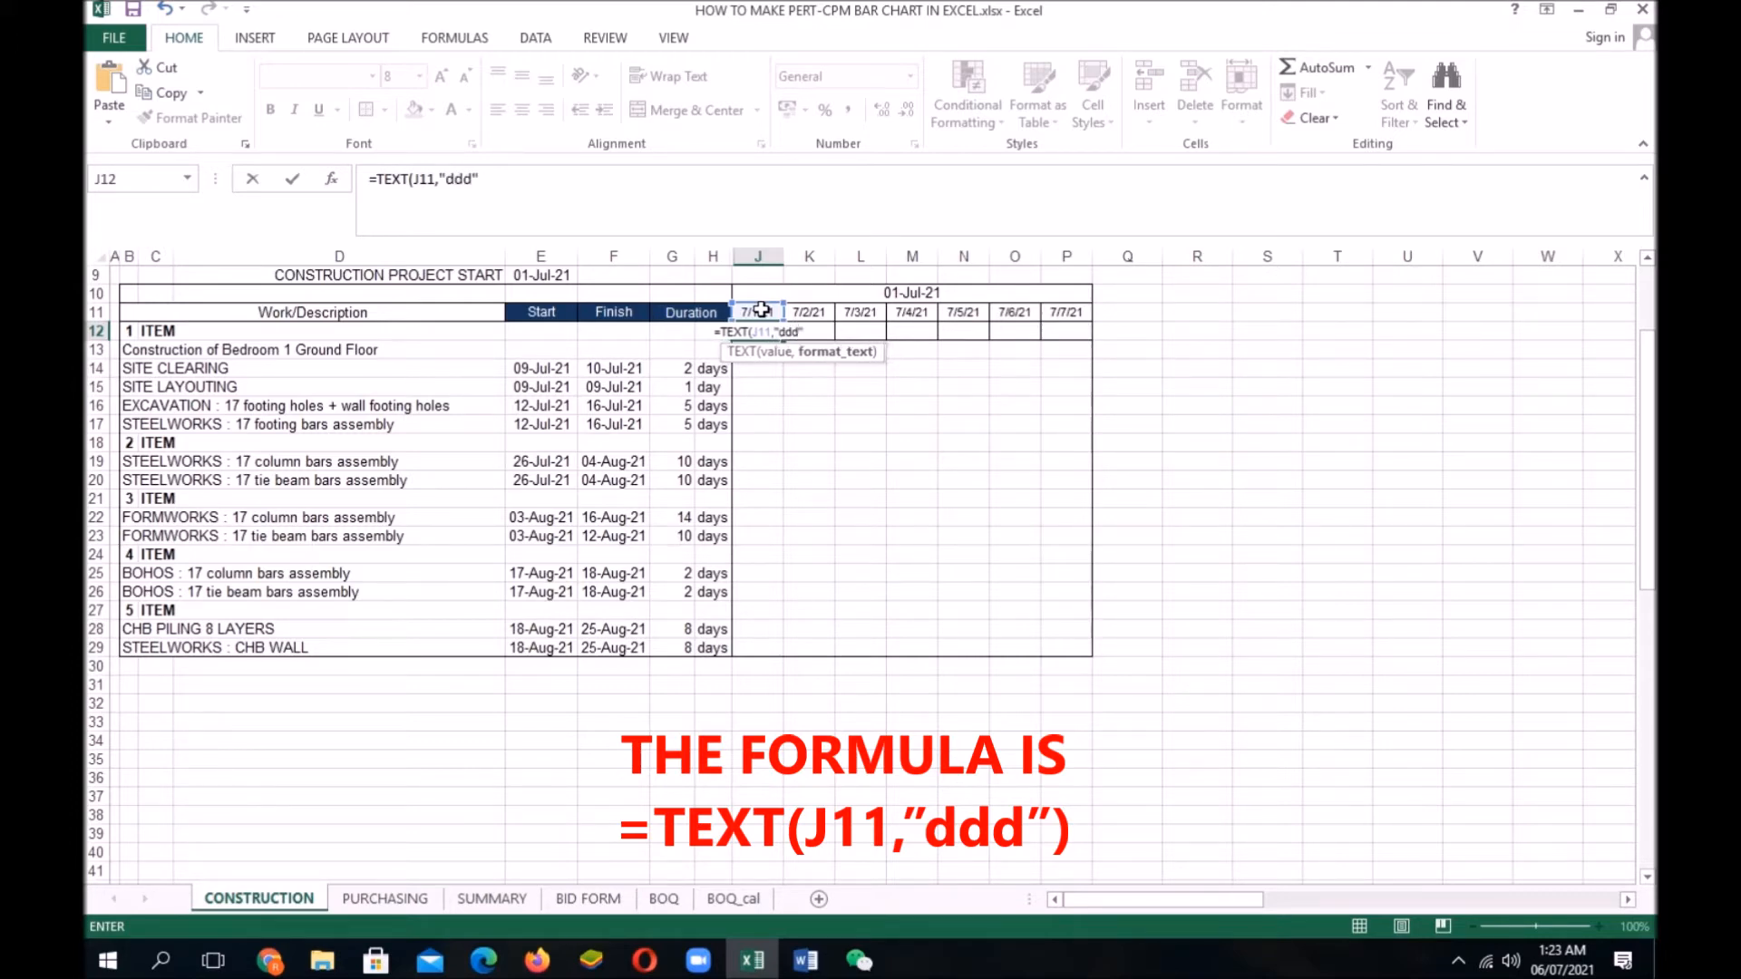
pyautogui.write(')')
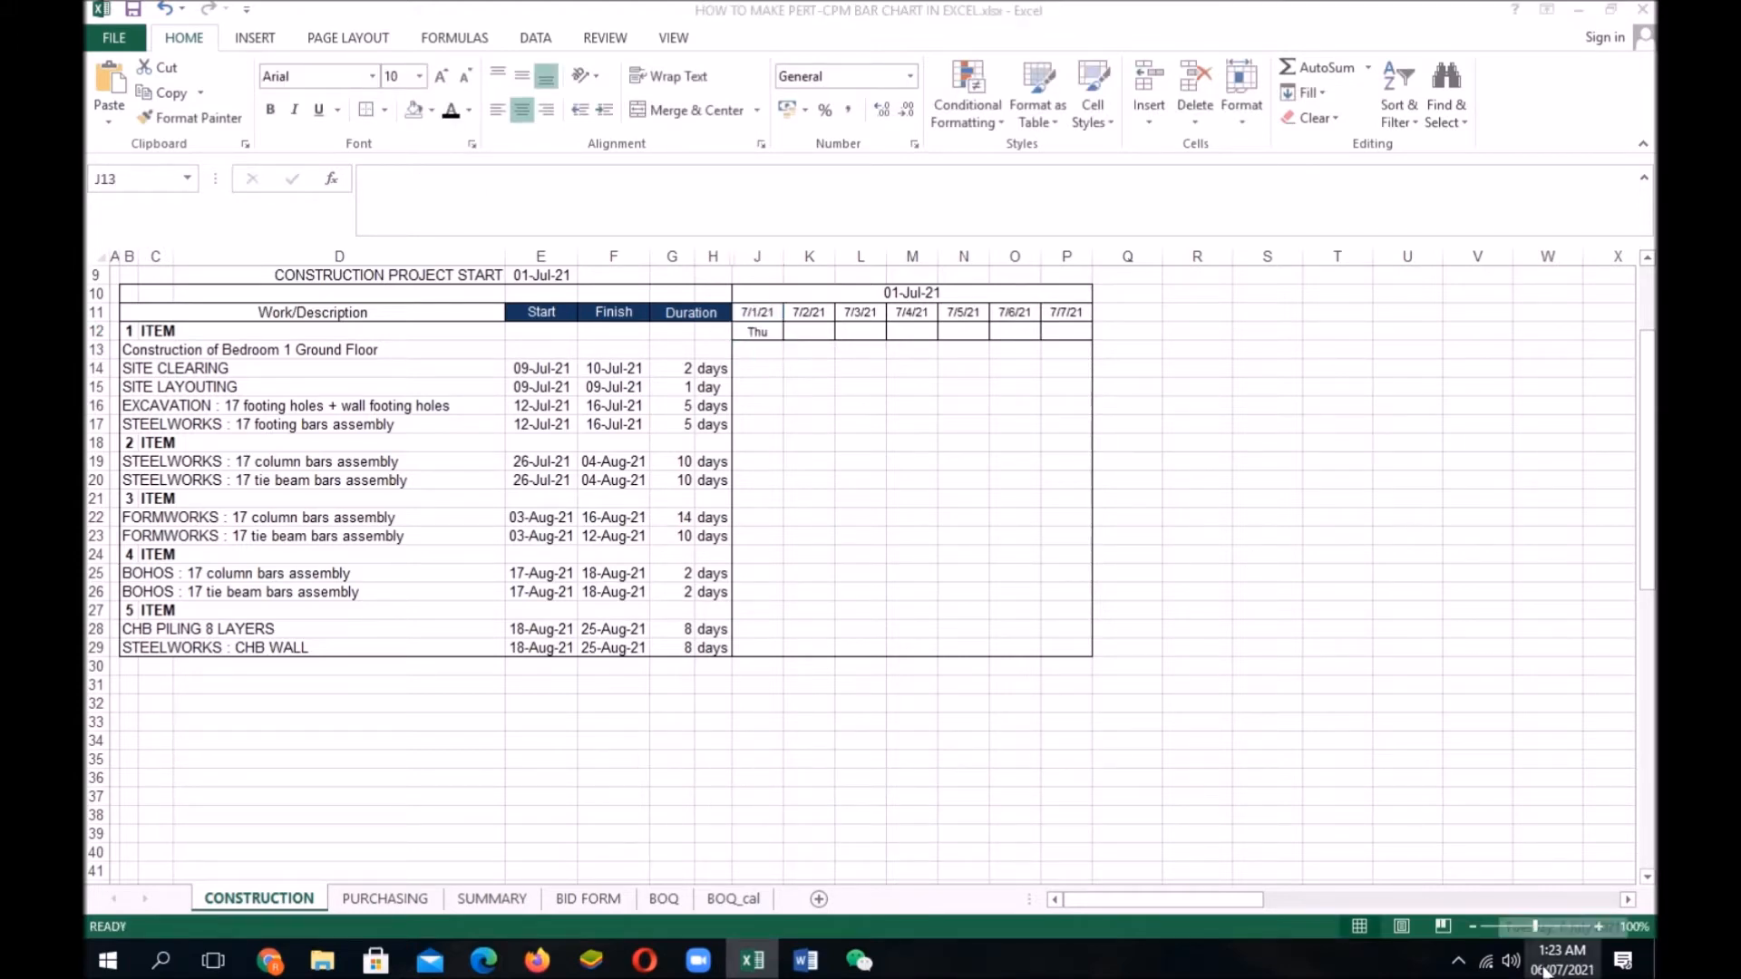
# - Copy the J12 weekday formula across to P12, showing Fri through Wed
pyautogui.click(1561, 957)
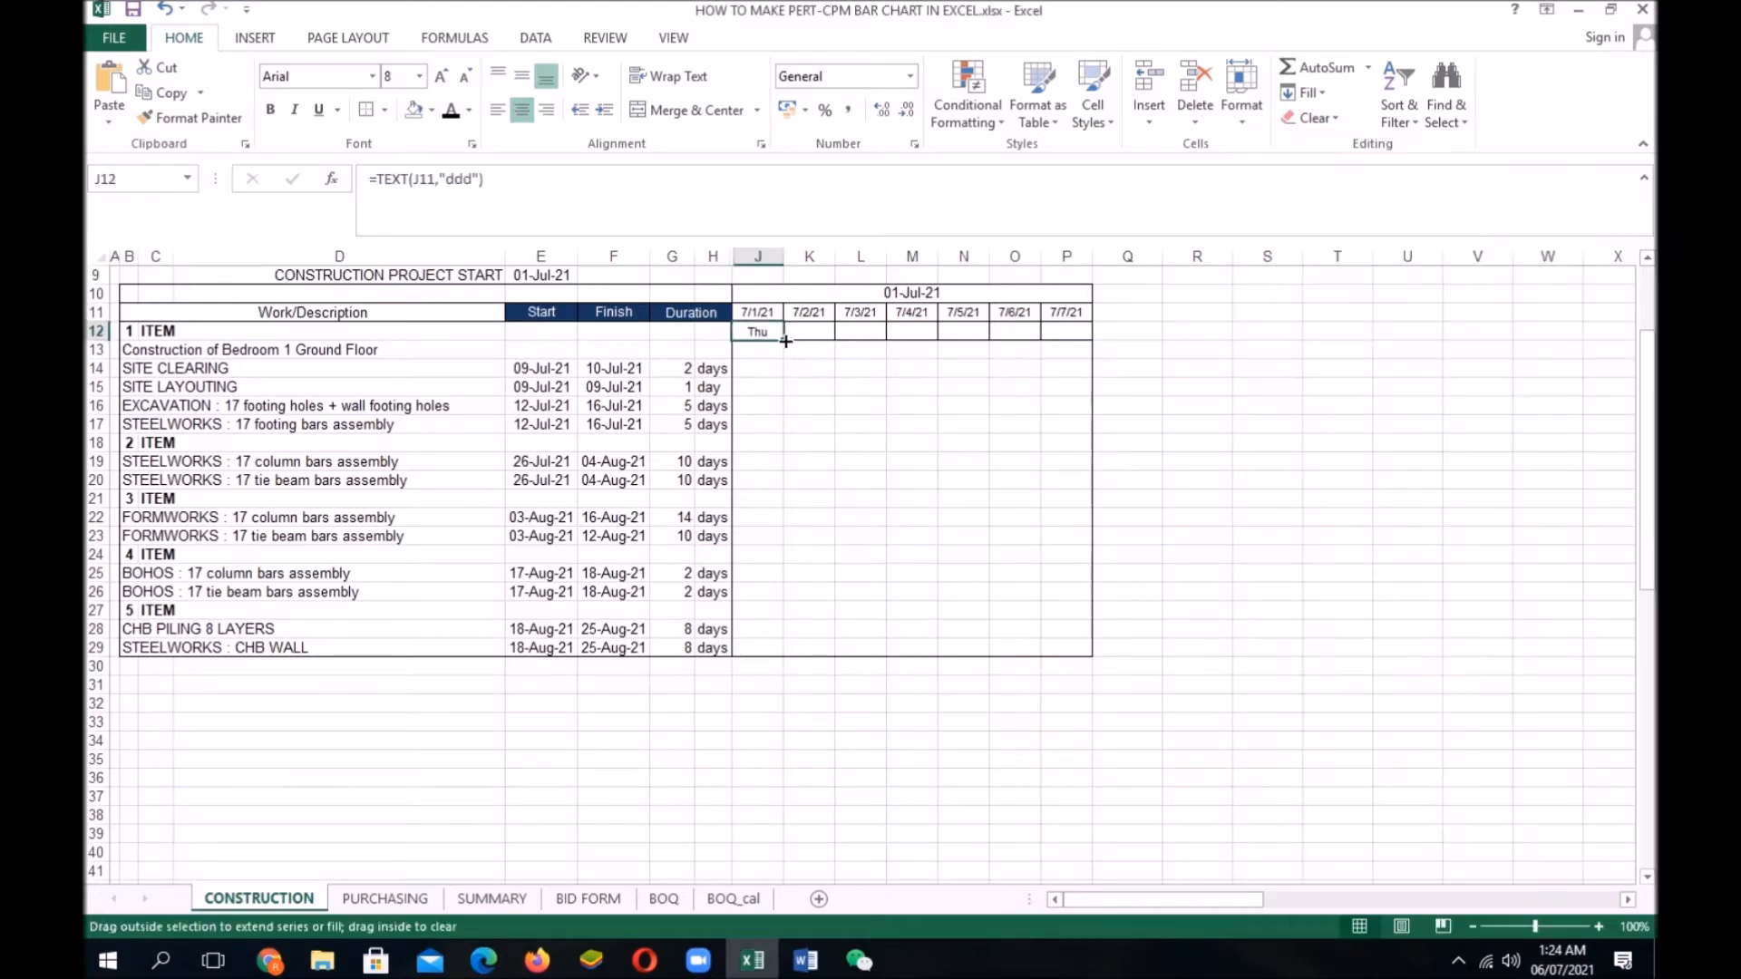
pyautogui.moveTo(786, 341); pyautogui.dragTo(1066, 331)
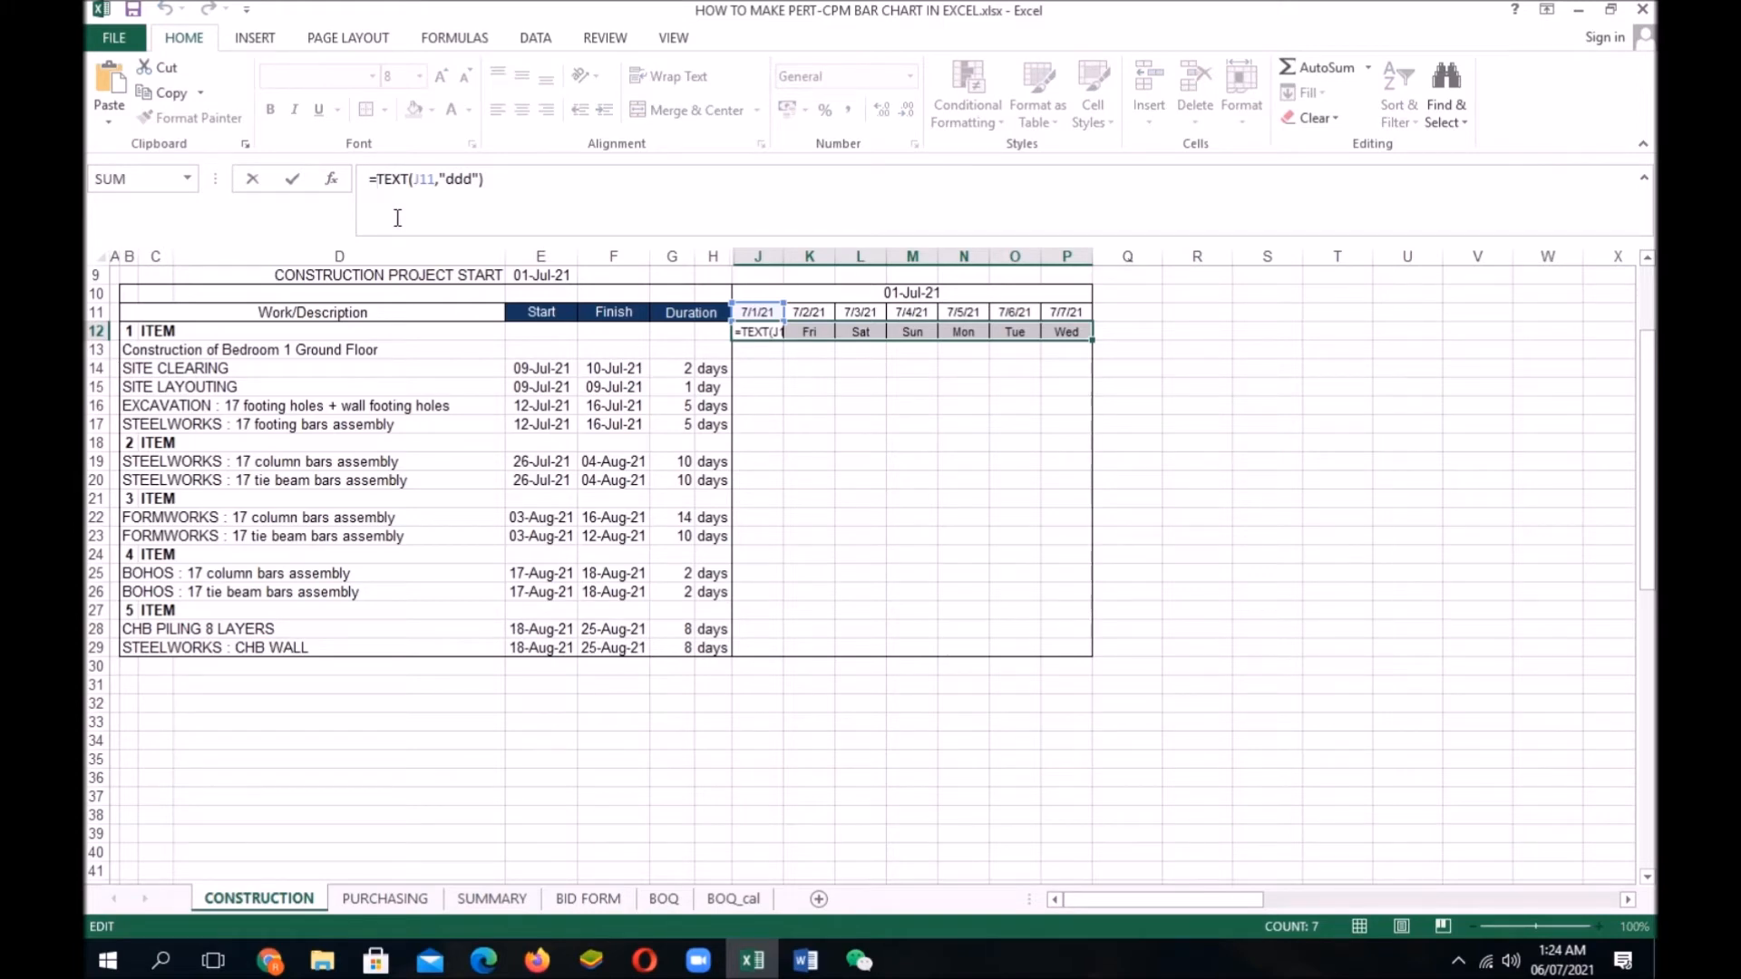
# - Change J12's formula to =LEFT(TEXT(J11,"ddd"),1) so it shows T
pyautogui.write('LEFT(')
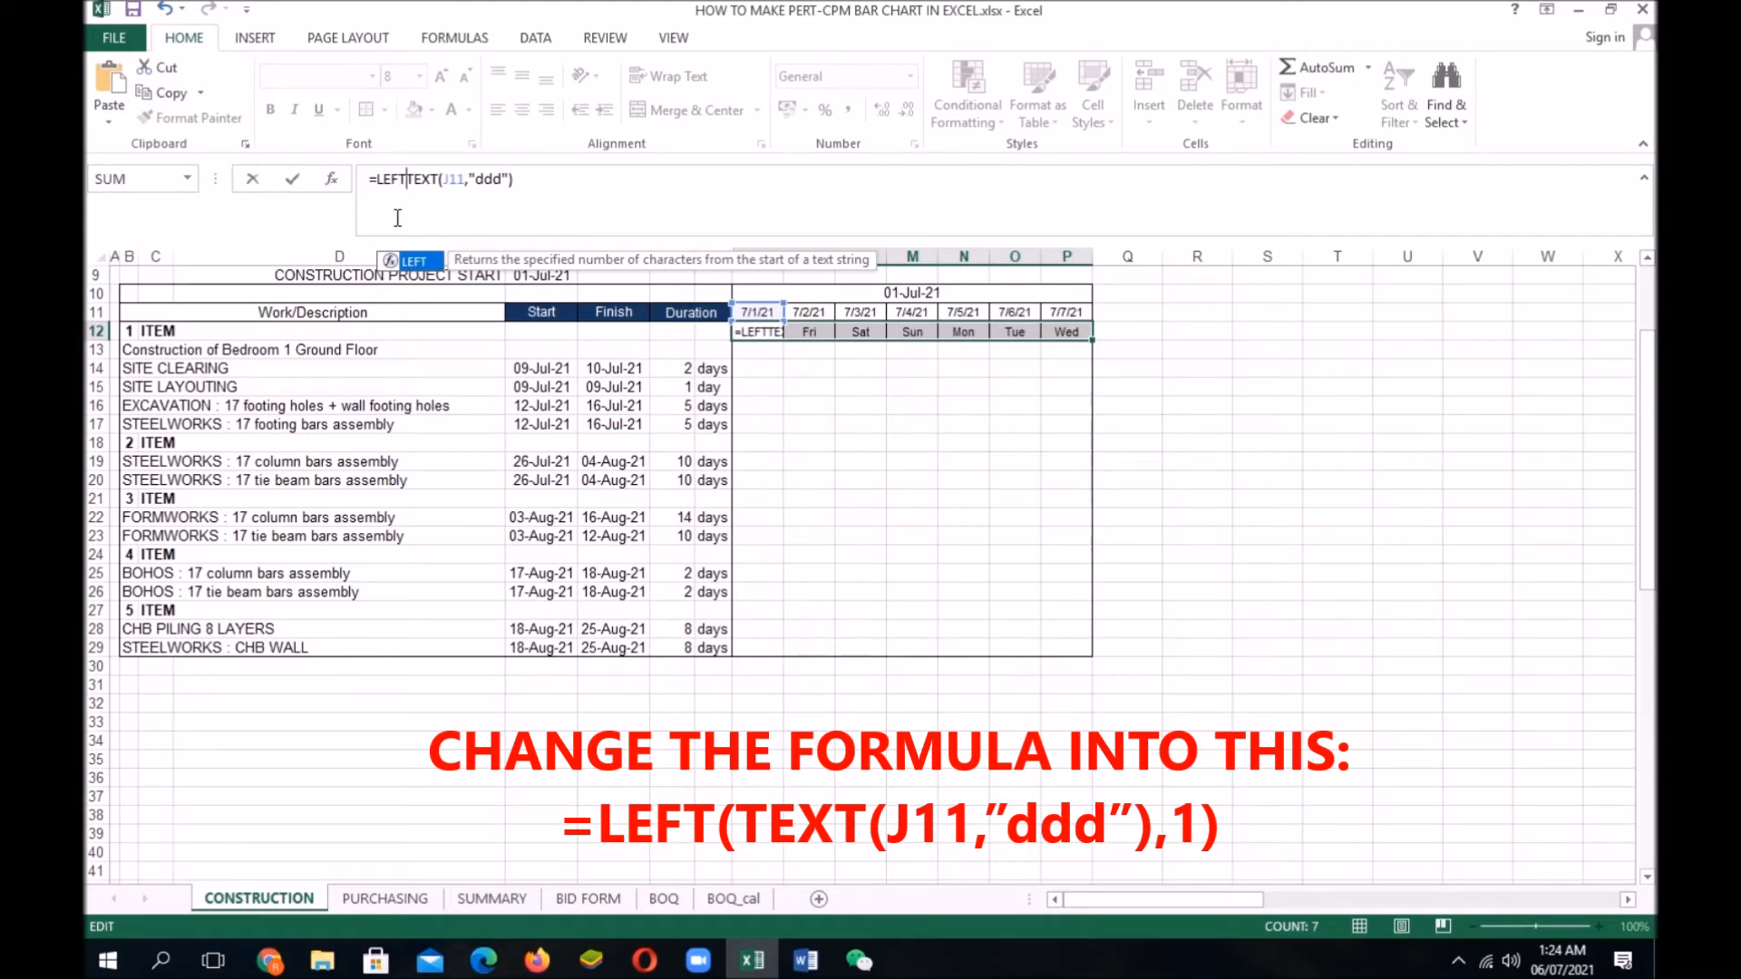
pyautogui.write('(')
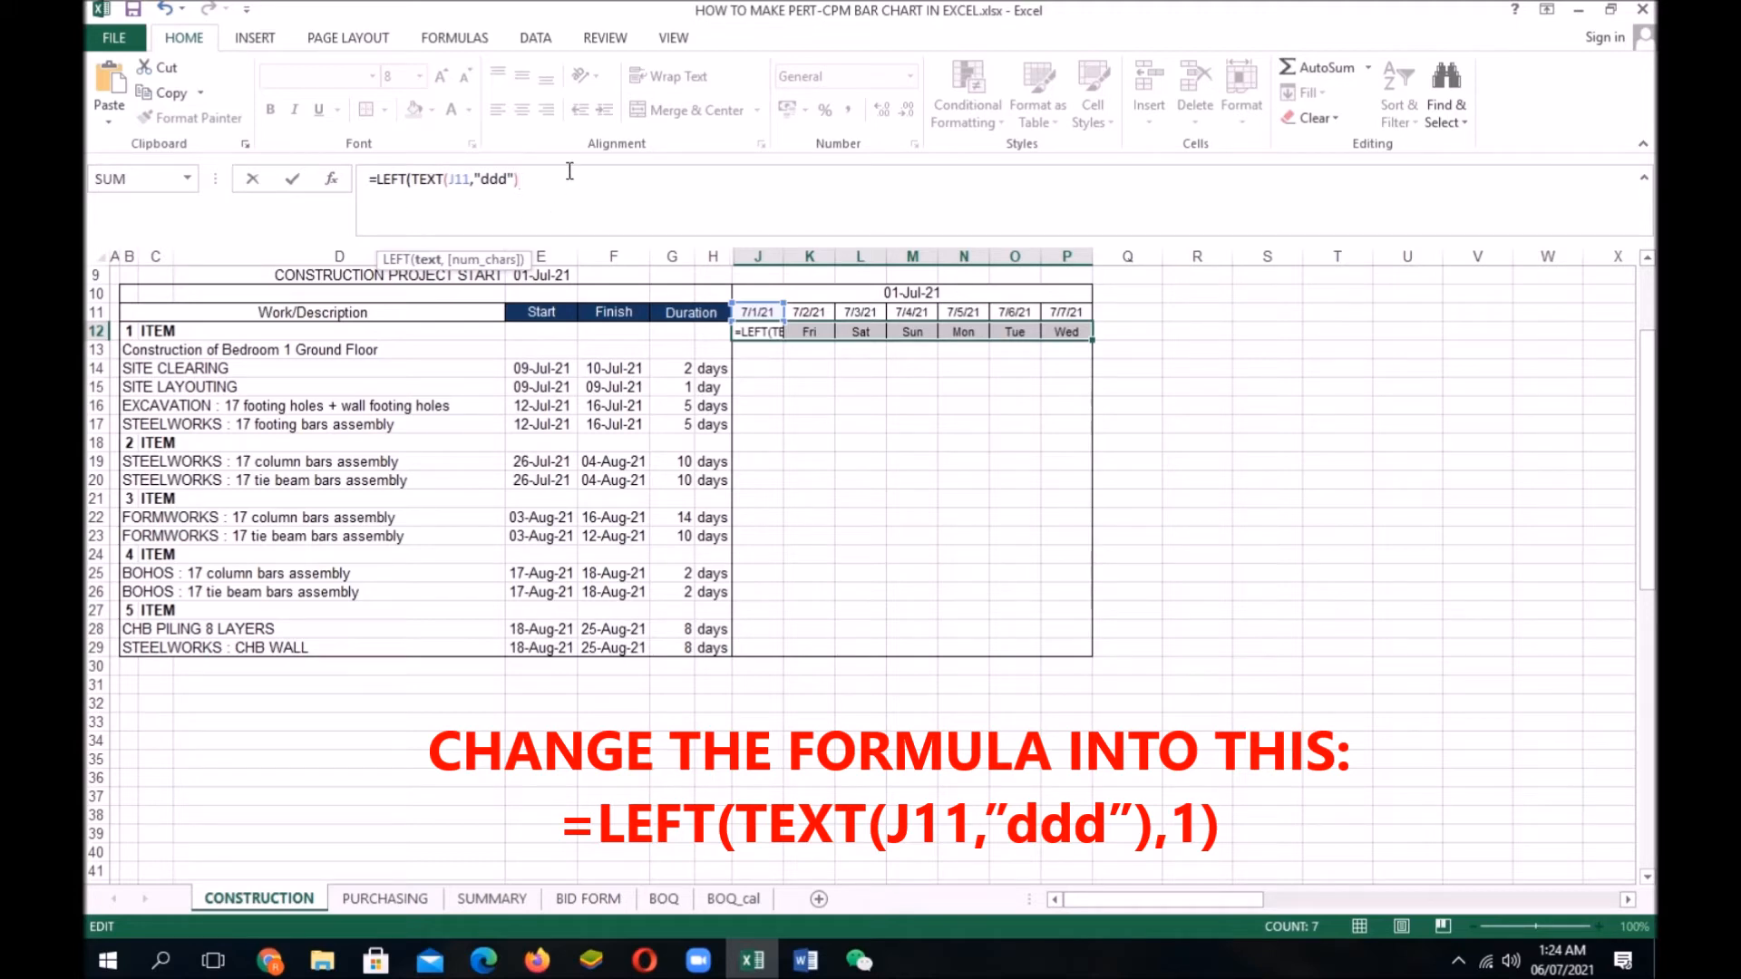
pyautogui.write(',')
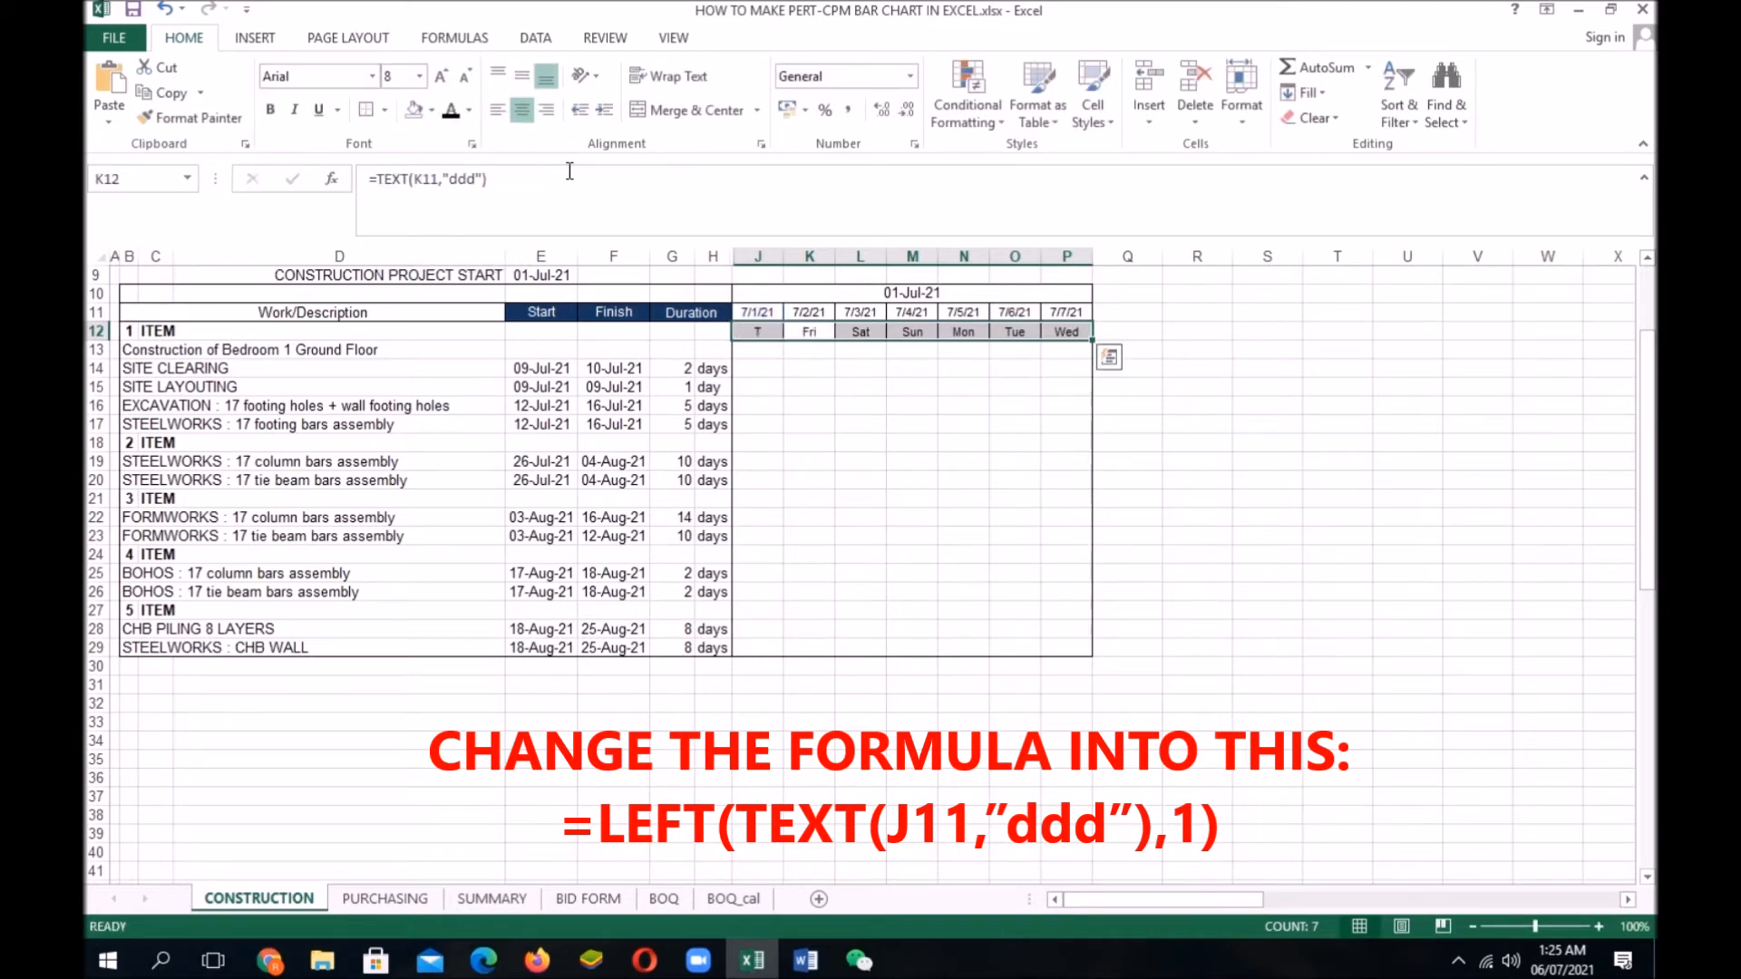
pyautogui.moveTo(781, 355)
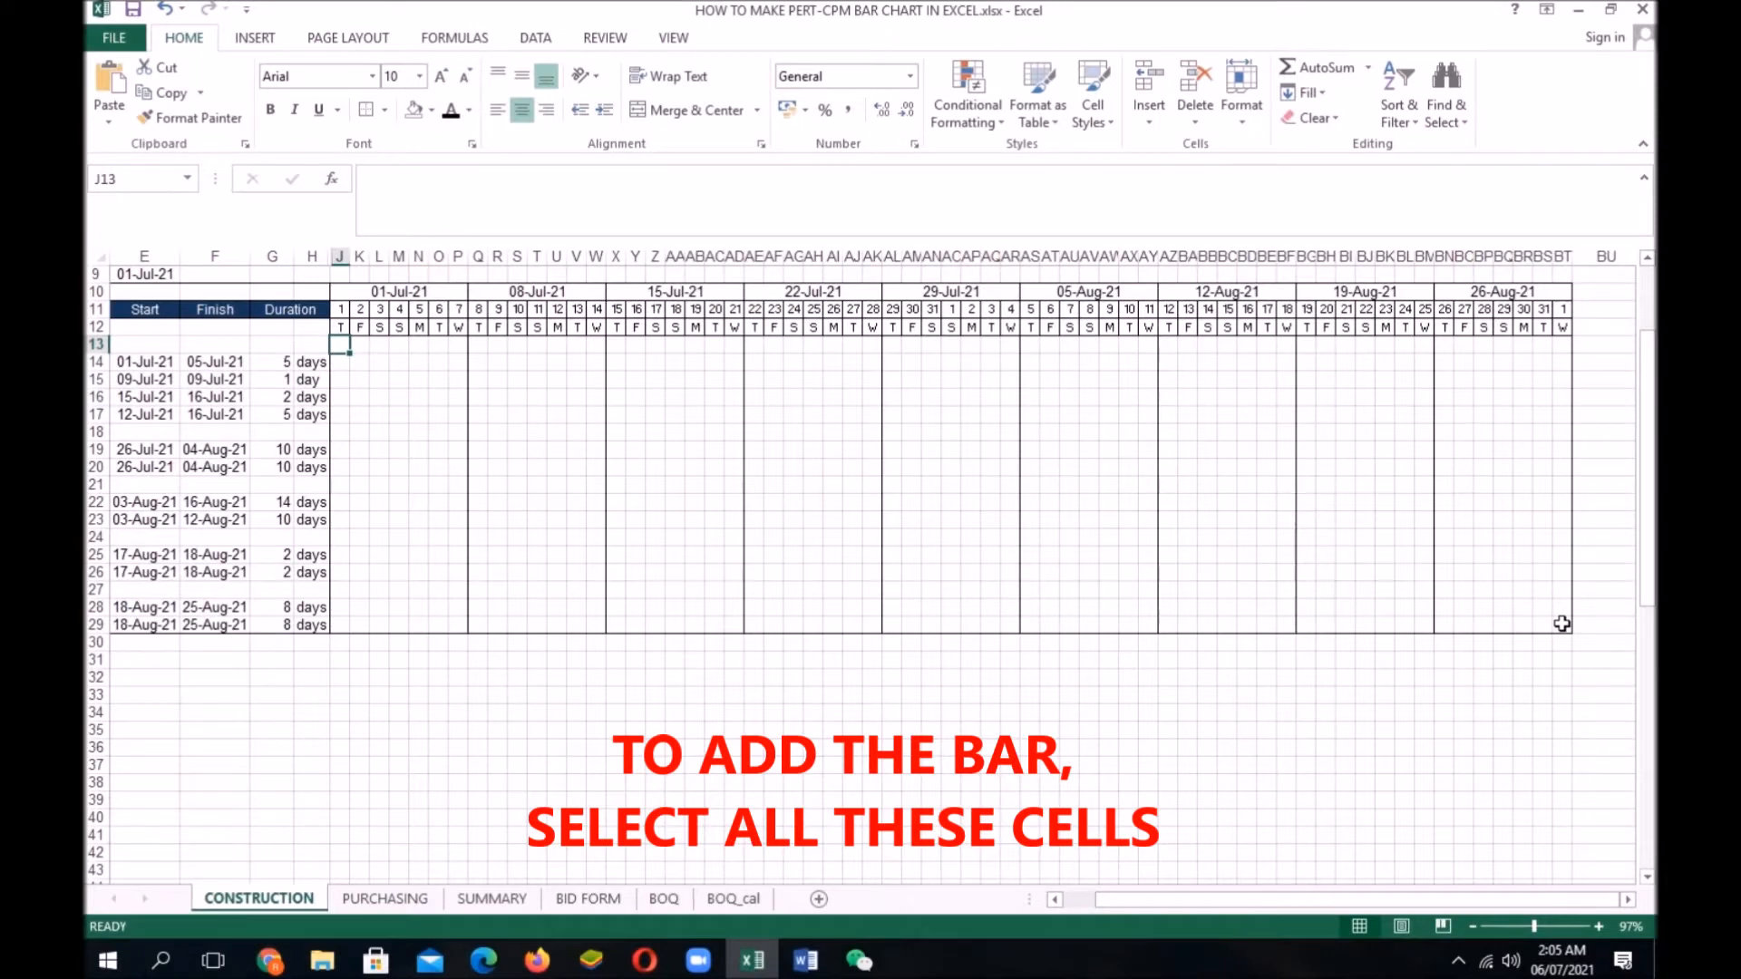
# - Select the task-row calendar grid J13:BT29 and open Conditional Formatting
pyautogui.moveTo(342, 347); pyautogui.dragTo(1566, 633)
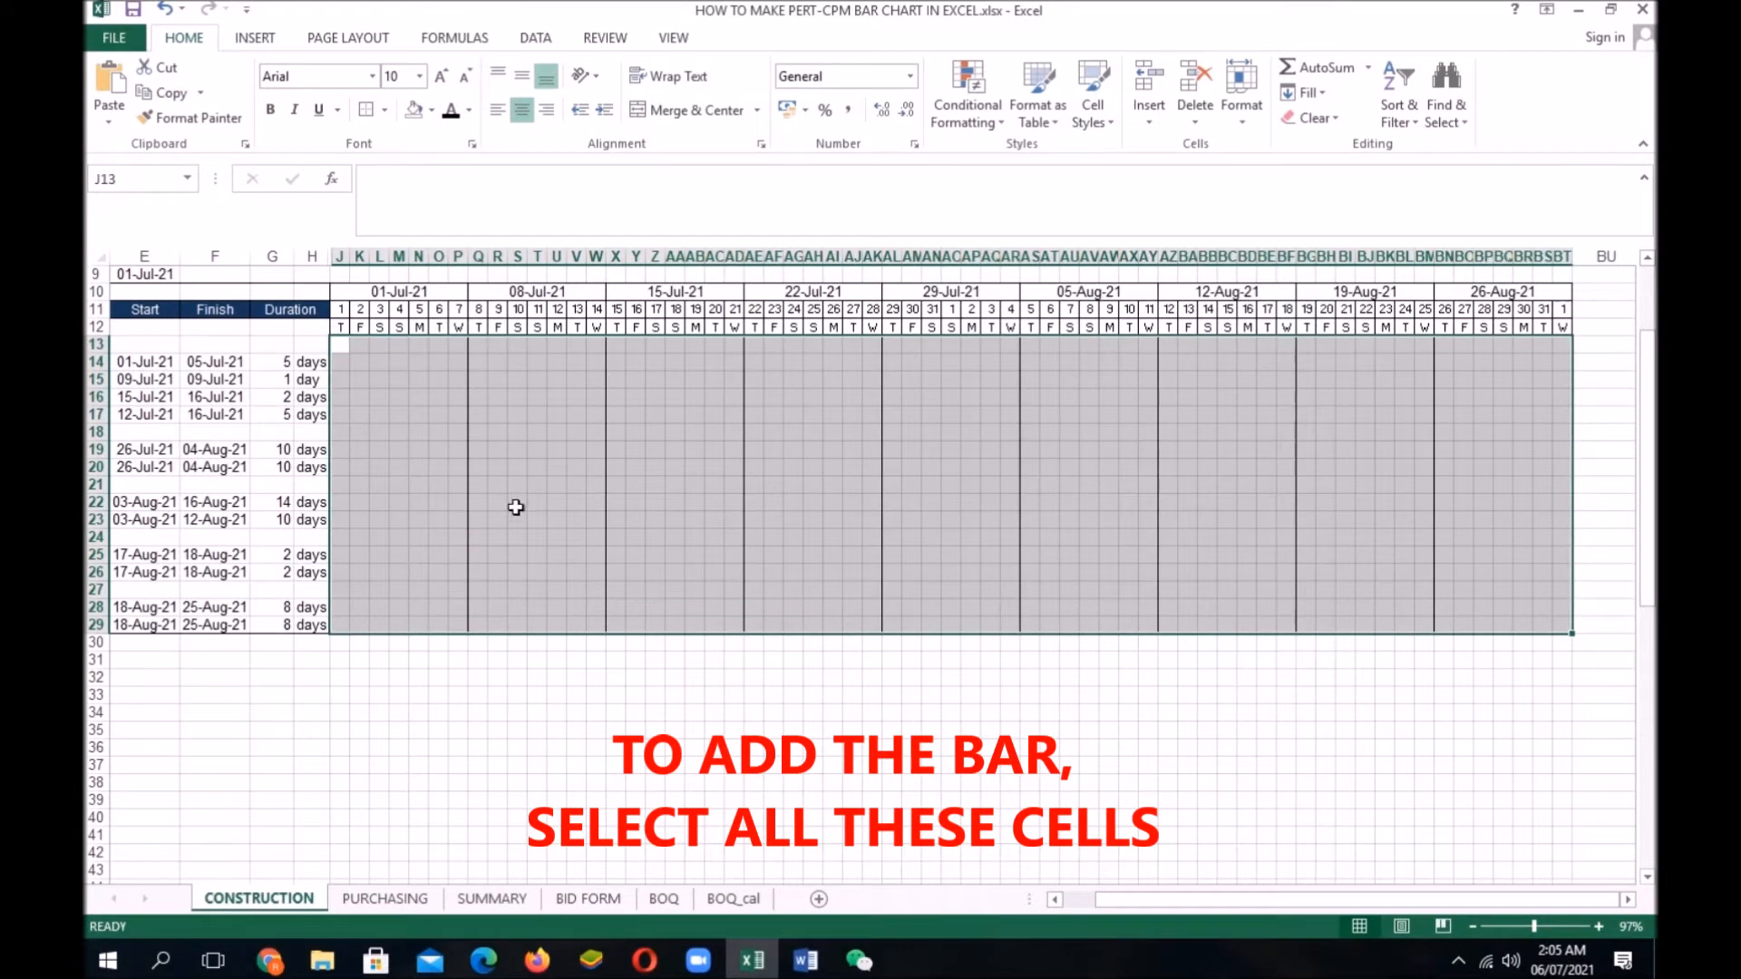
pyautogui.moveTo(625, 466)
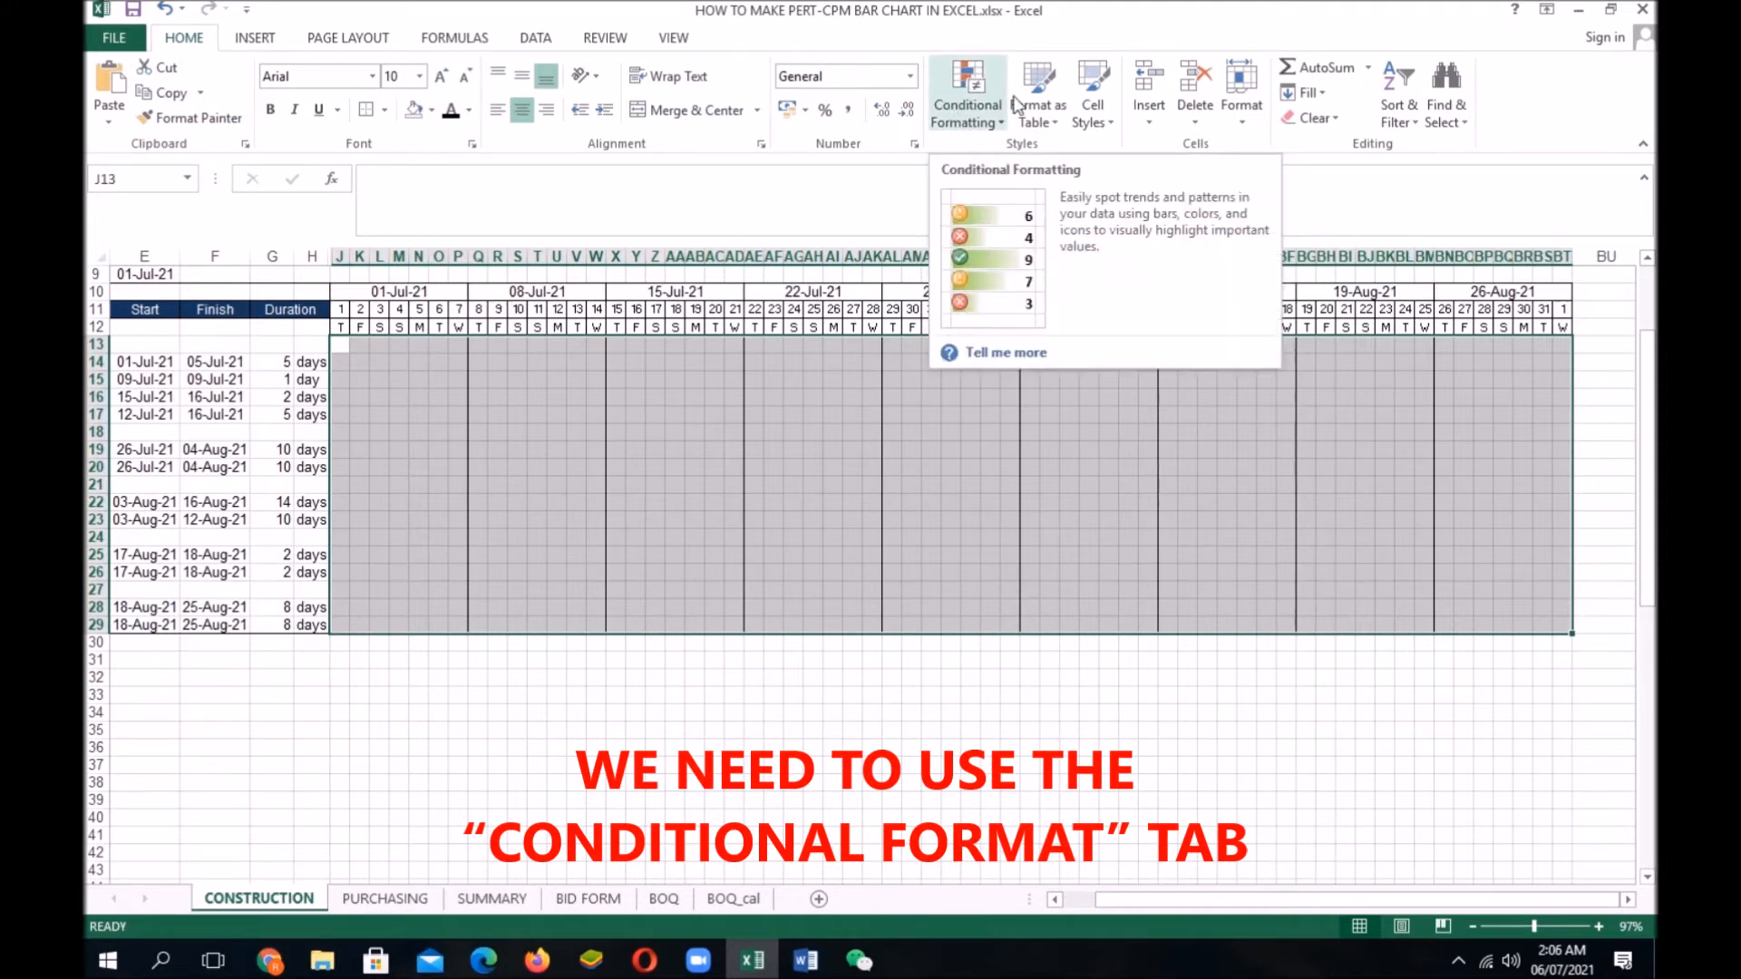
pyautogui.click(966, 90)
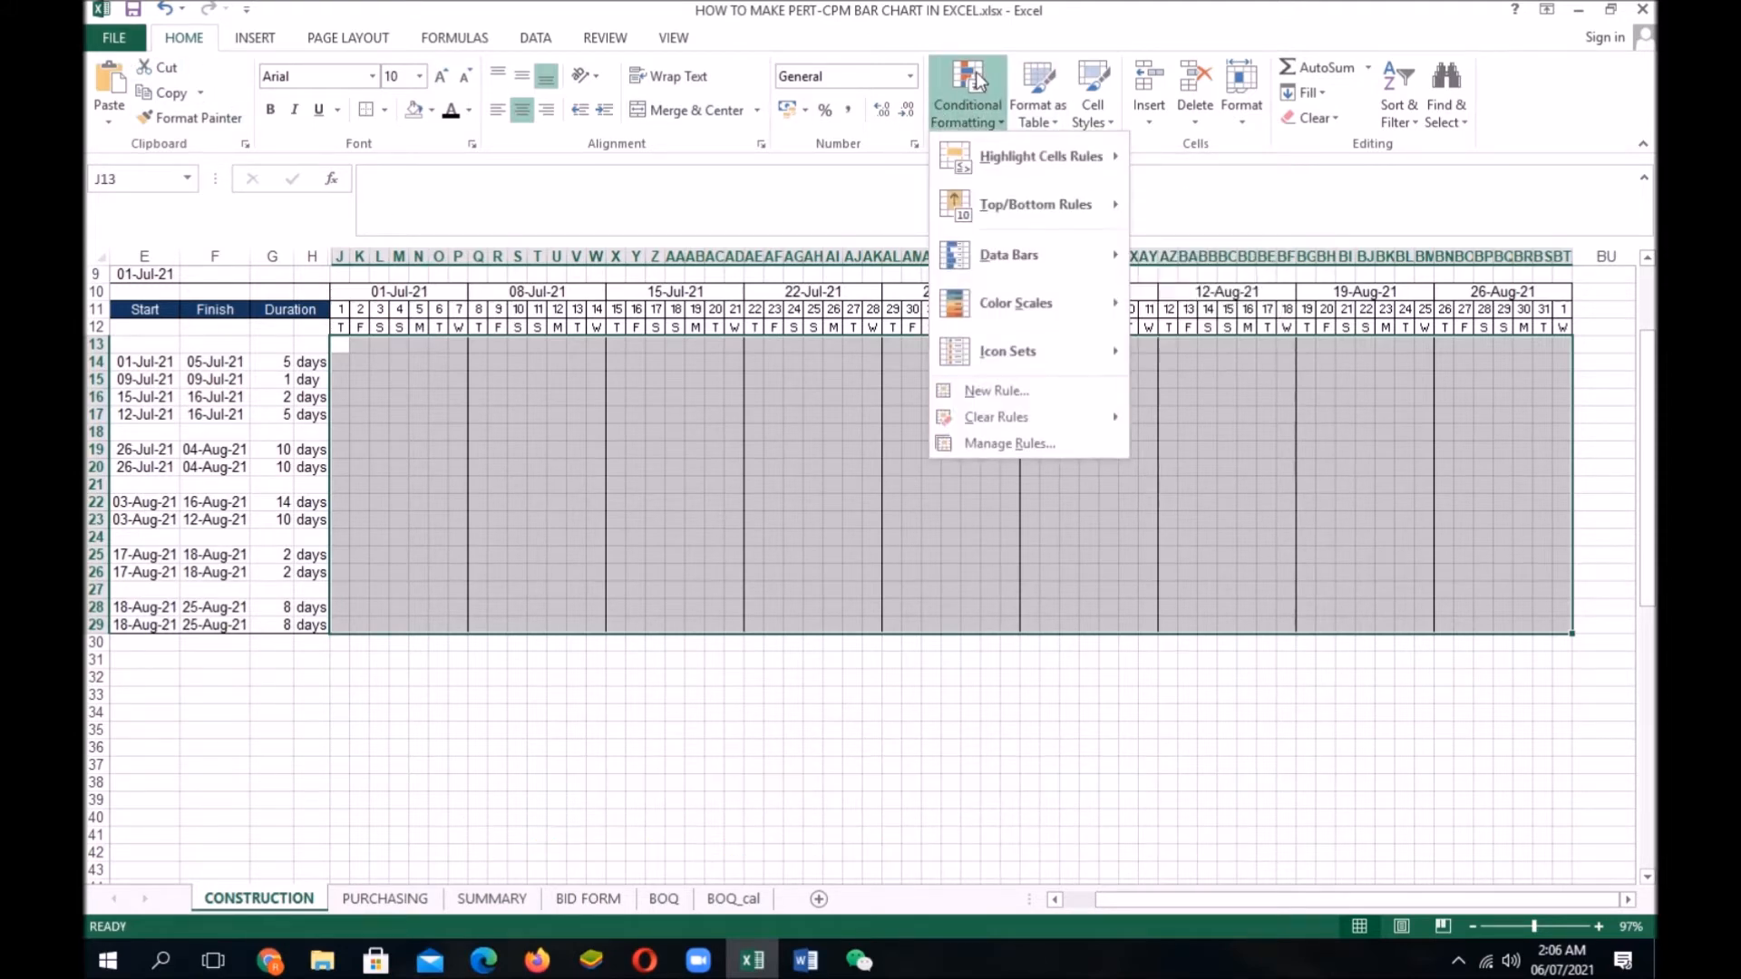
pyautogui.moveTo(996, 390)
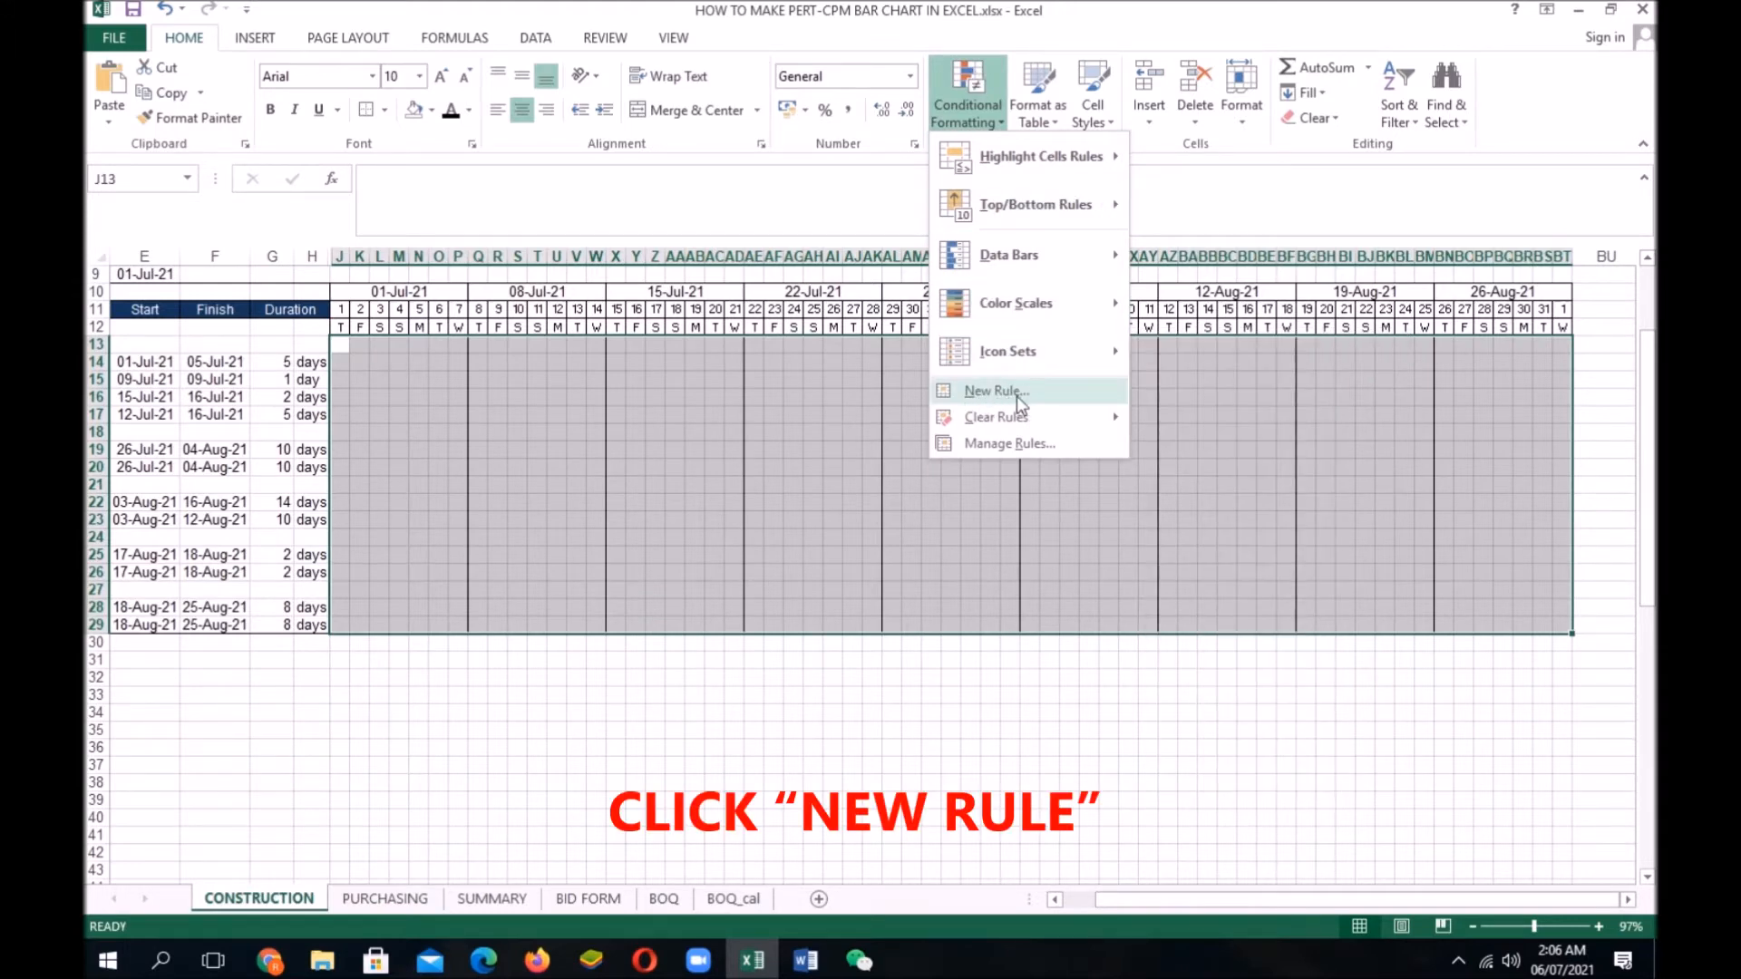
# - Create a new rule using 'Use a formula to determine which cells to format'
pyautogui.click(994, 390)
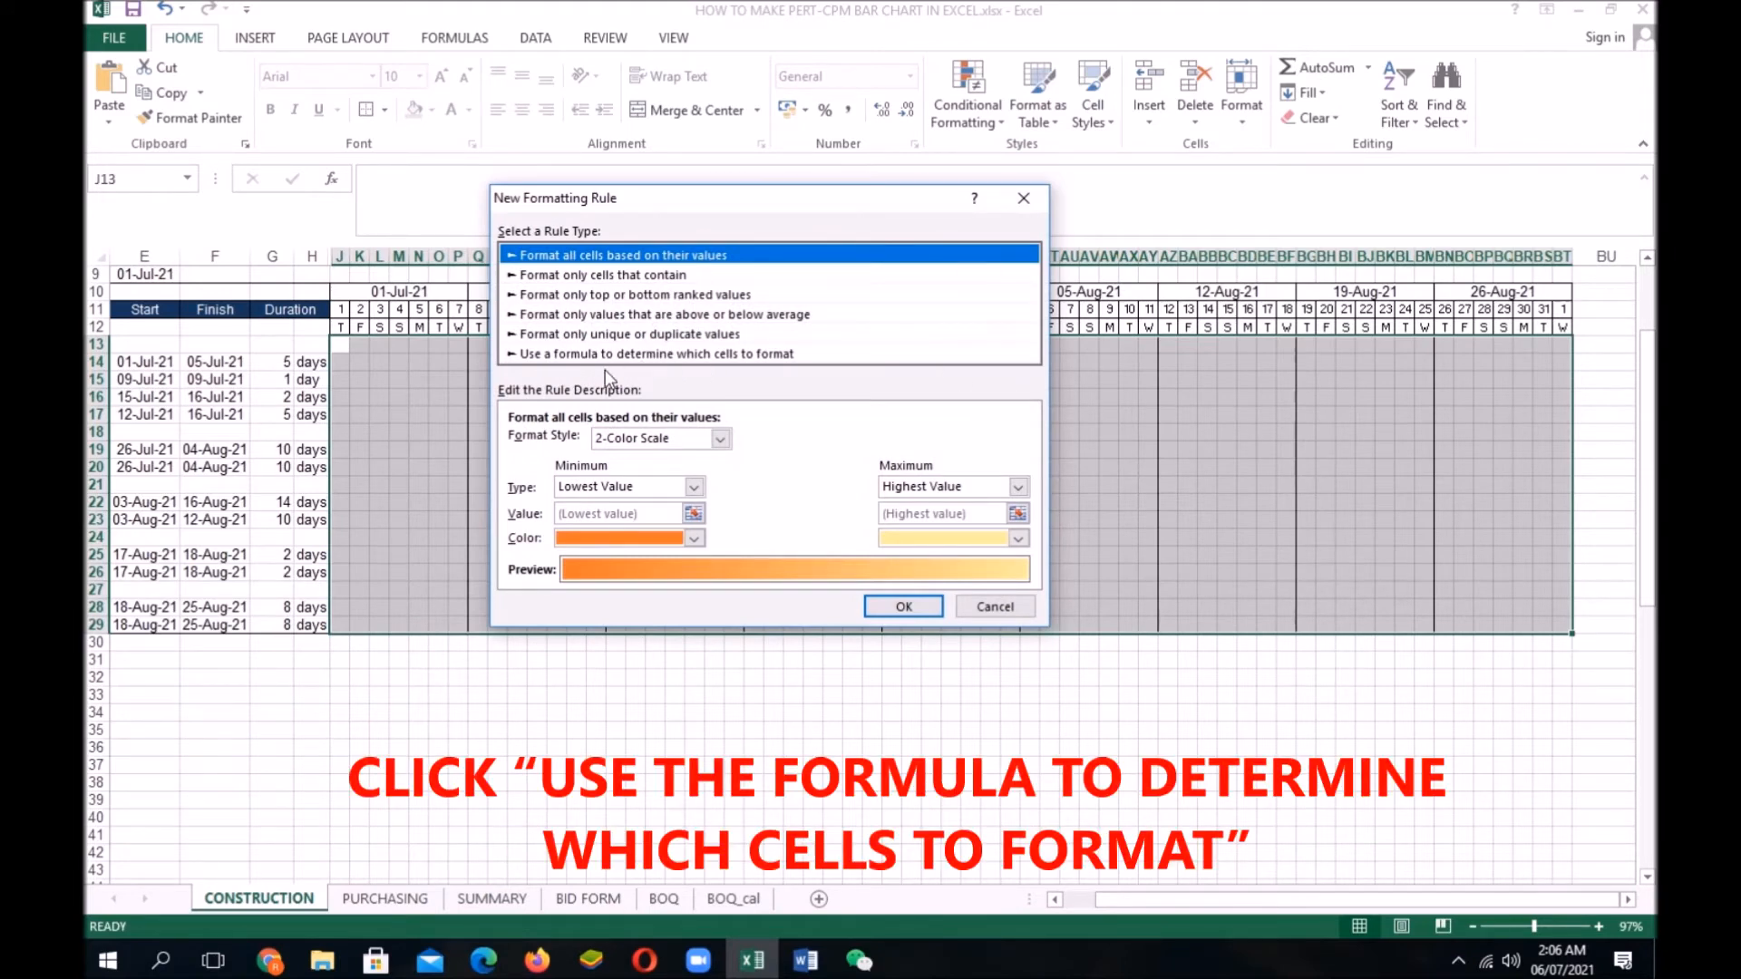
pyautogui.moveTo(649, 362)
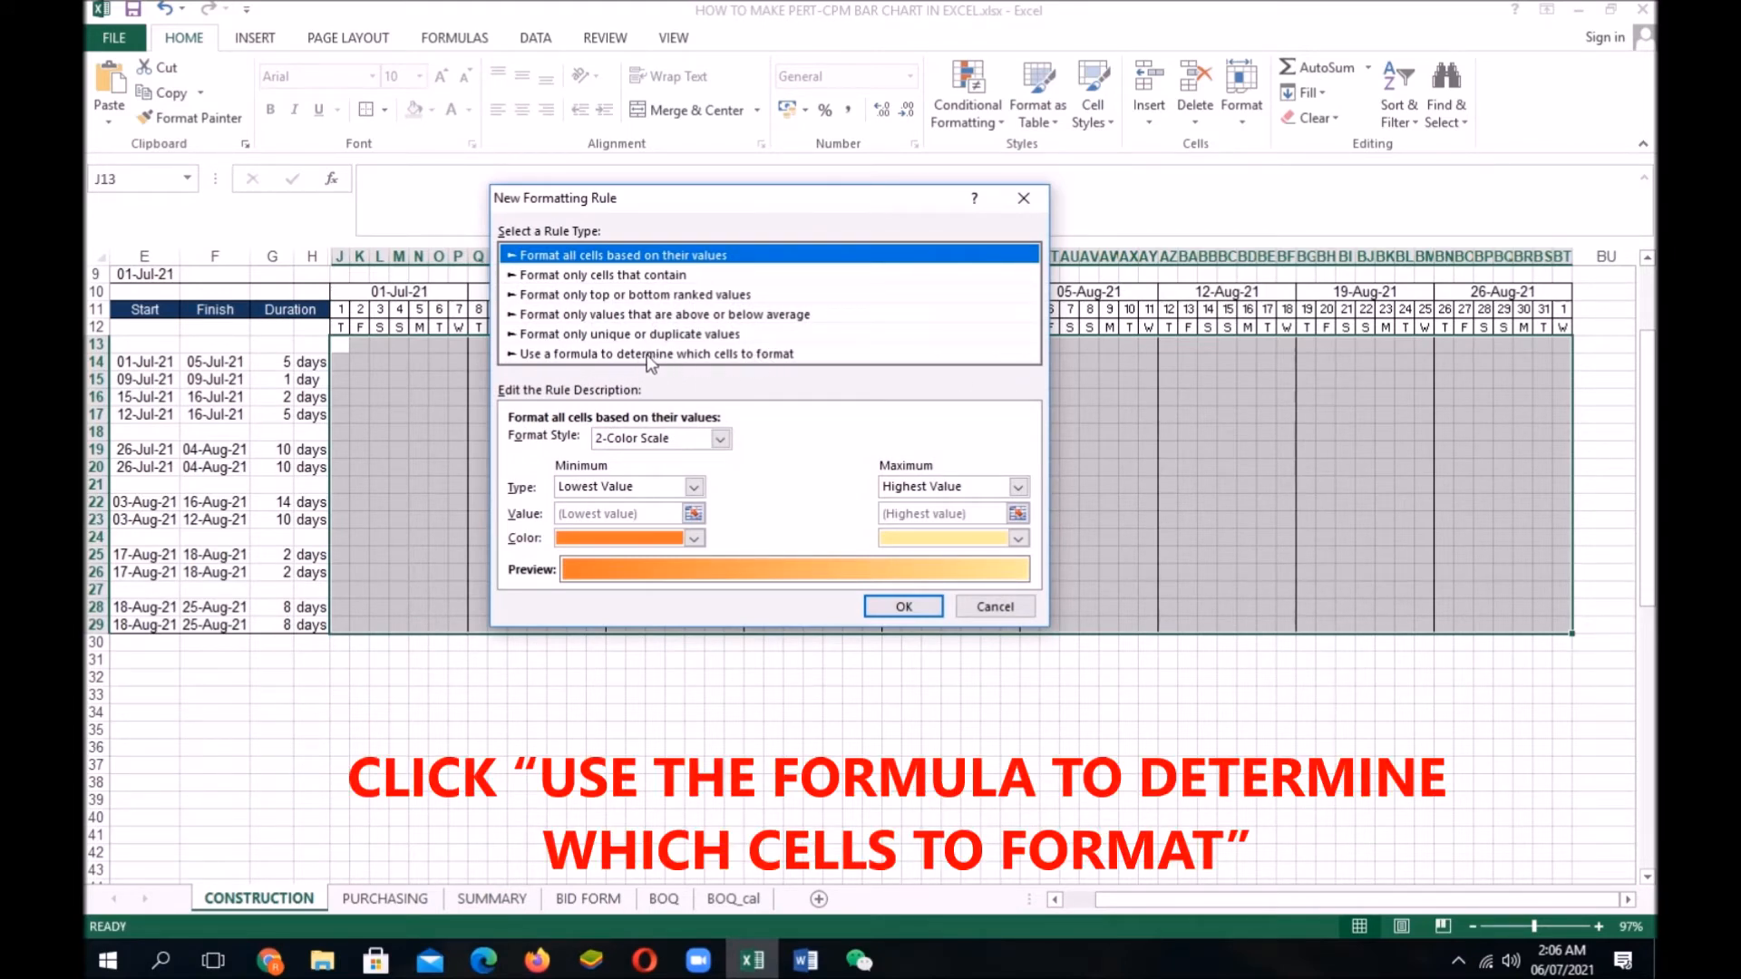
pyautogui.click(656, 353)
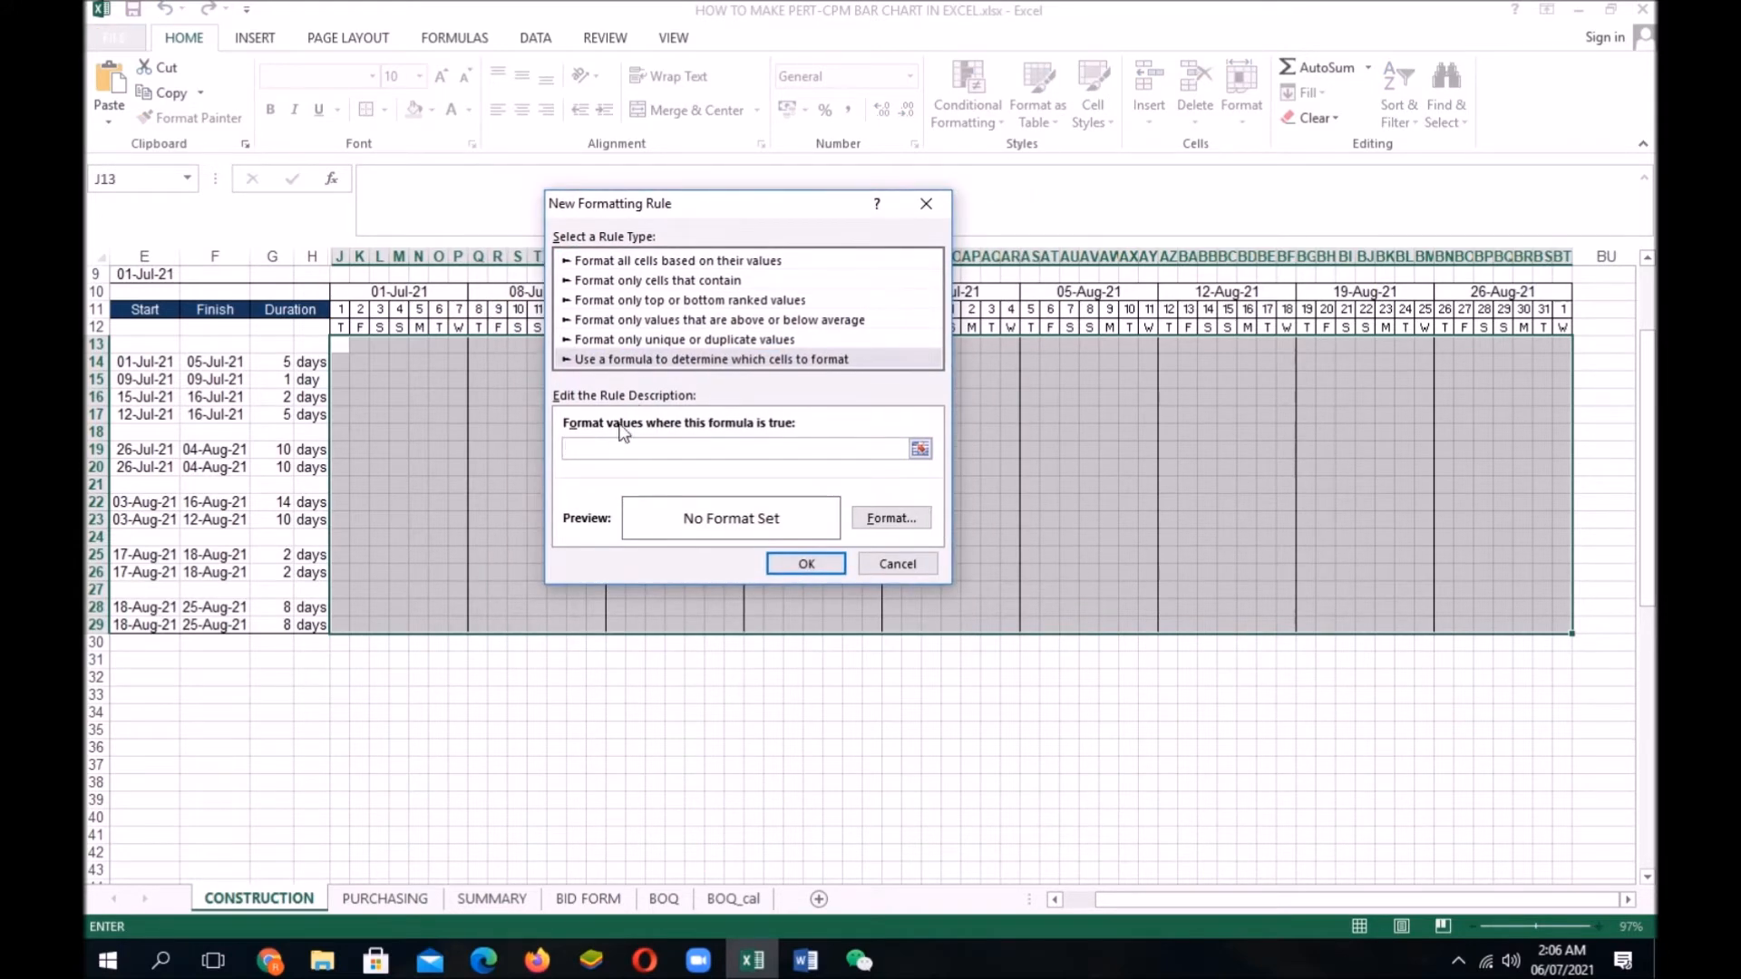
# - Enter the rule formula =AND(J$11>=$E13,J$11<=$F13) referencing Start E13 and Finish F13
pyautogui.click(738, 447)
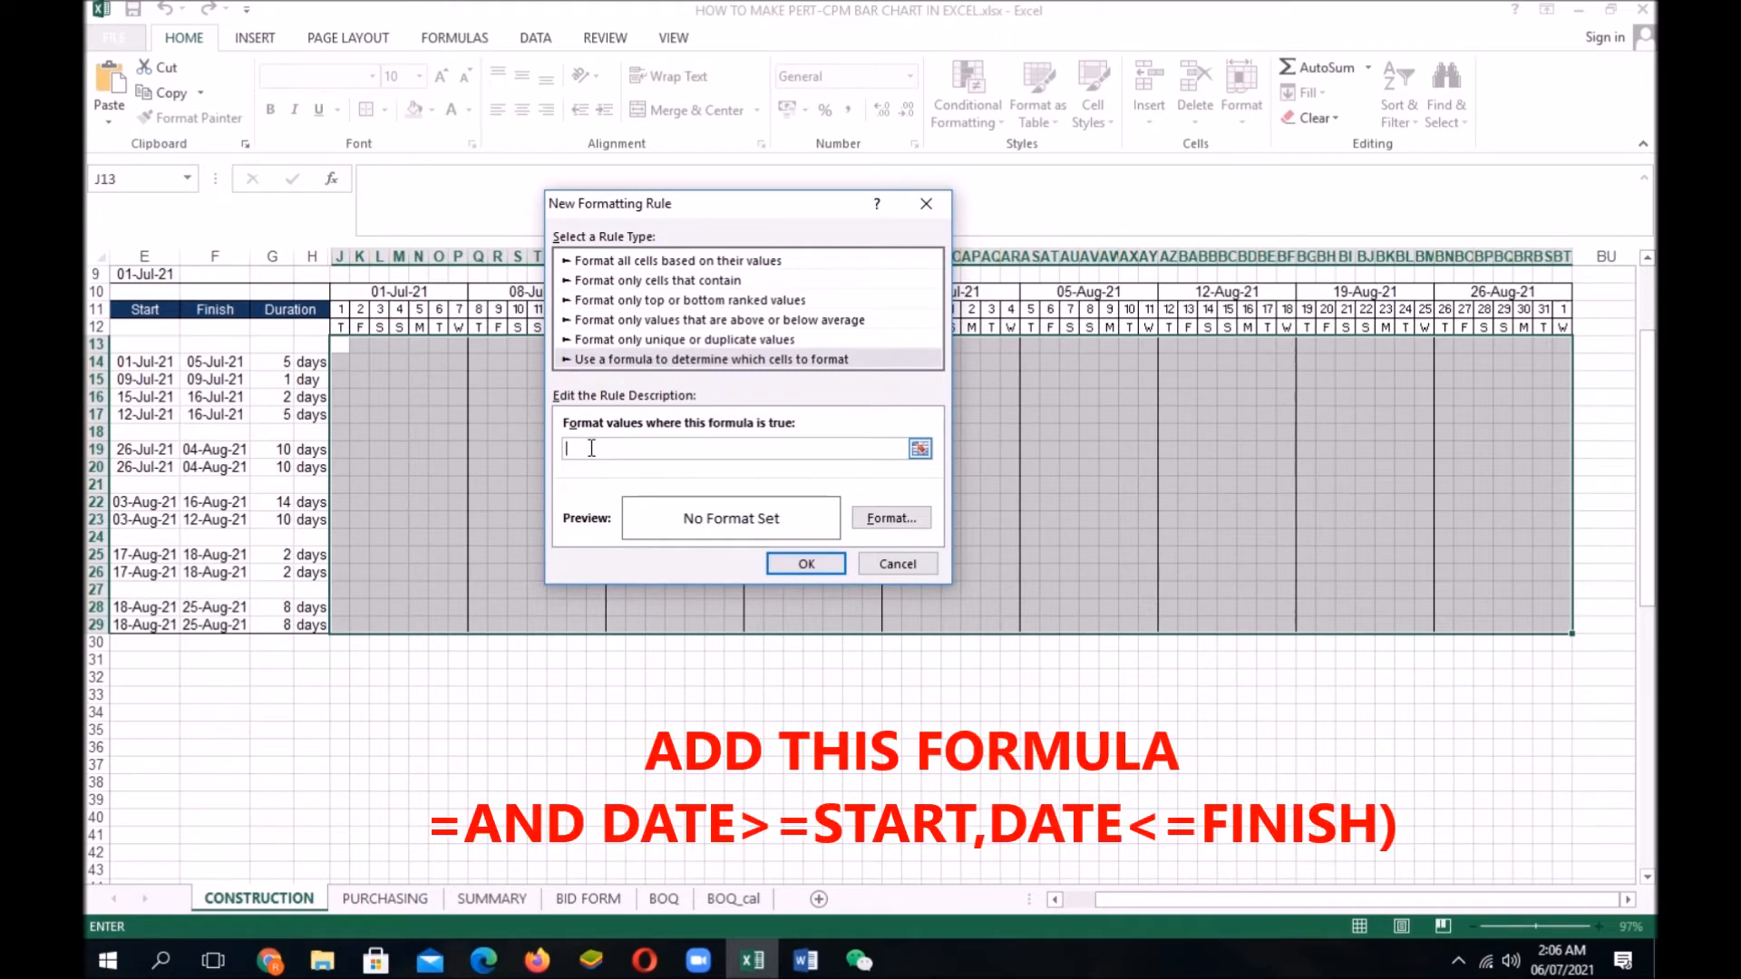
pyautogui.write('=AND(')
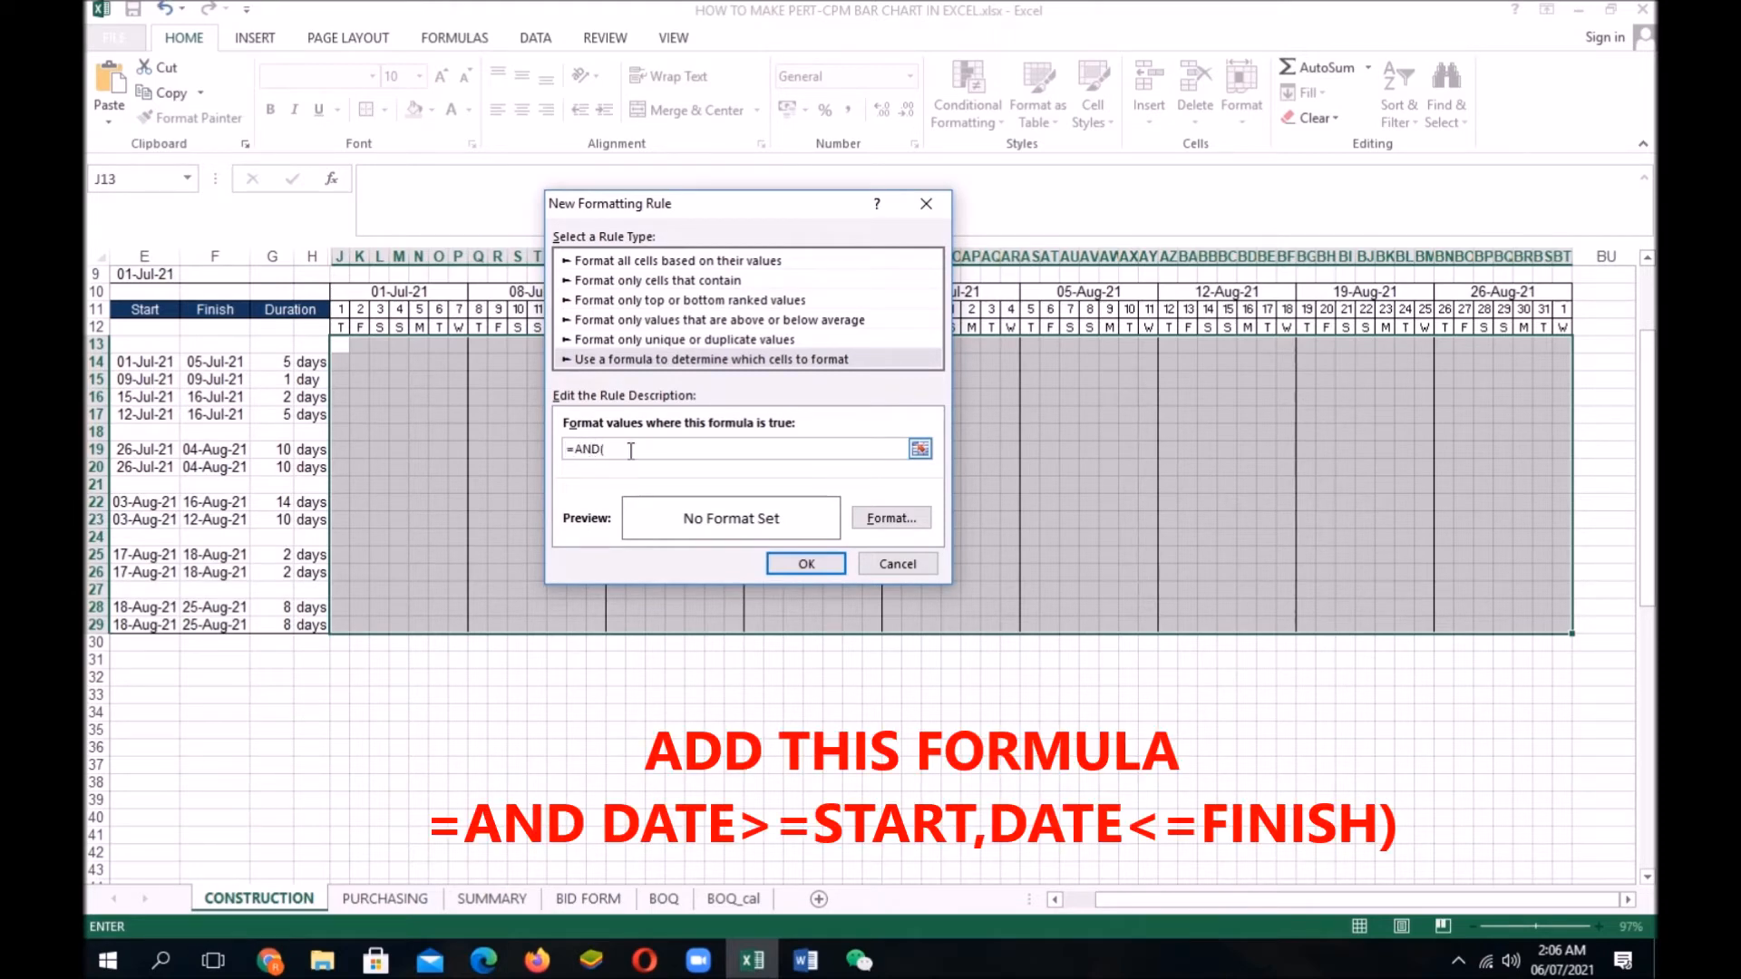
pyautogui.write('$J$11')
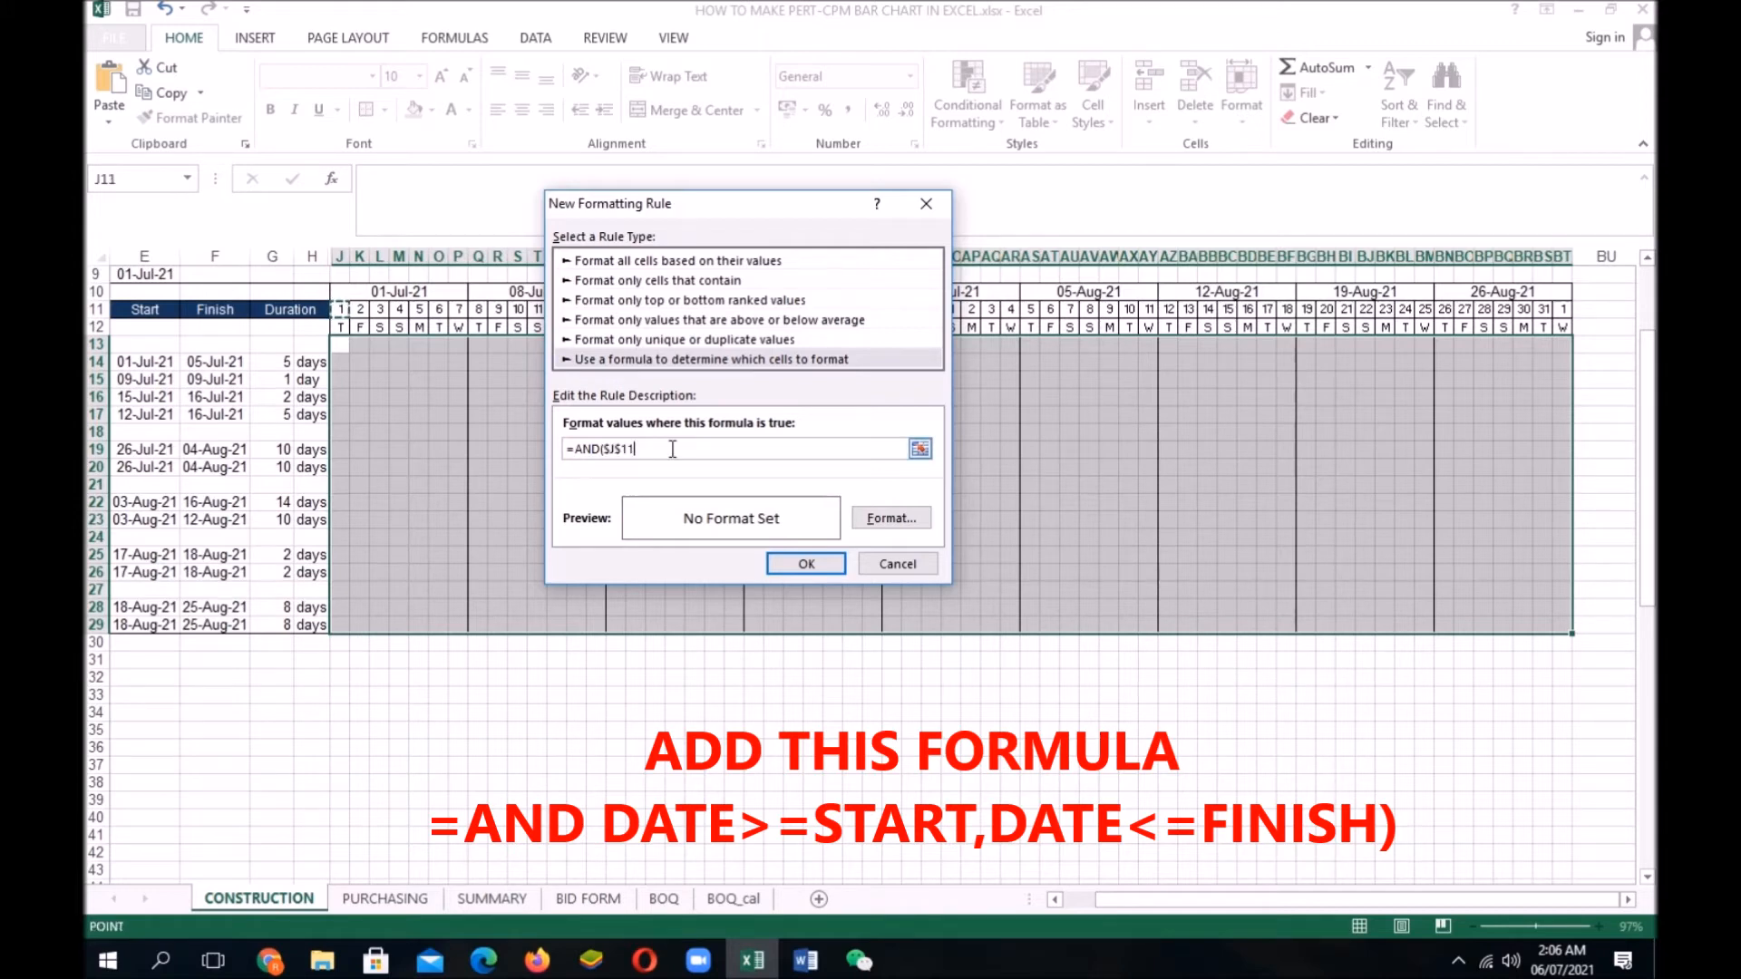
pyautogui.write('>=')
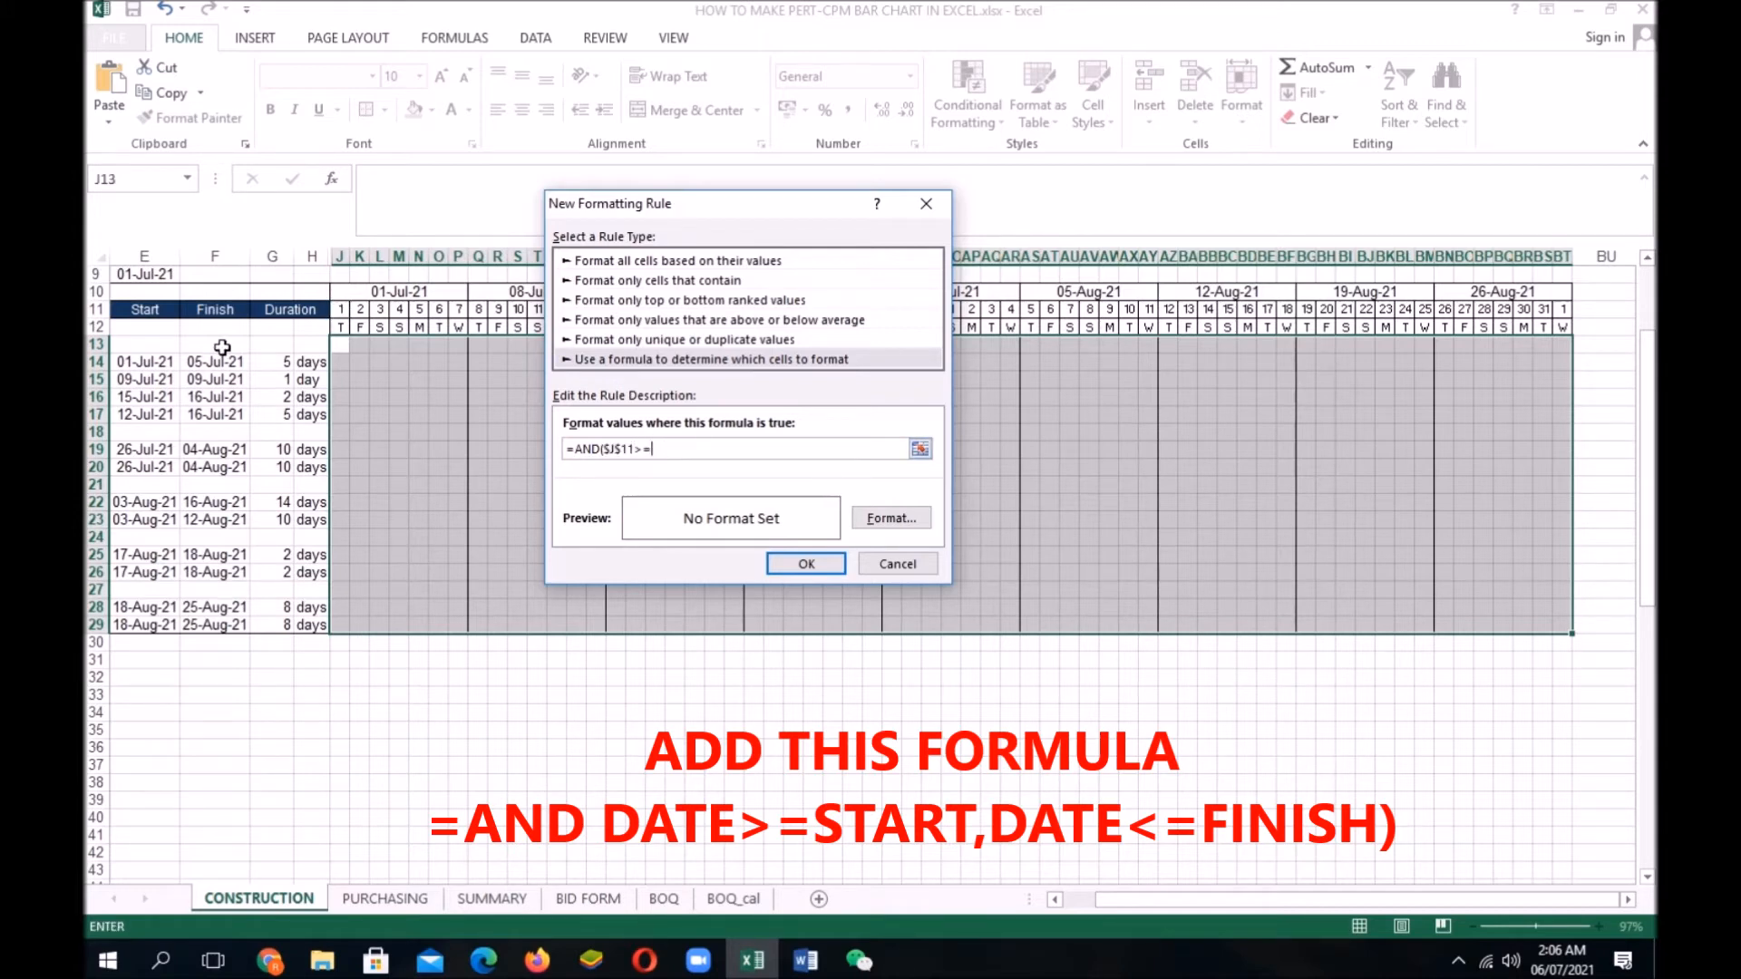
pyautogui.click(143, 342)
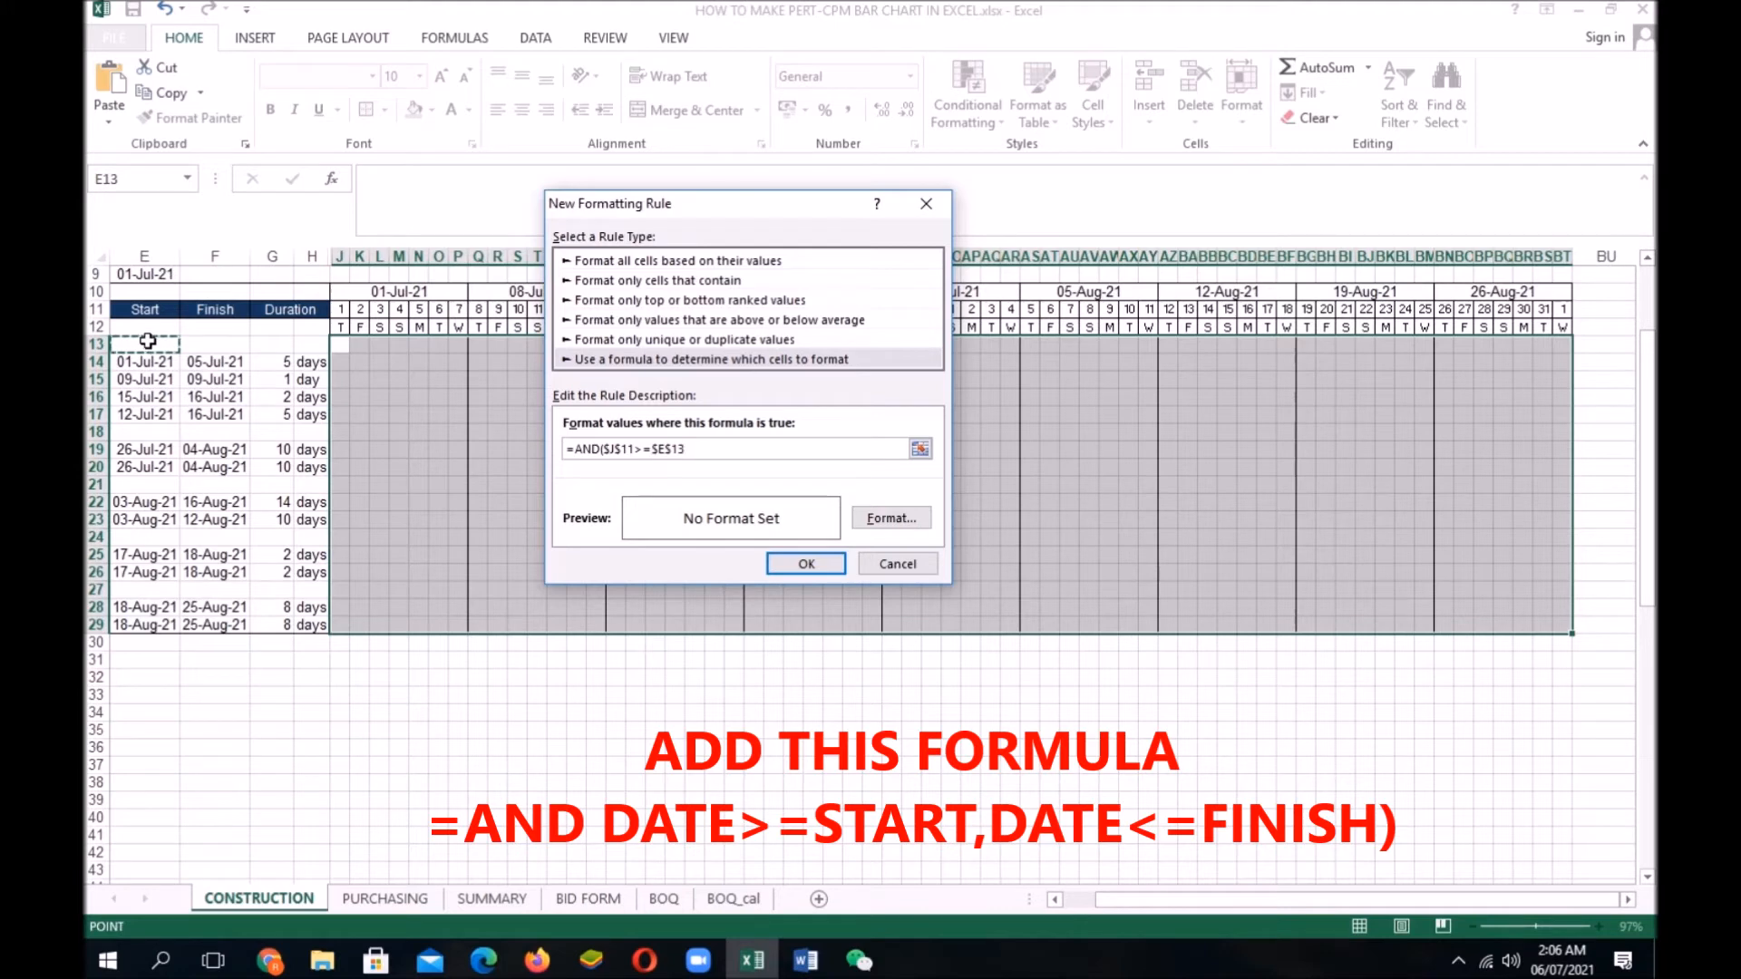
pyautogui.write(',$J$11<=')
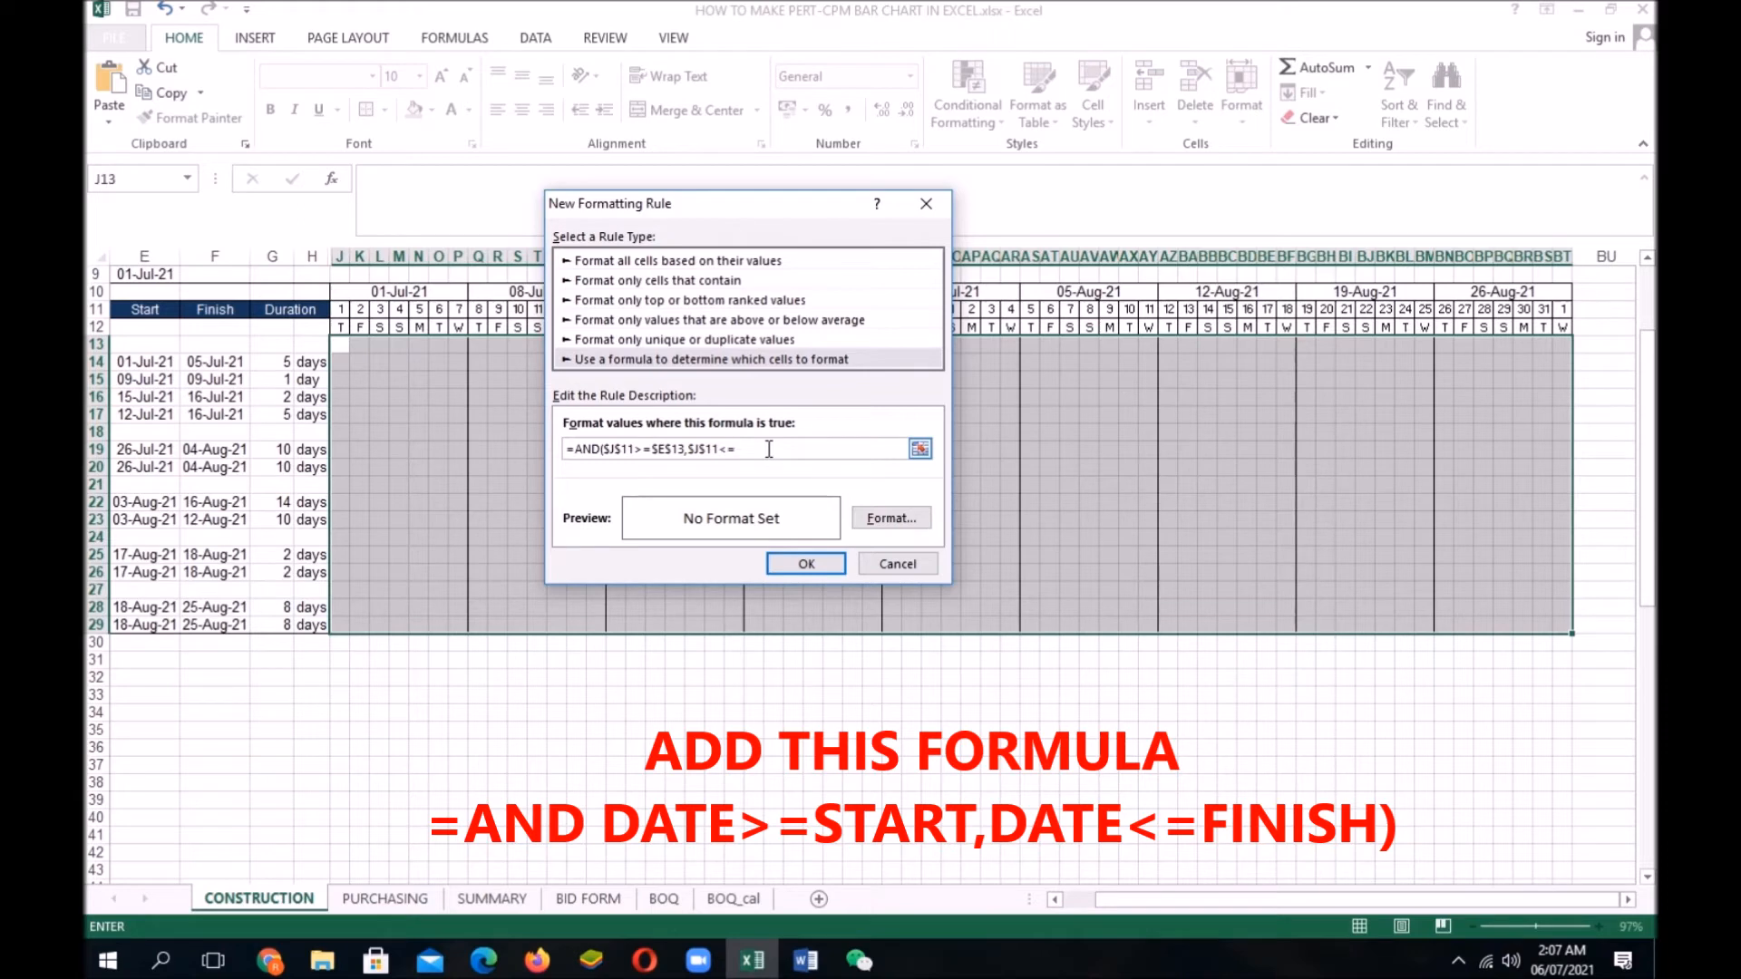
pyautogui.click(214, 344)
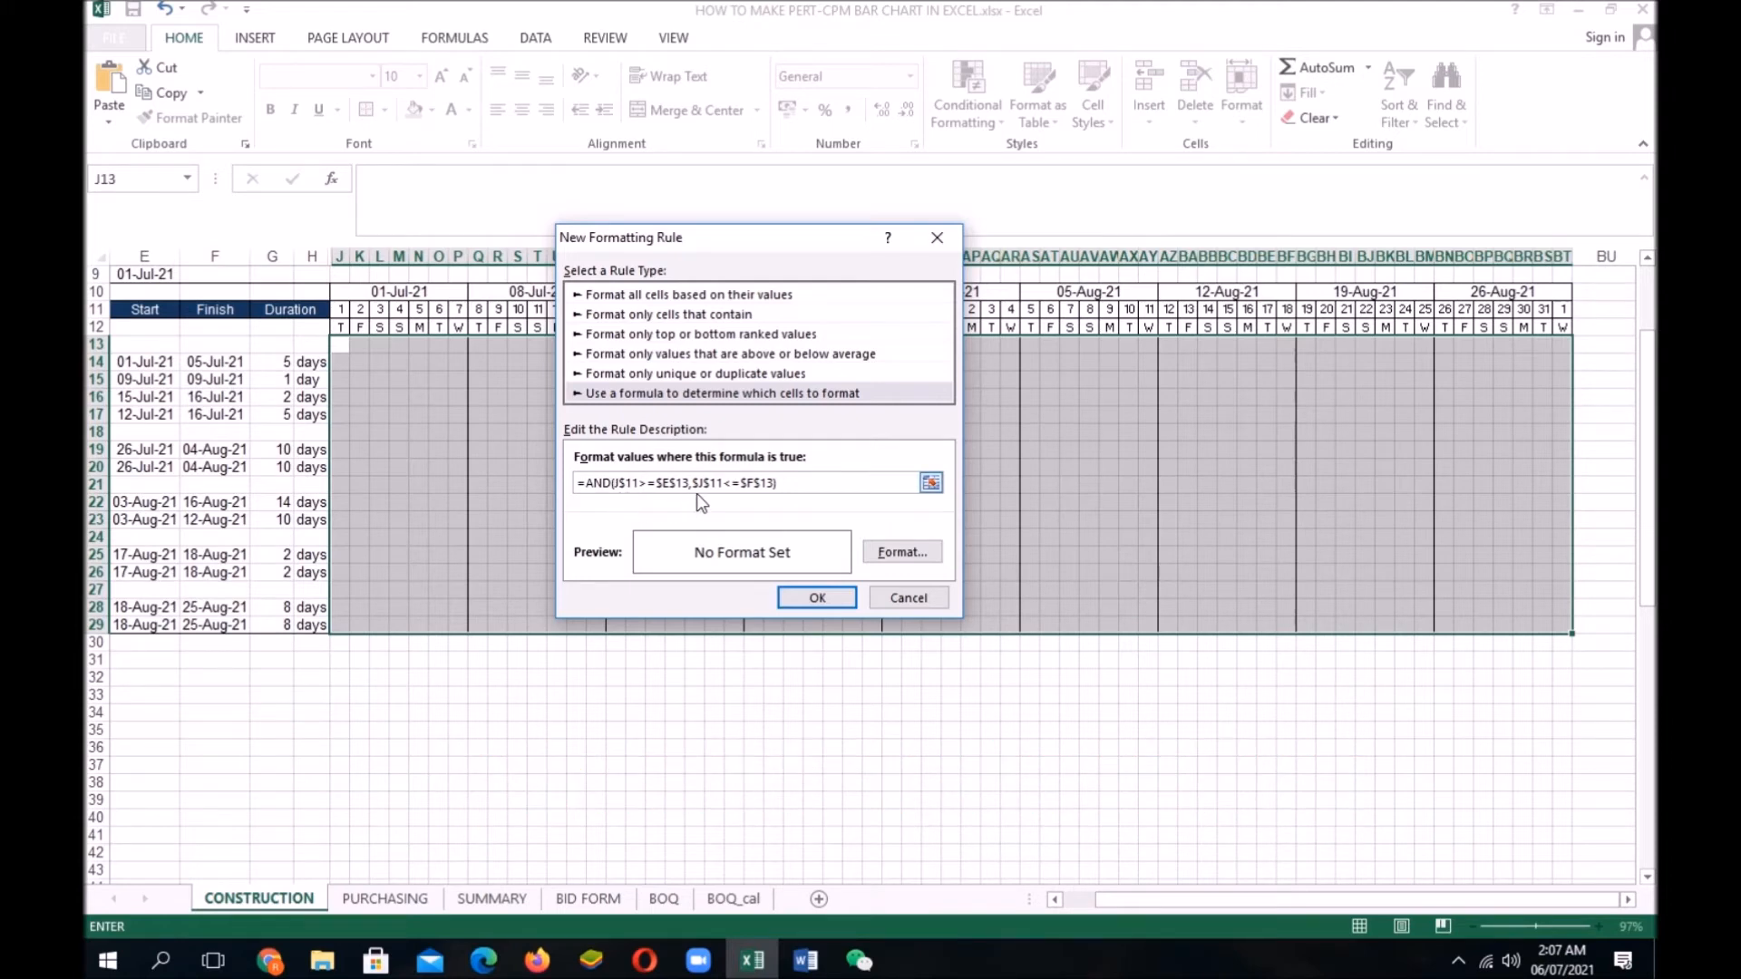
pyautogui.moveTo(705, 500)
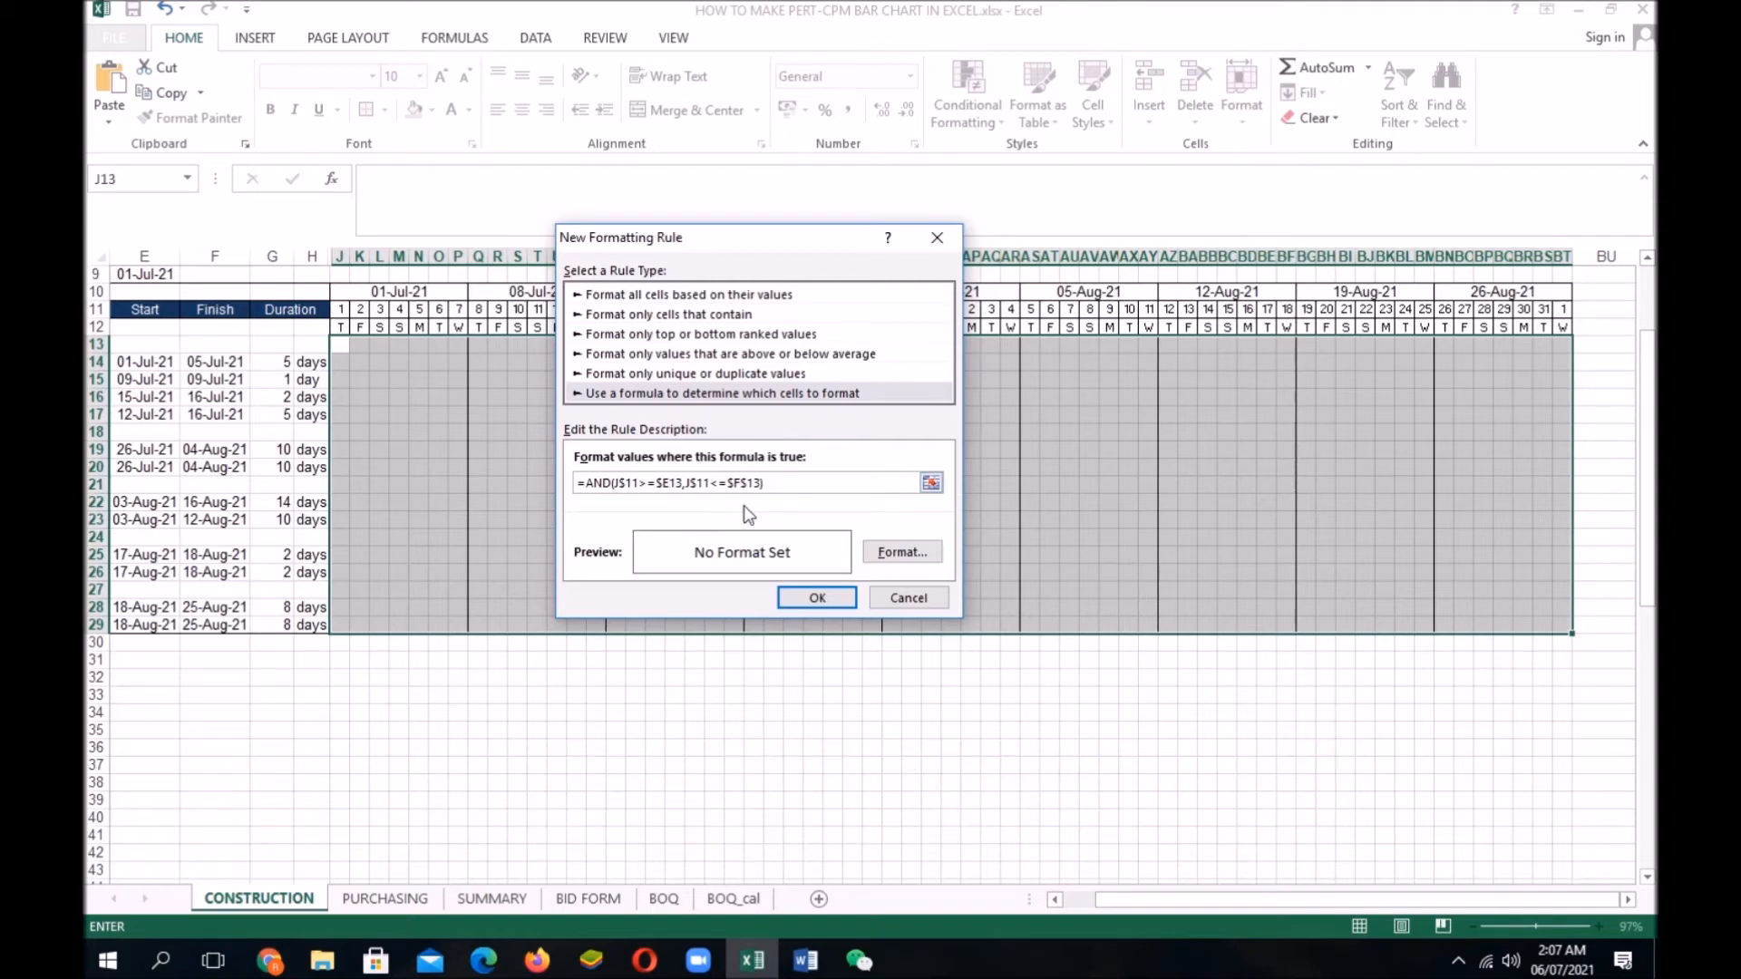
pyautogui.moveTo(762, 514)
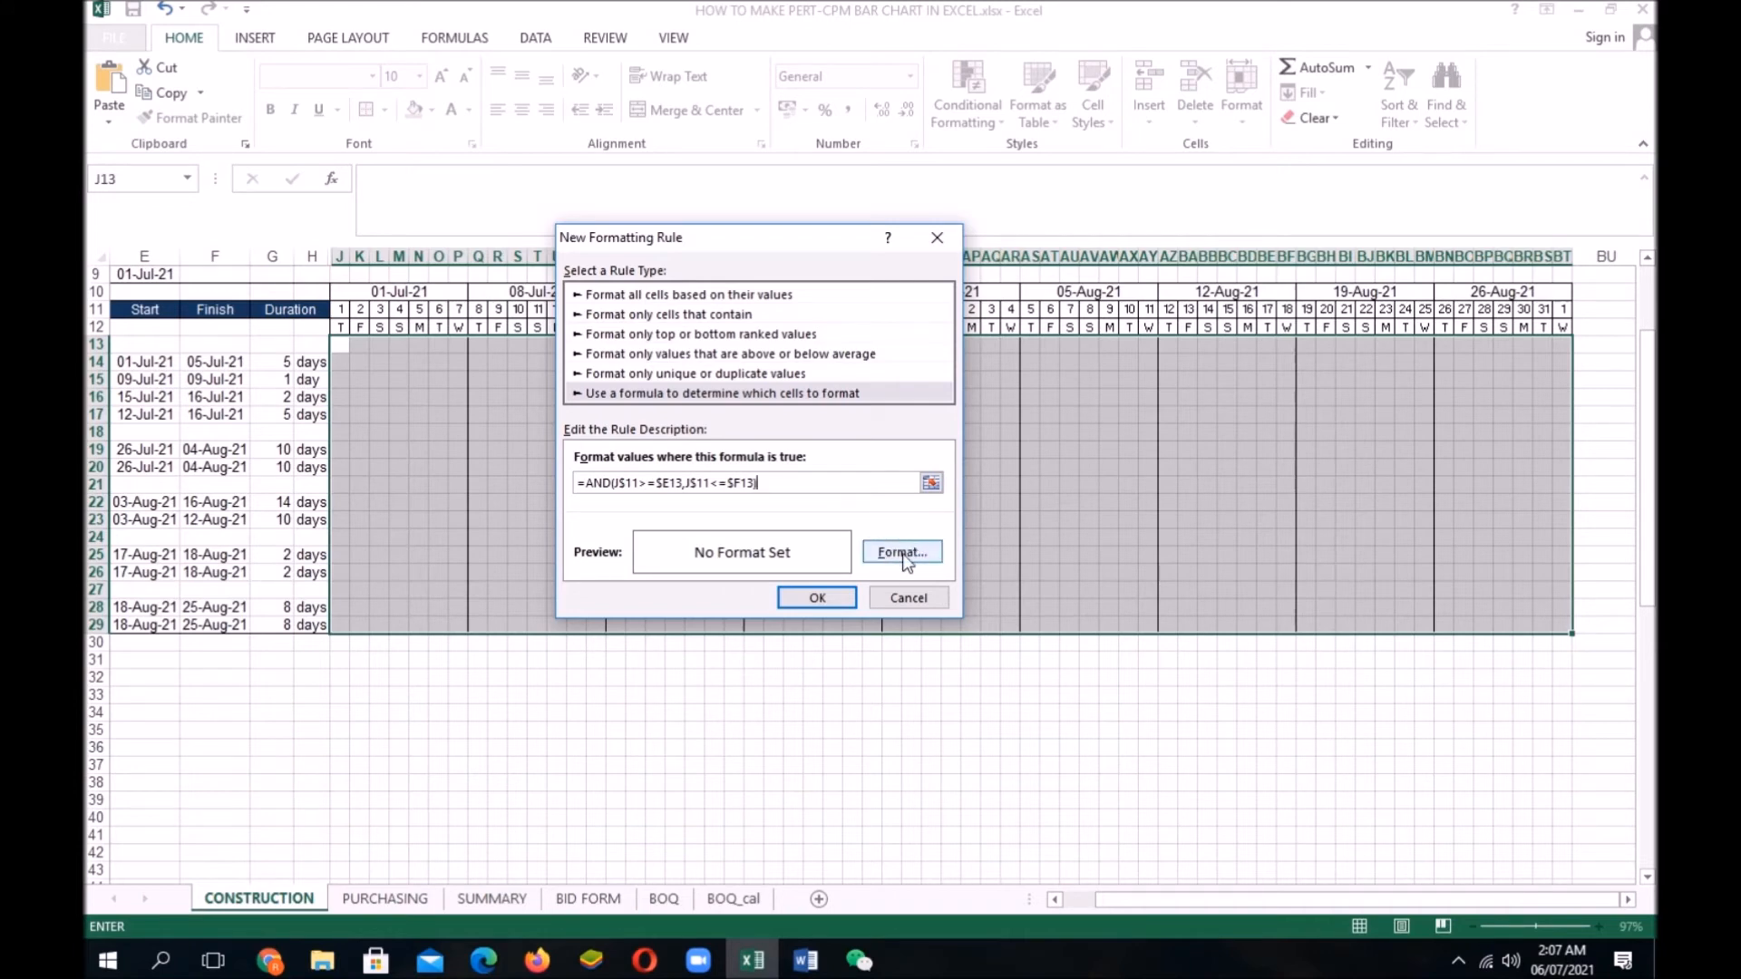
# - Give the rule a green fill and apply it to the grid
pyautogui.click(901, 552)
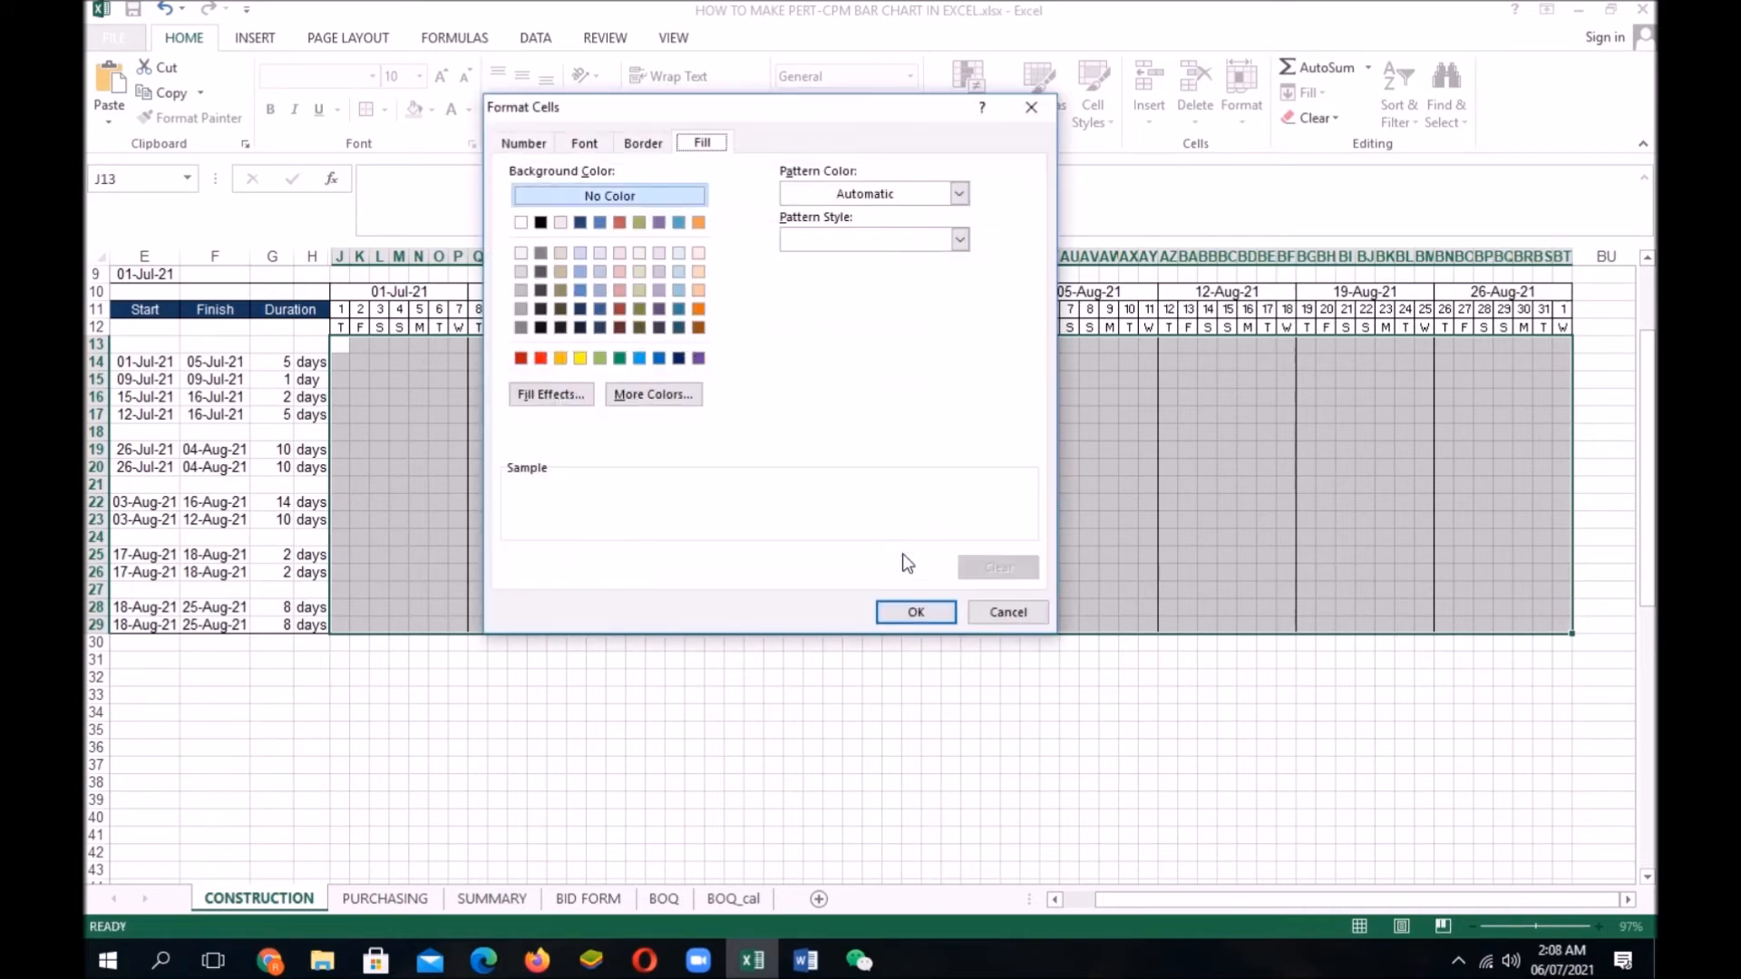
pyautogui.click(618, 357)
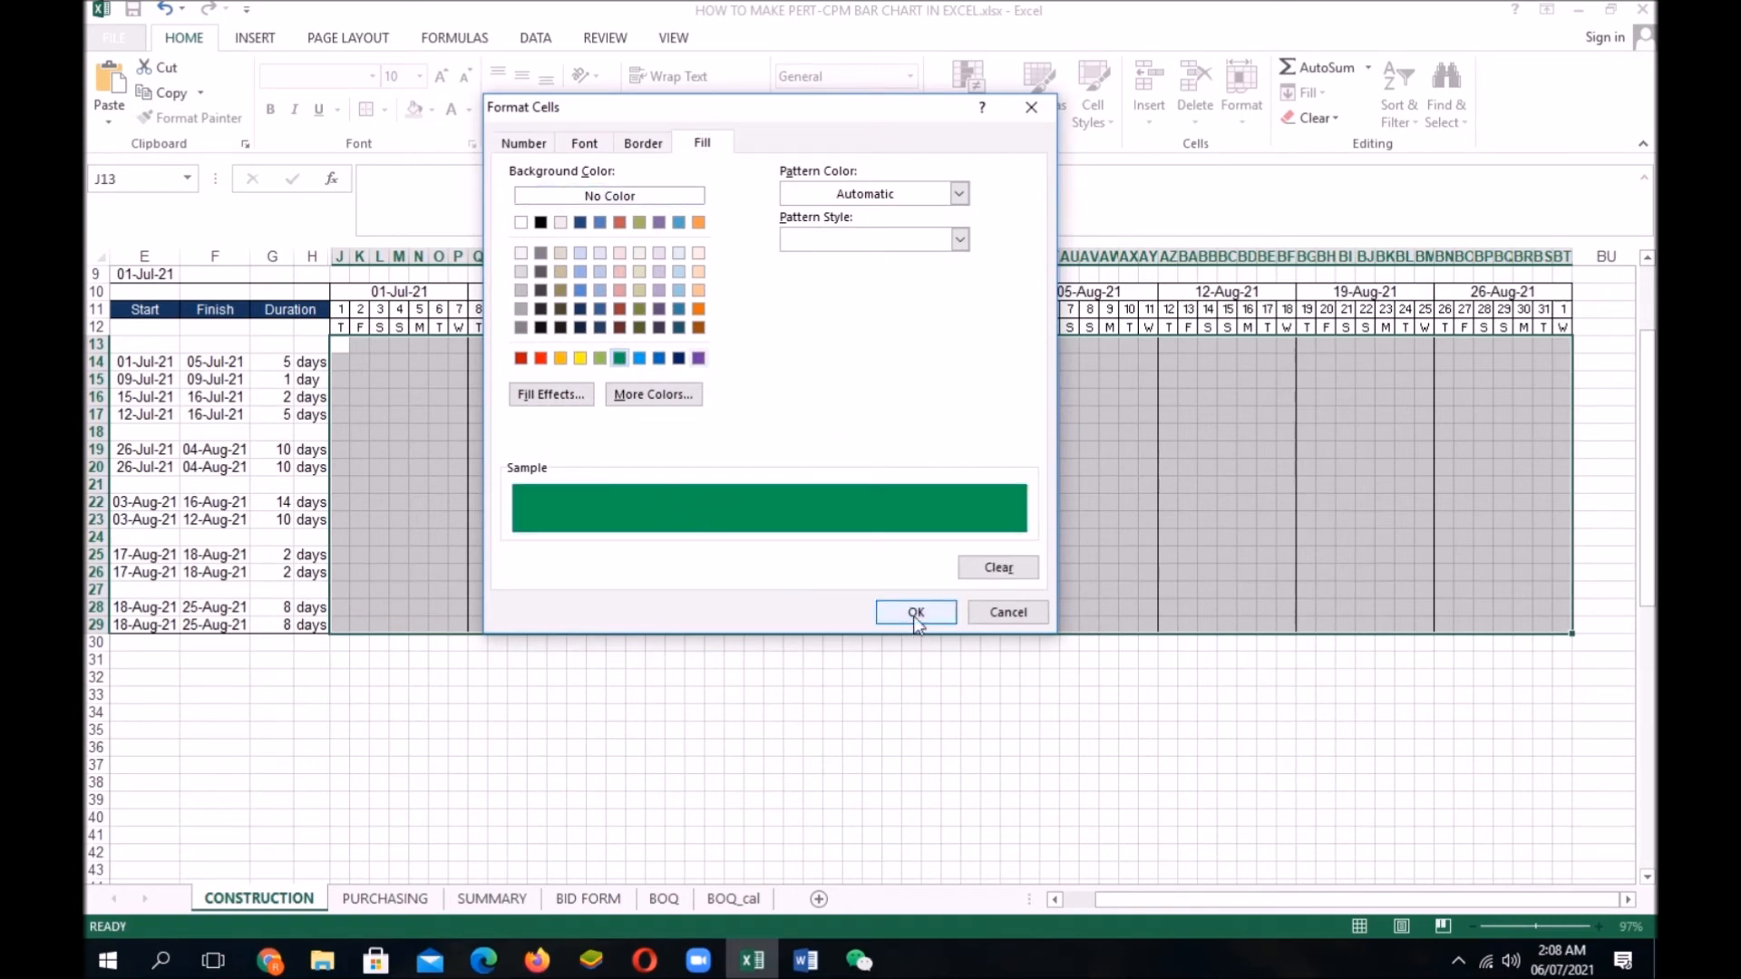
pyautogui.click(915, 612)
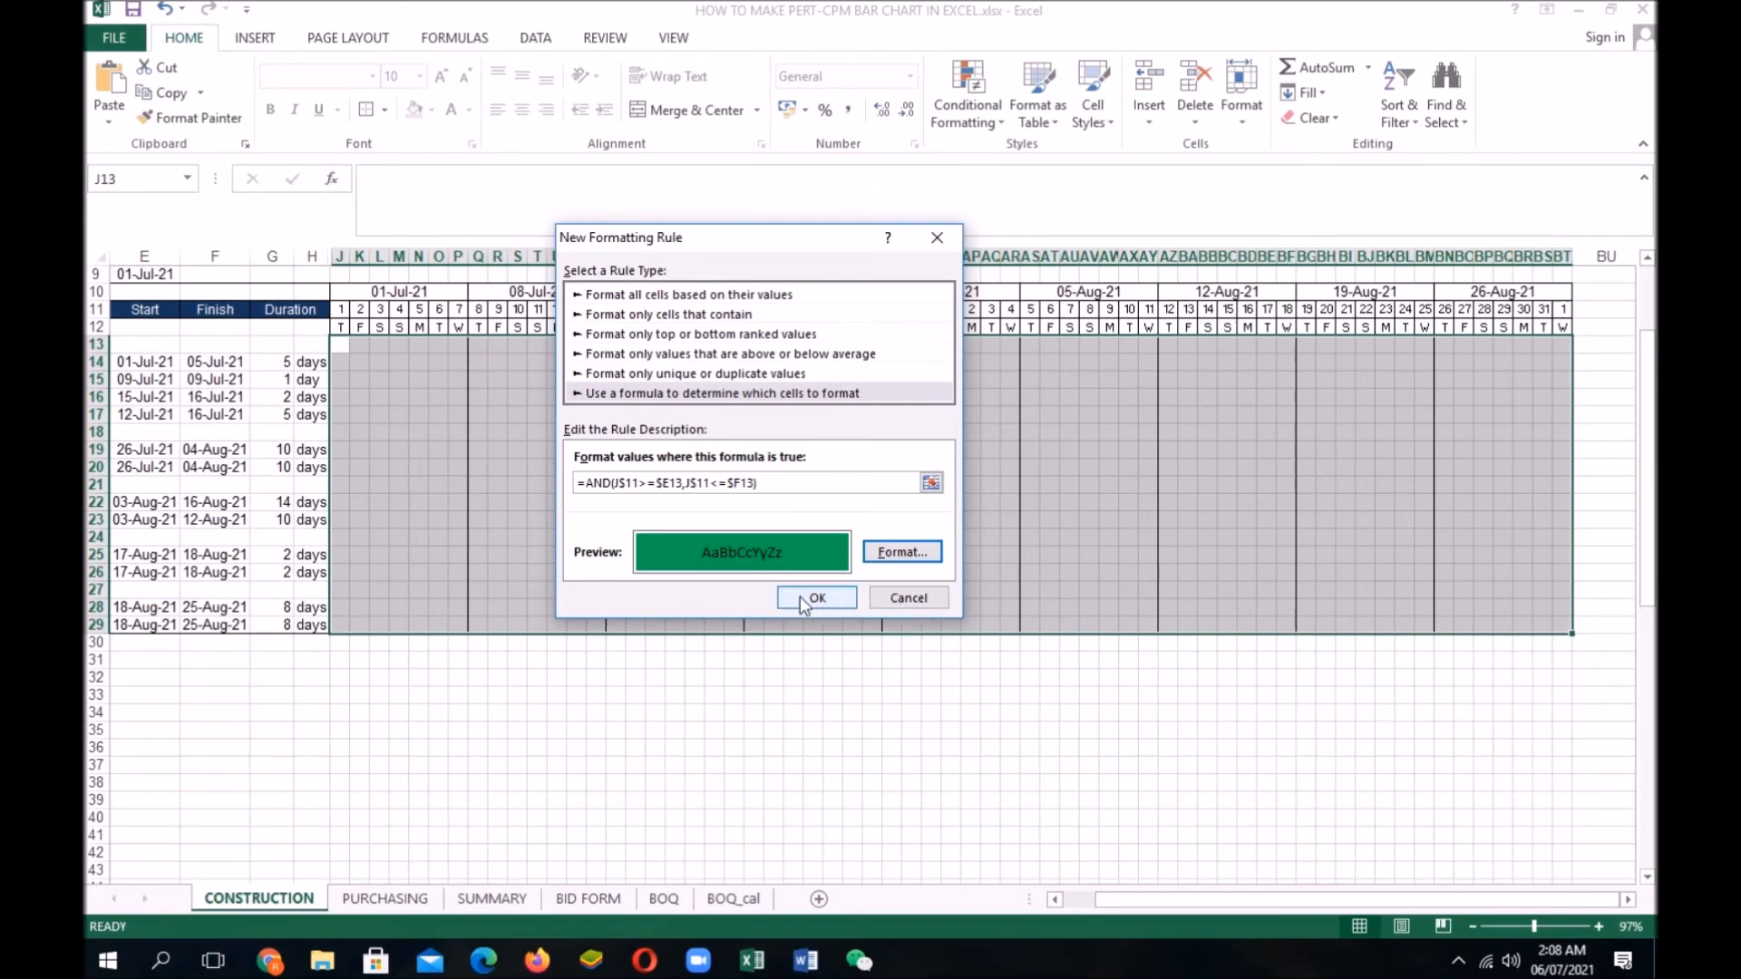
pyautogui.click(815, 597)
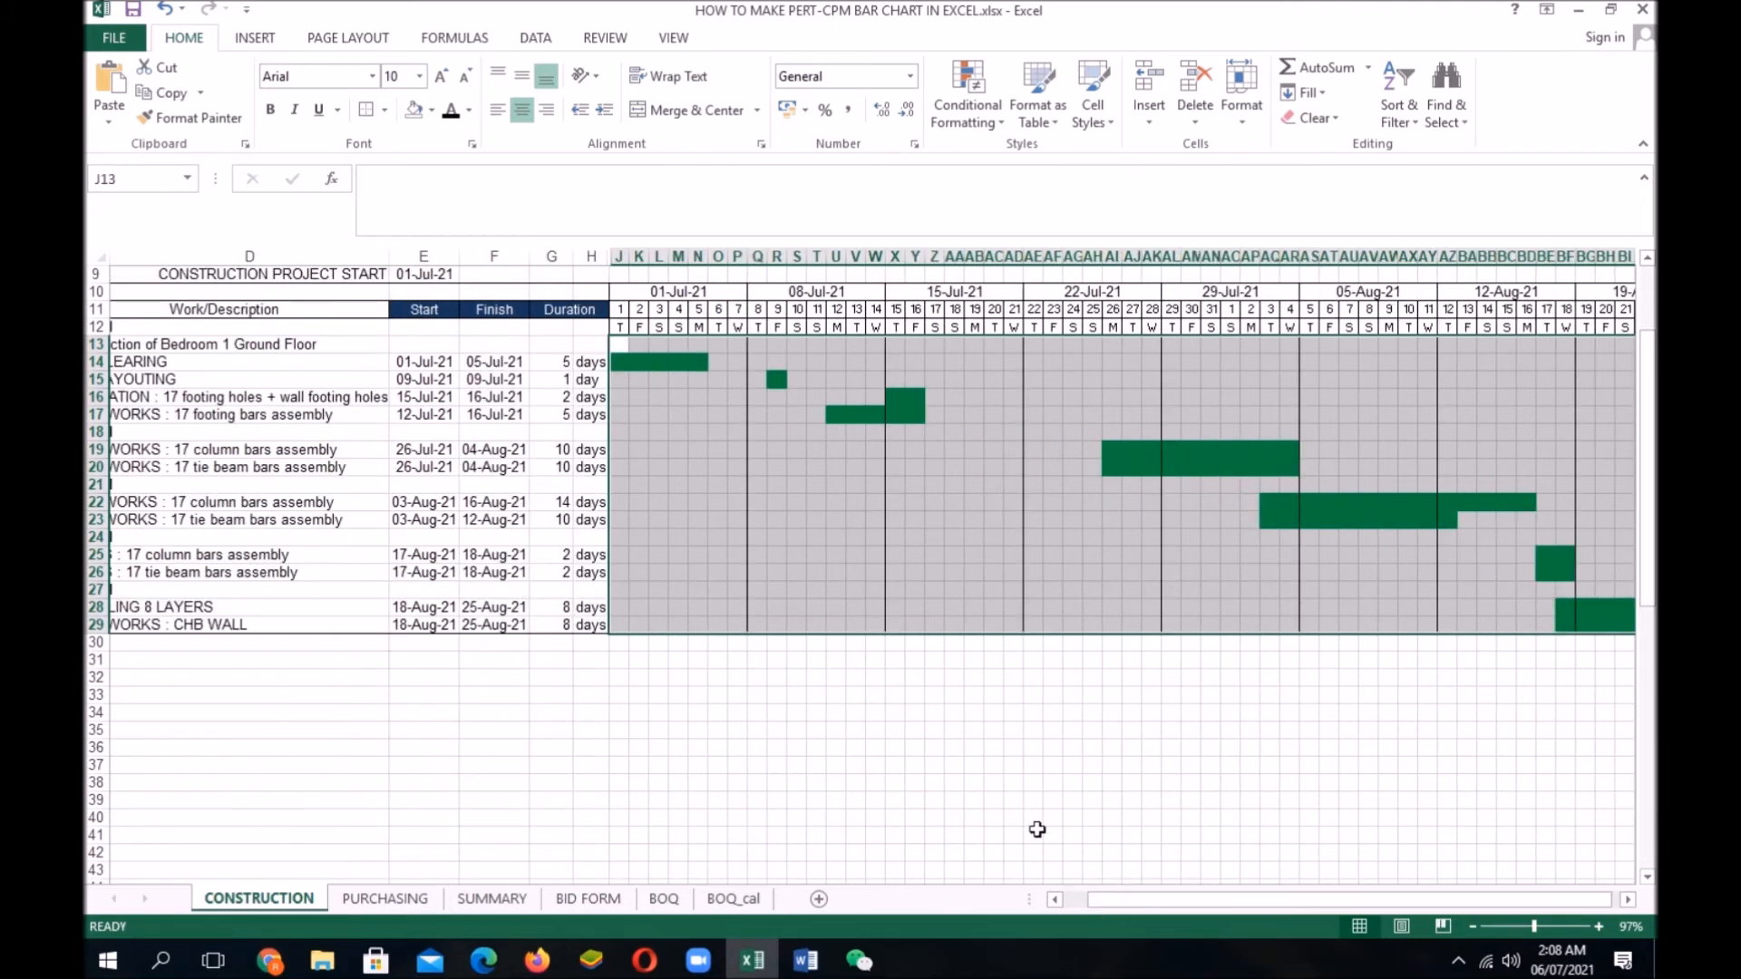
pyautogui.moveTo(450, 370)
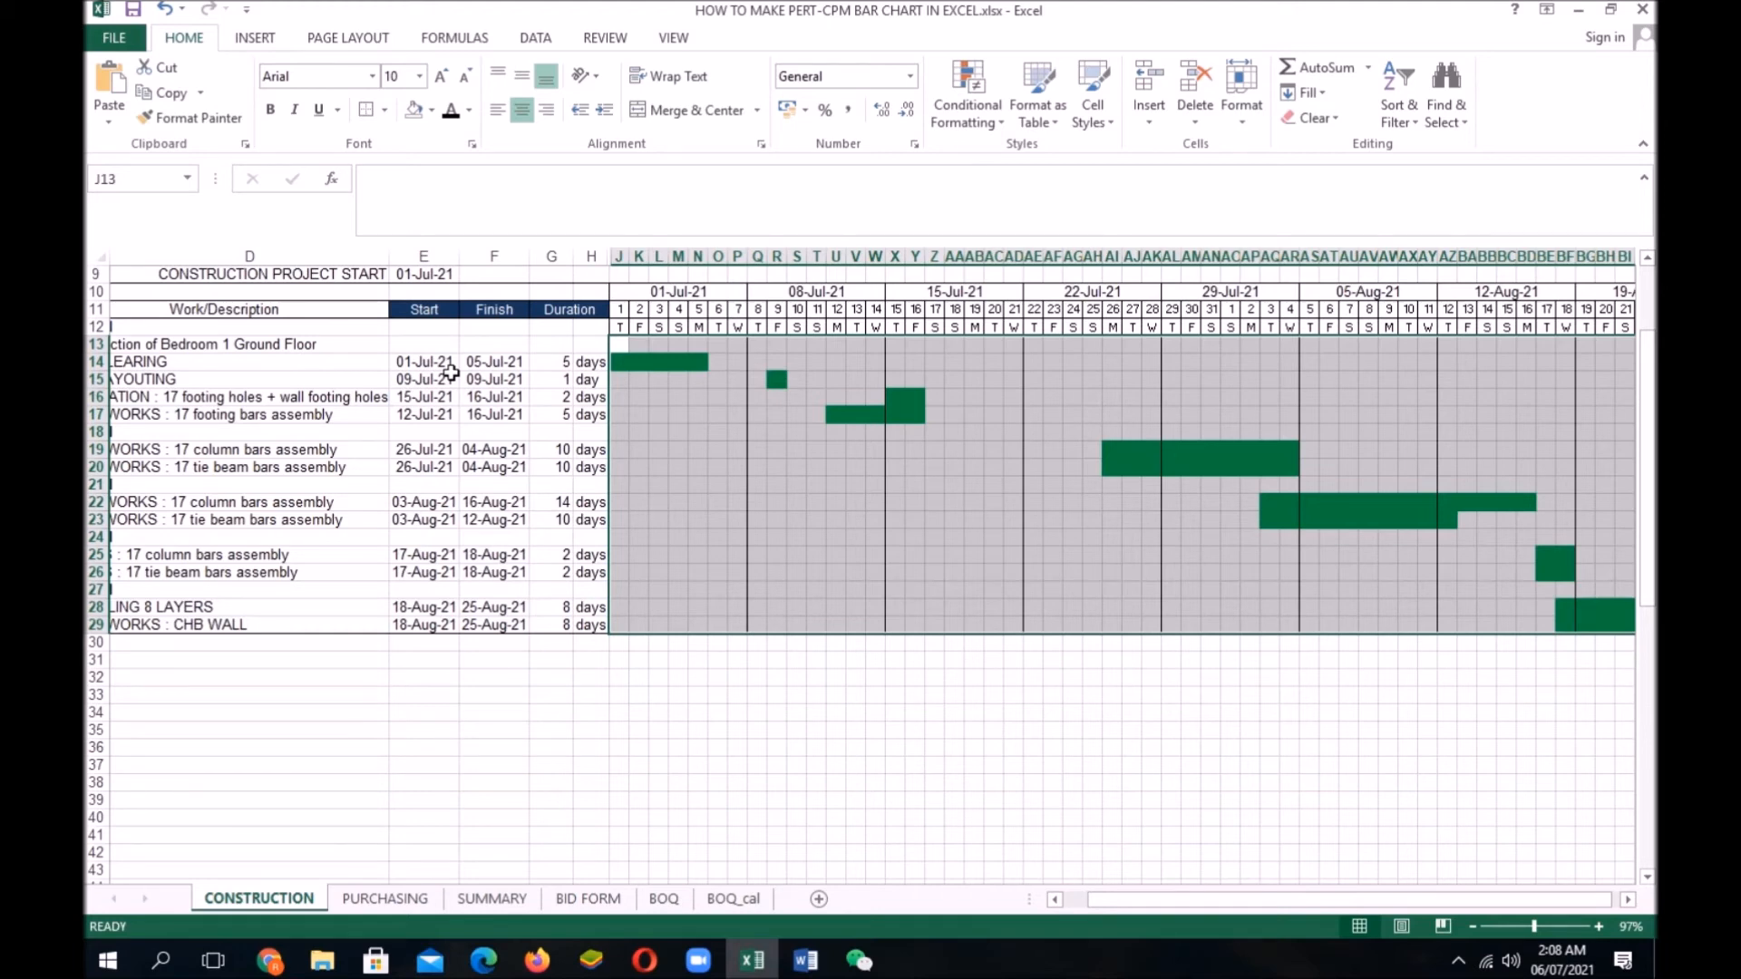
# - Click outside the grid to deselect it and reveal the green task bars
pyautogui.click(424, 273)
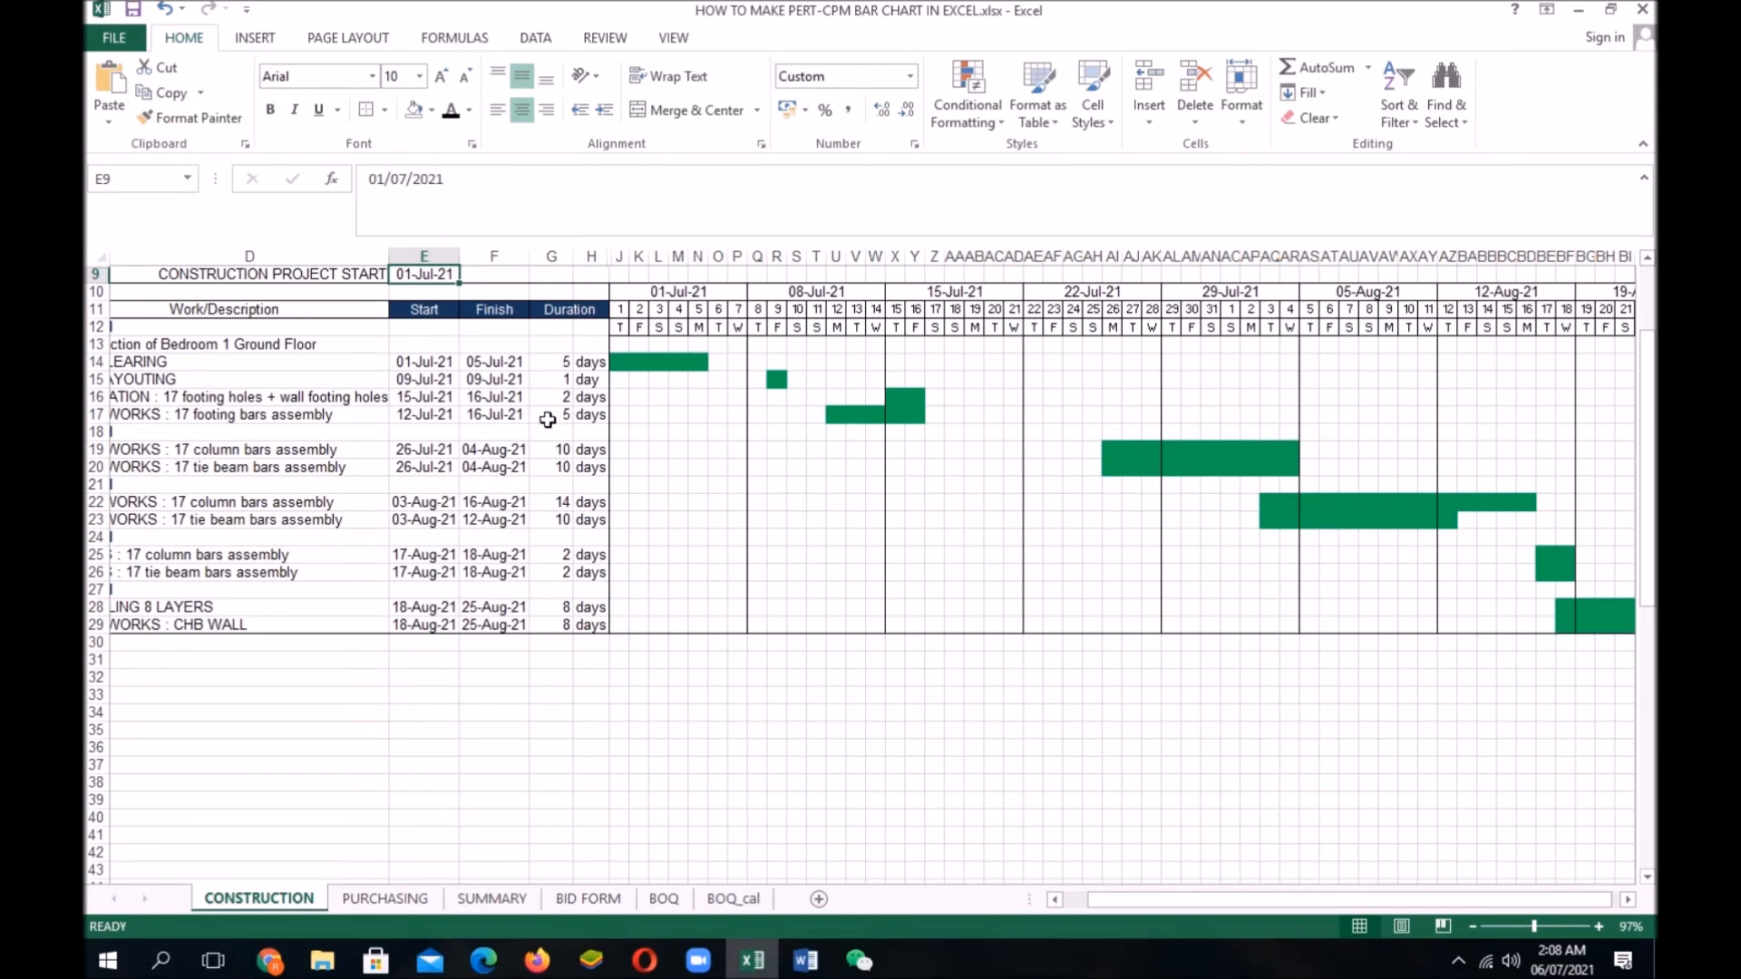
pyautogui.moveTo(408, 365)
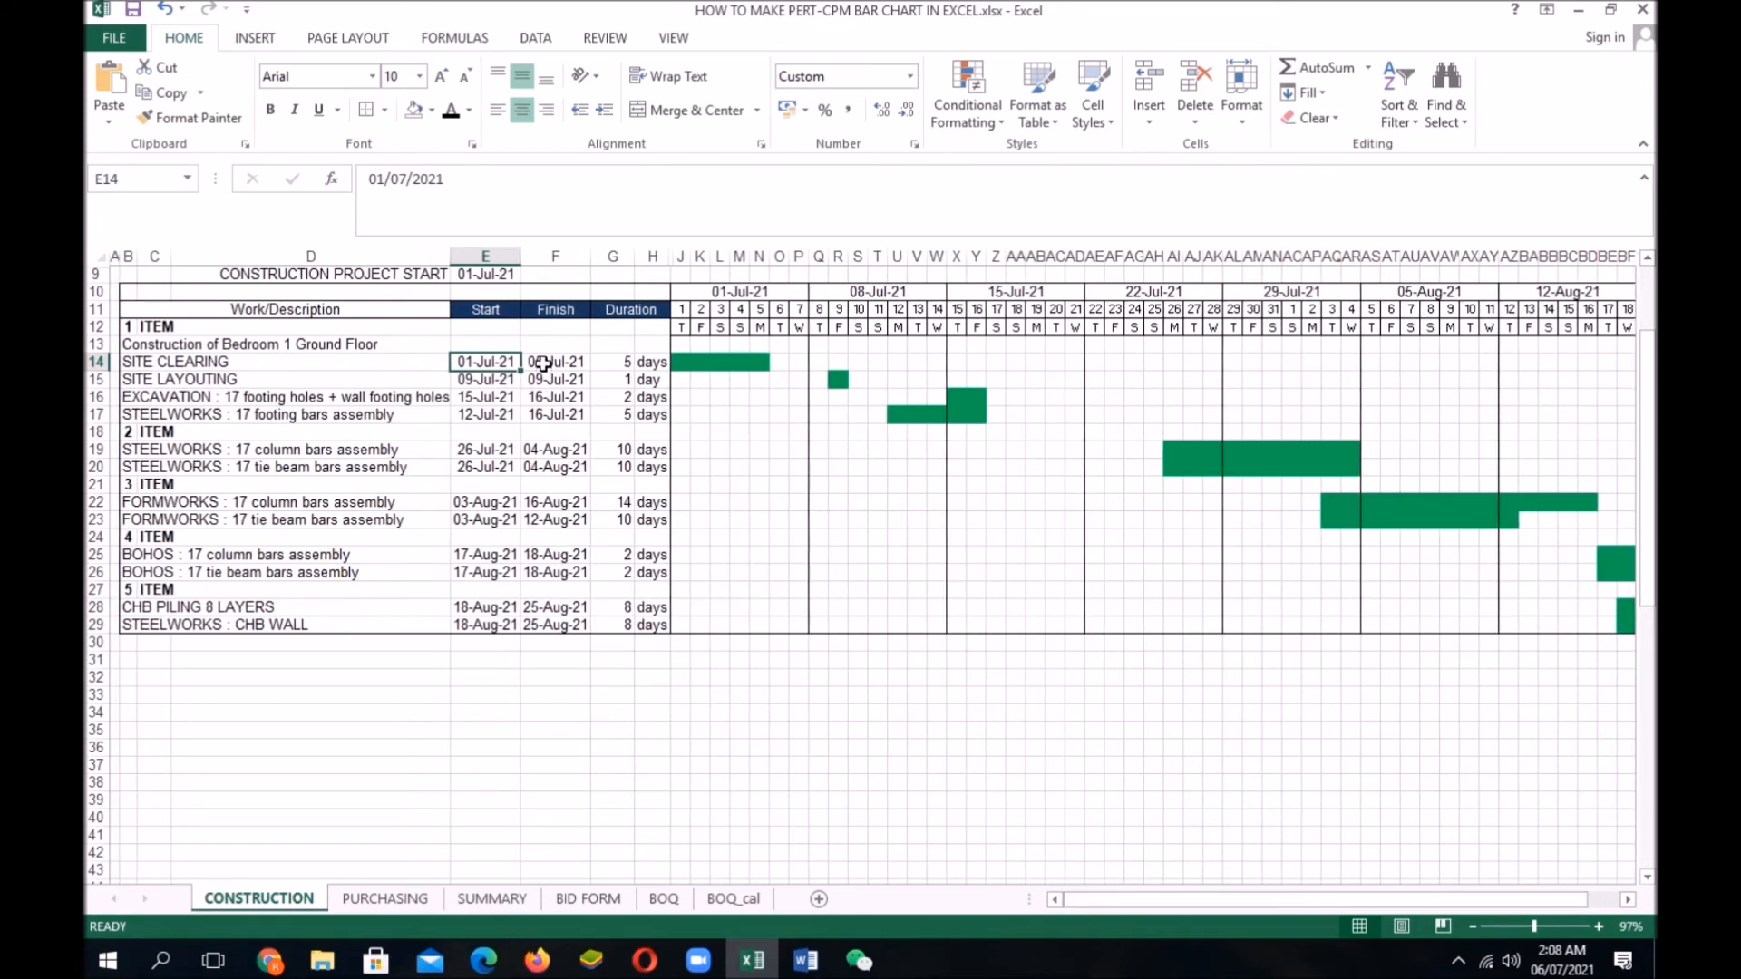
# - Revise start and finish dates for the first tasks, setting column bars assembly start to 20/07/2021
pyautogui.doubleClick(485, 361)
pyautogui.write('3')
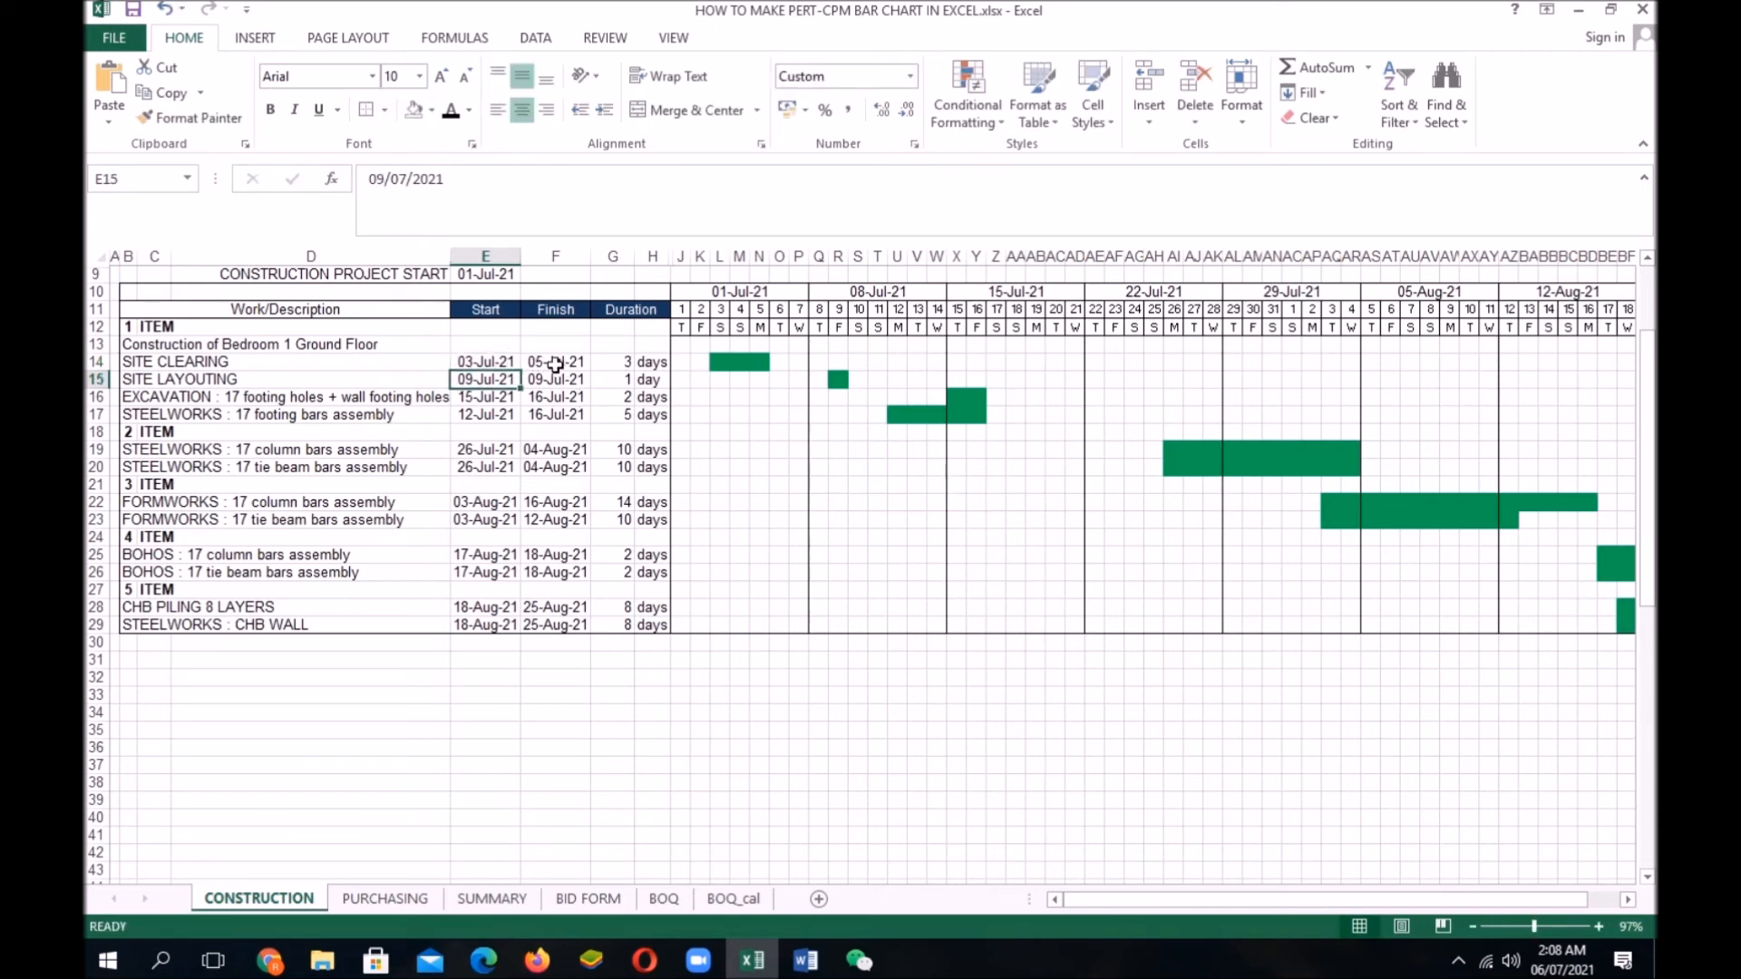
pyautogui.moveTo(536, 332)
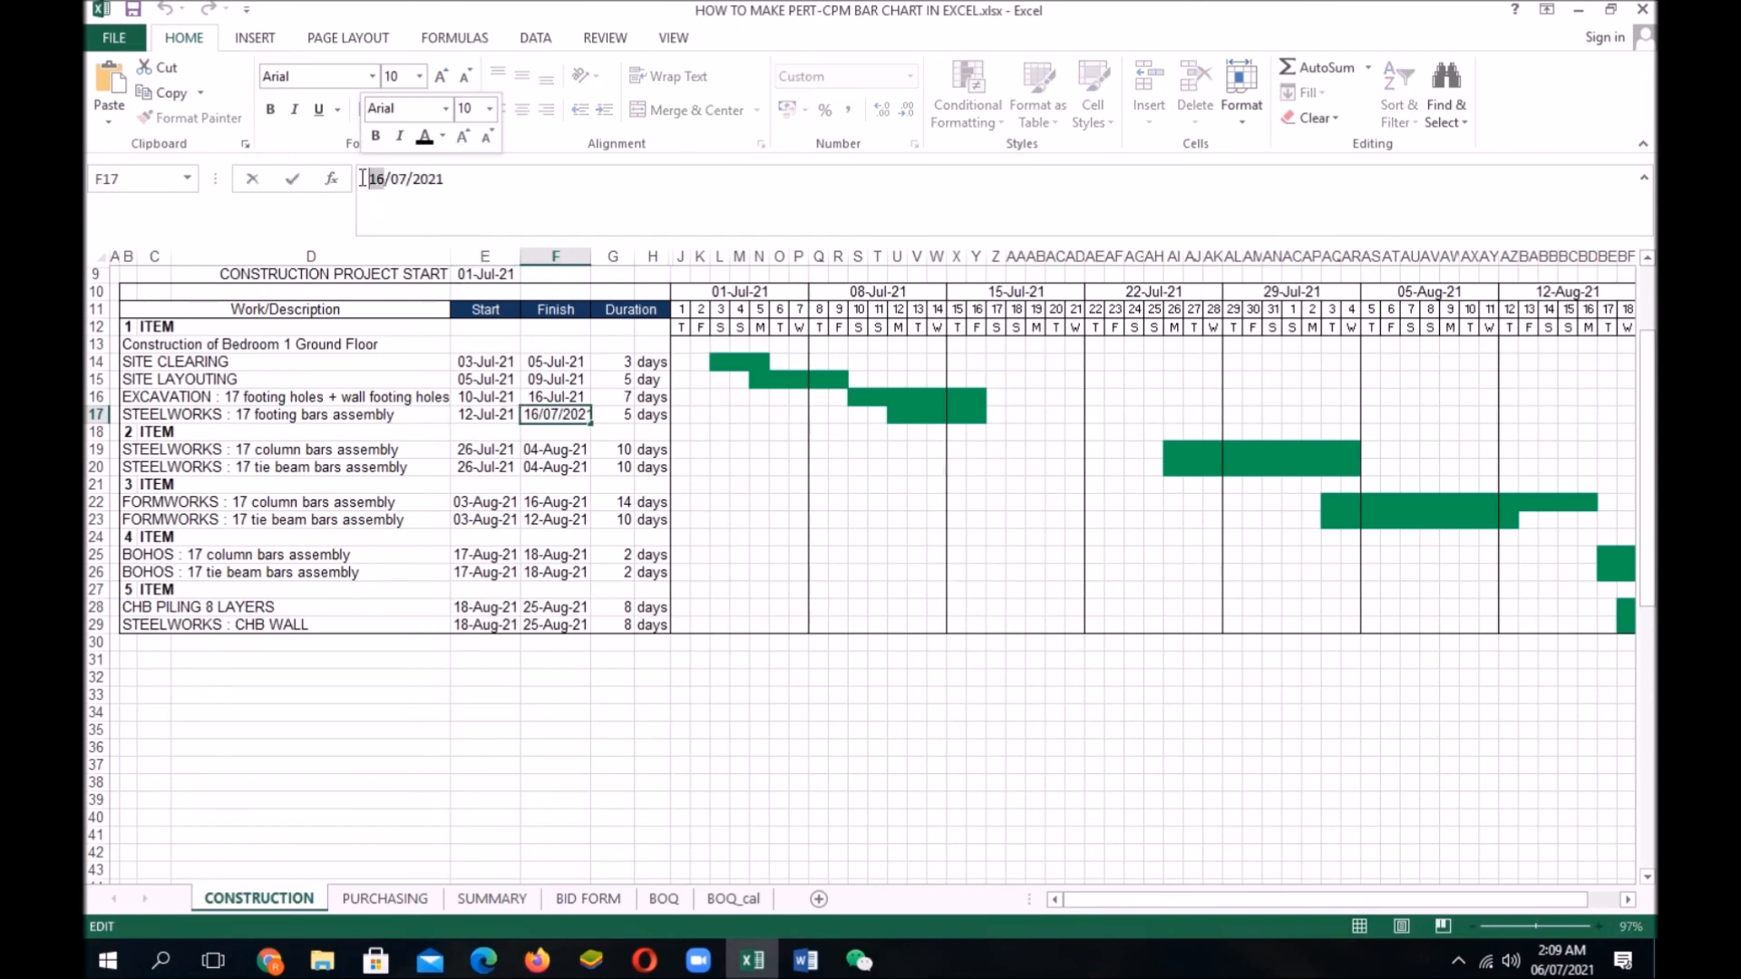
pyautogui.press('enter')
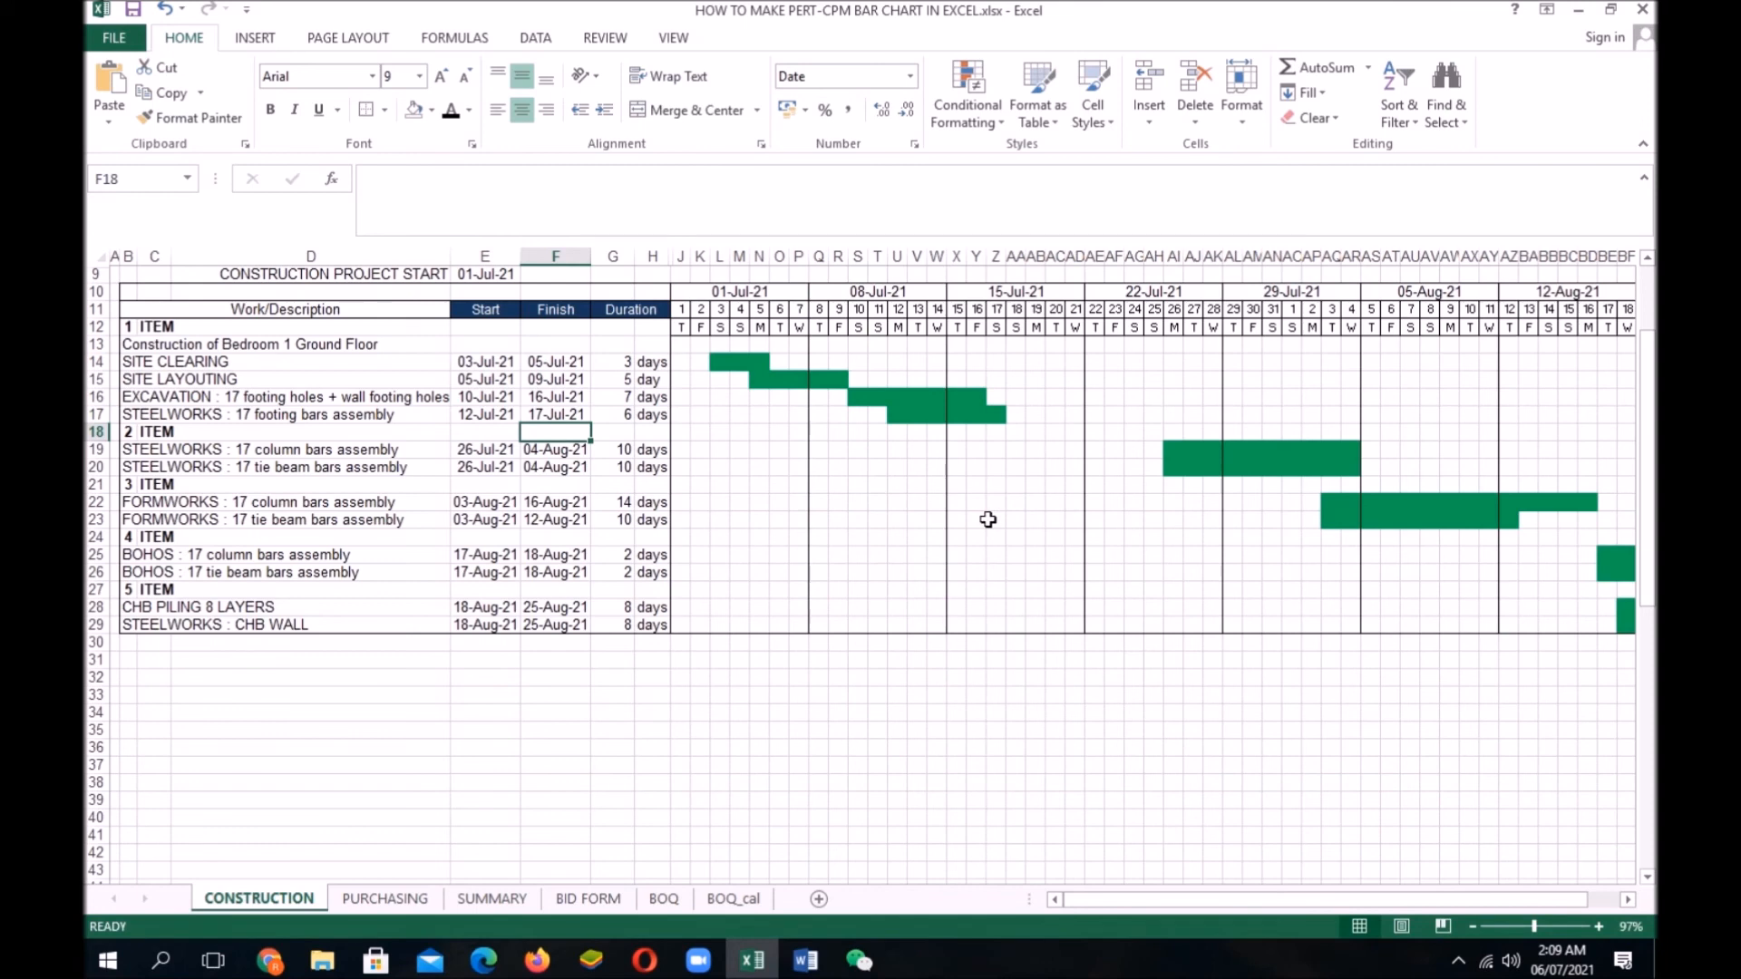
pyautogui.click(485, 449)
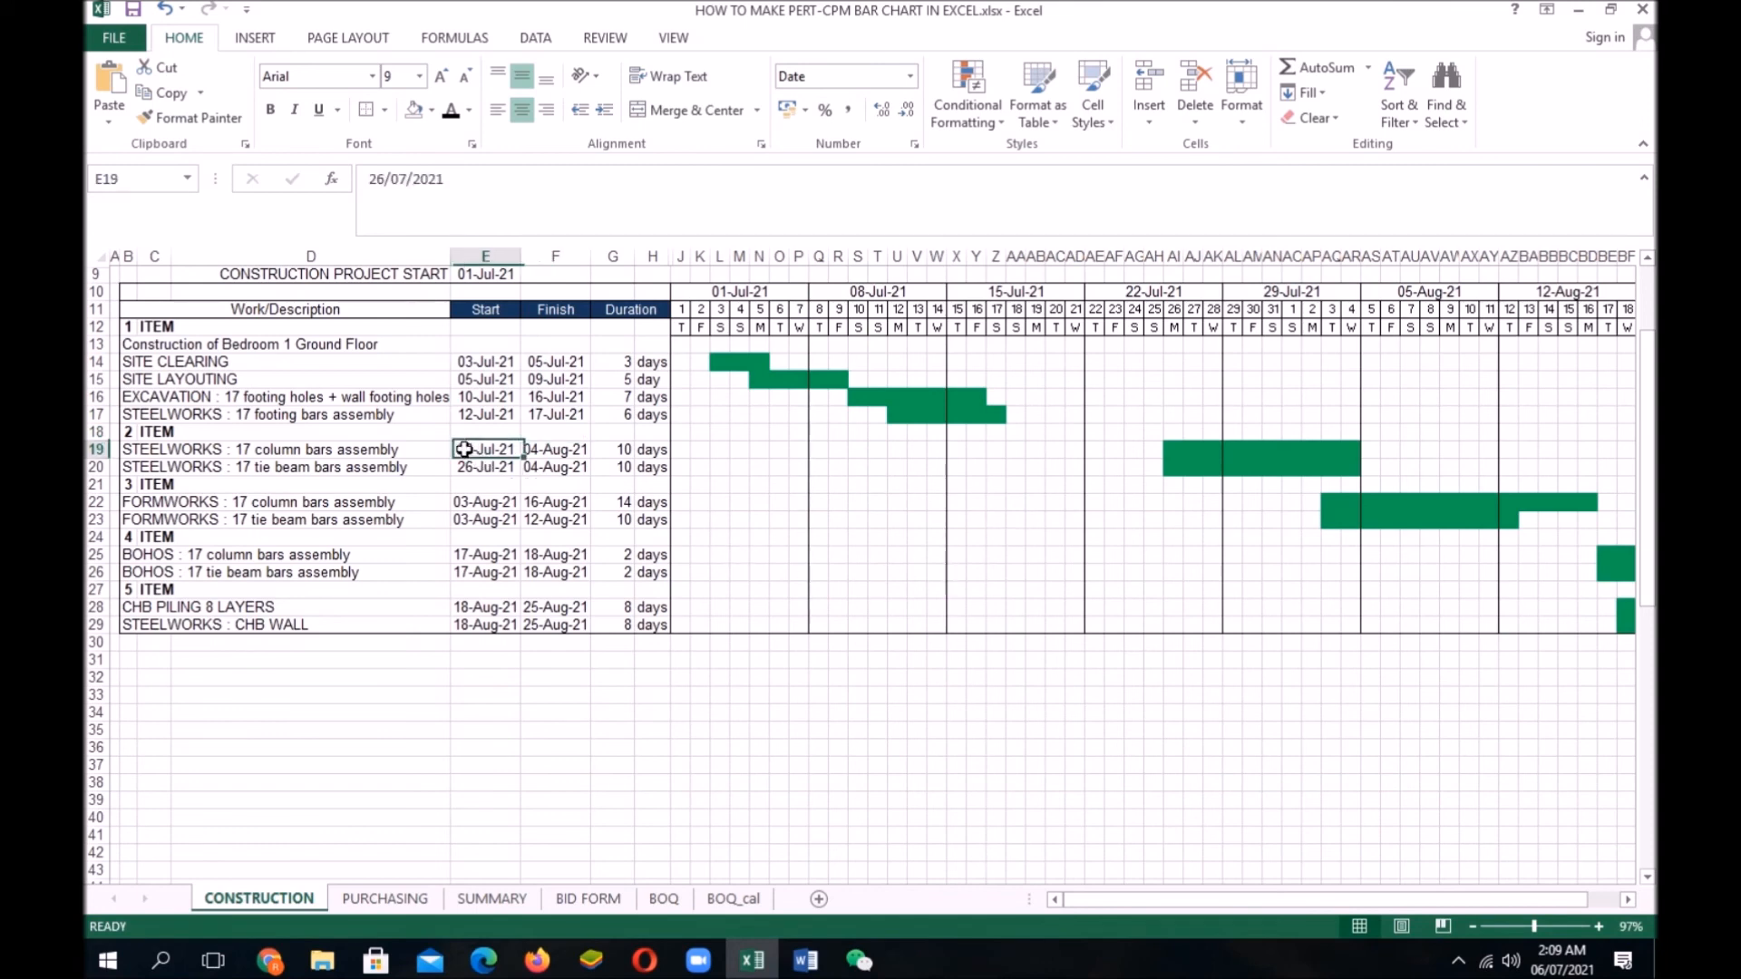
pyautogui.write('20/07/2021')
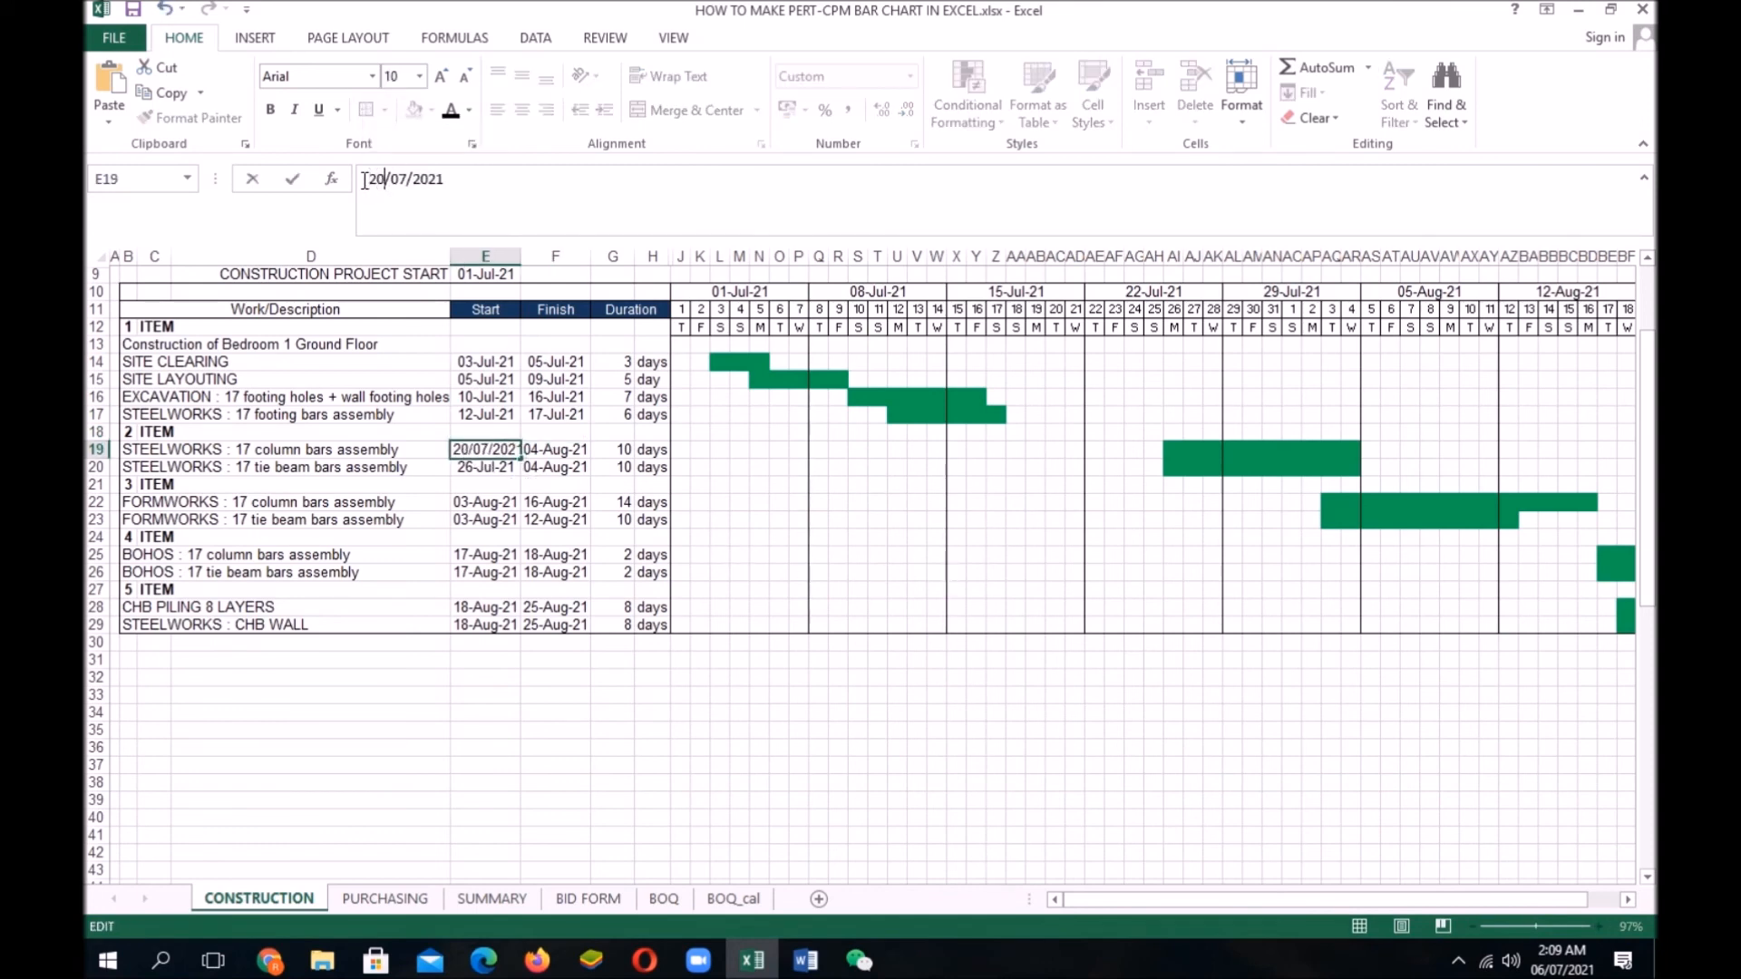